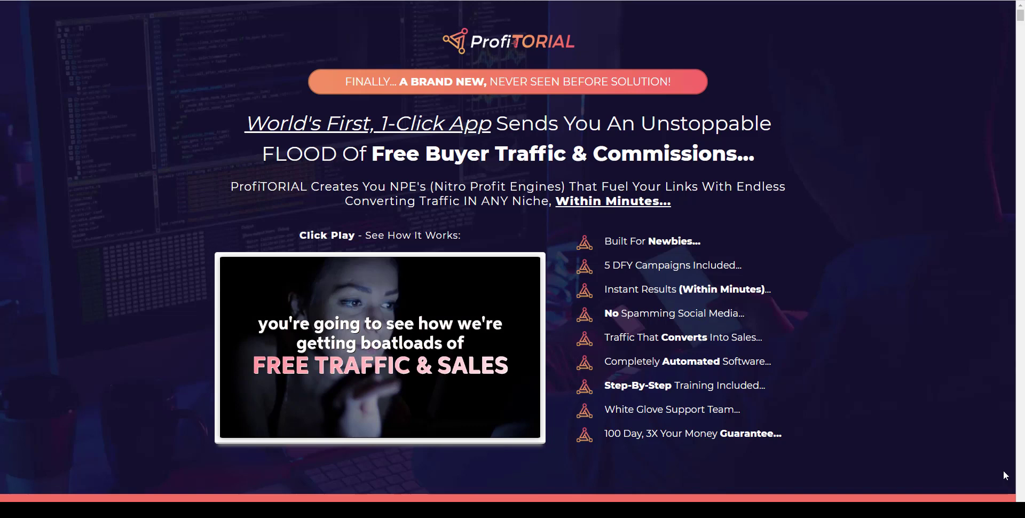
mouse_move(183, 251)
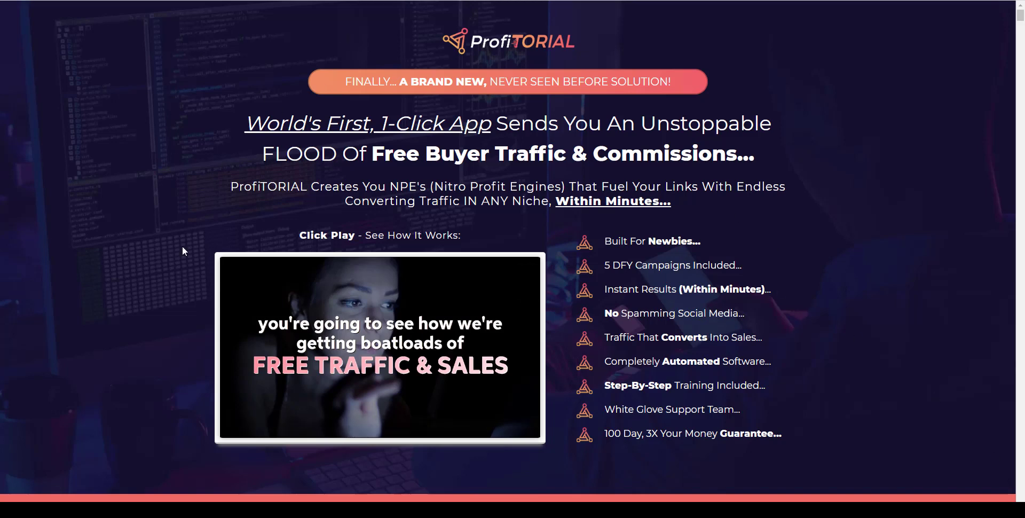
mouse_move(517, 227)
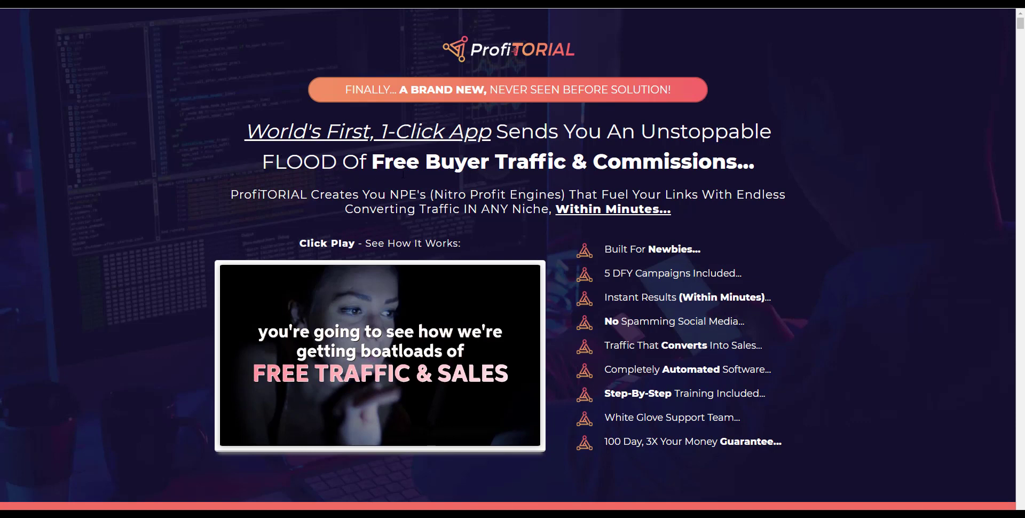
mouse_move(615, 190)
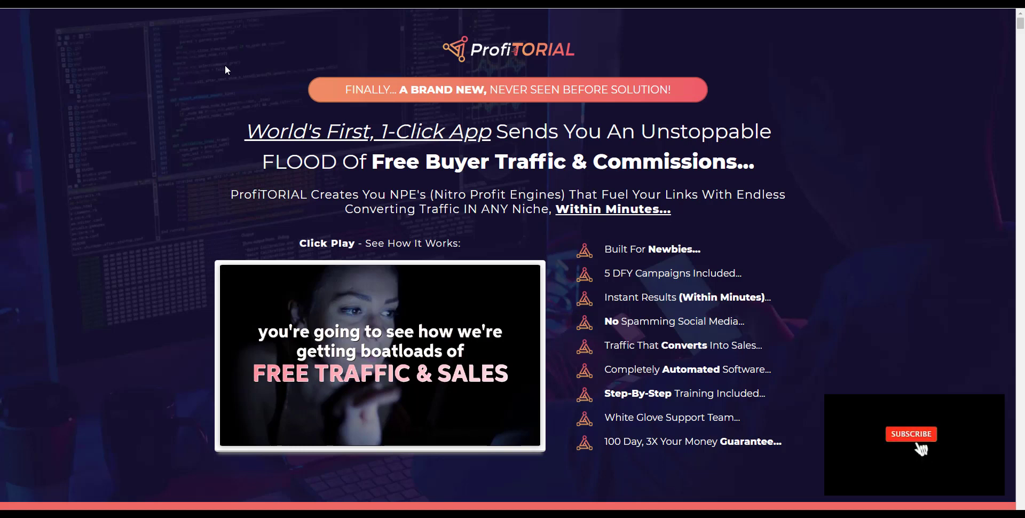
Step: Open the ProfiTORIAL members dashboard on its Websites tab
left_click(911, 434)
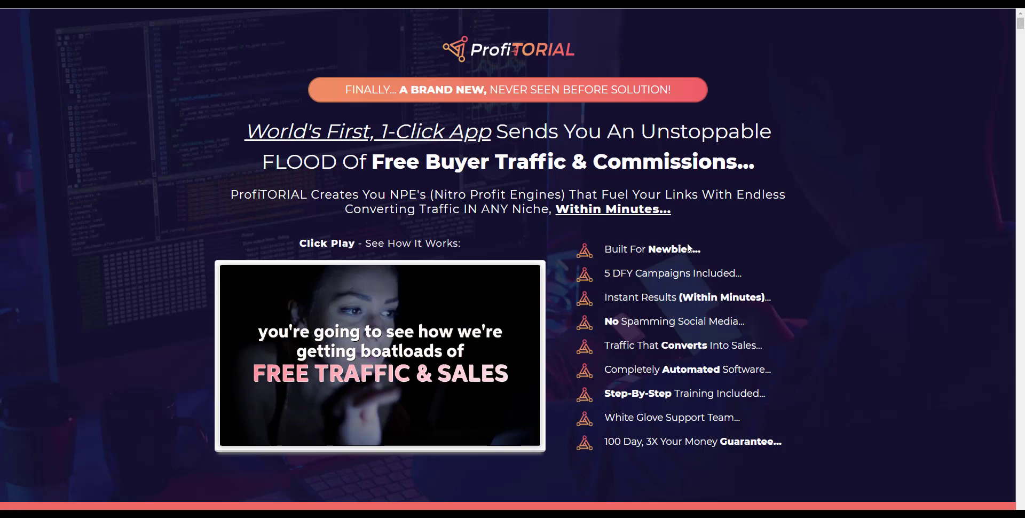
mouse_move(595, 282)
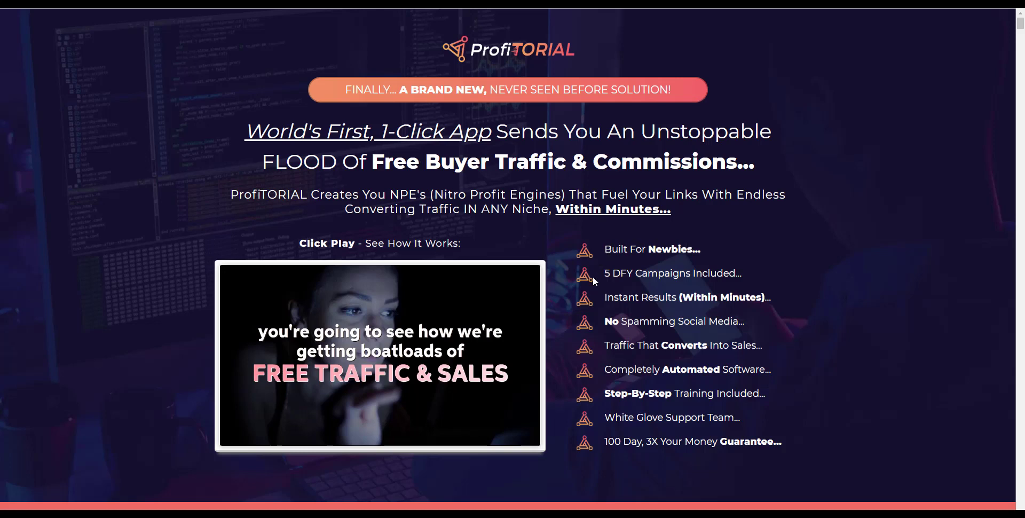
mouse_move(709, 284)
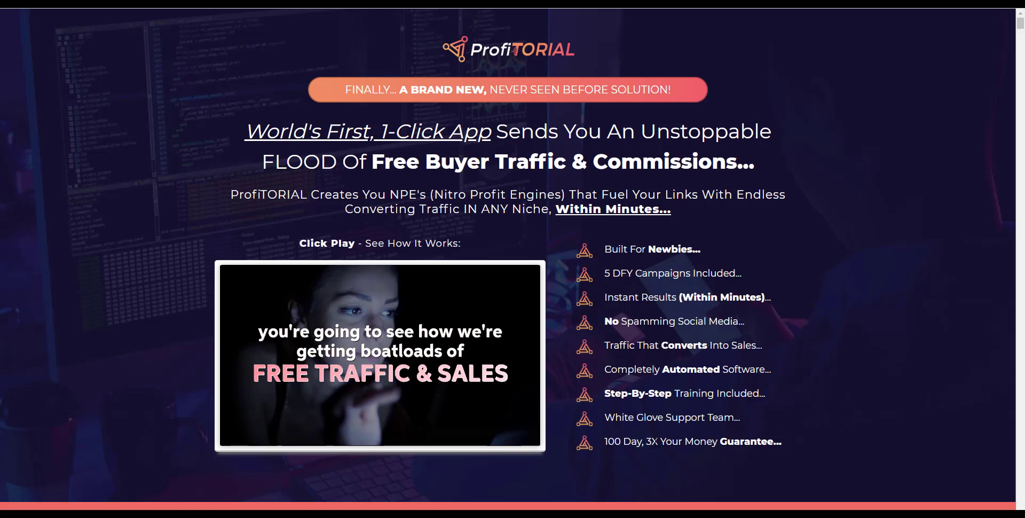
mouse_move(784, 454)
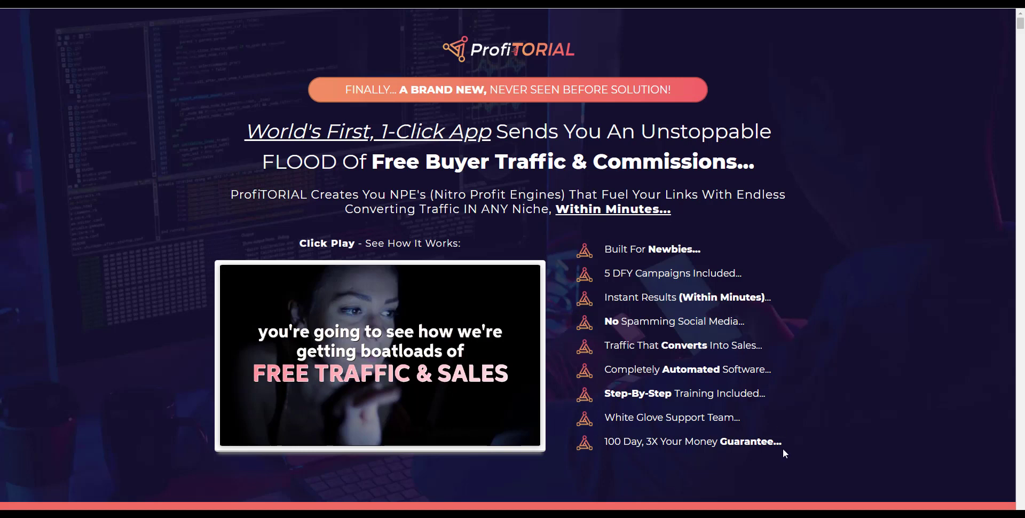
mouse_move(654, 461)
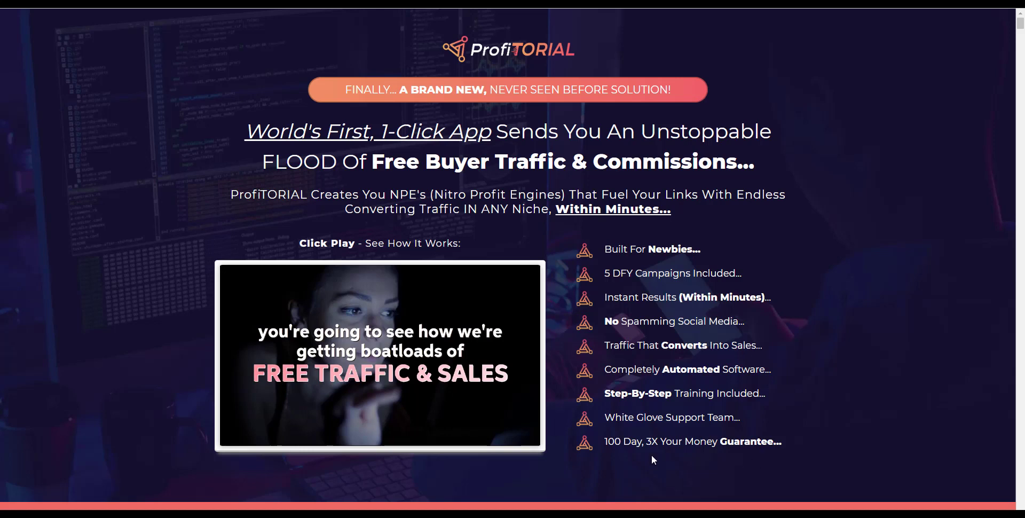
mouse_move(458, 484)
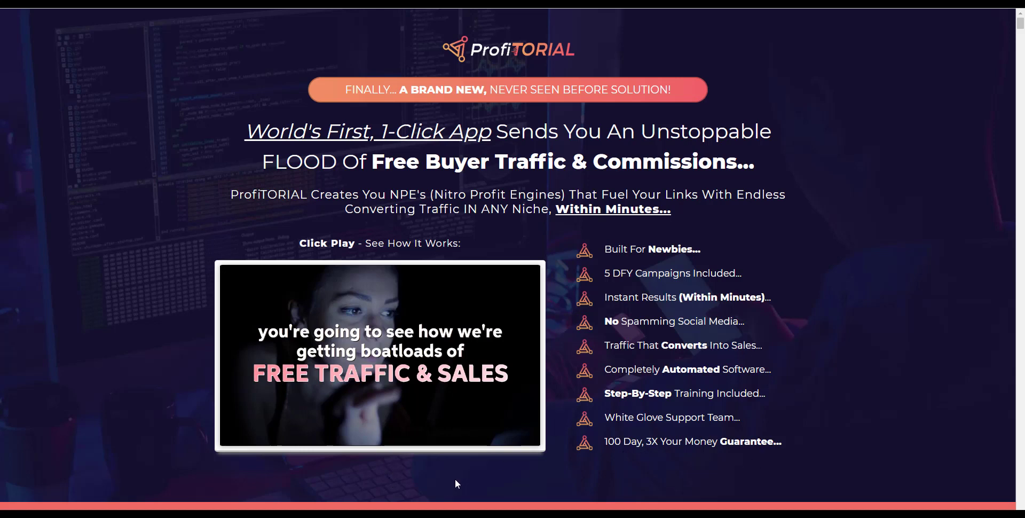
mouse_move(426, 478)
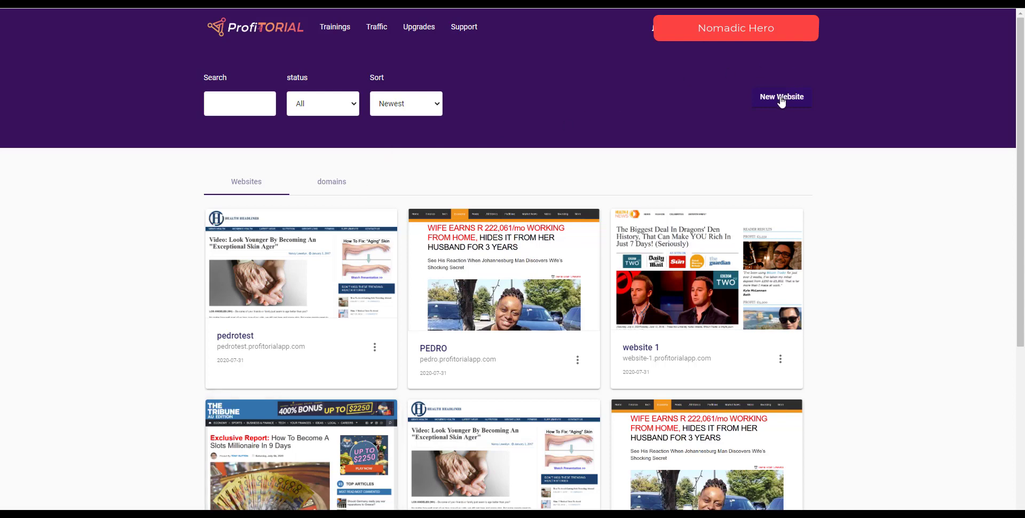
Step: Start a new website and browse template categories like Health, Dating and Betting
left_click(782, 97)
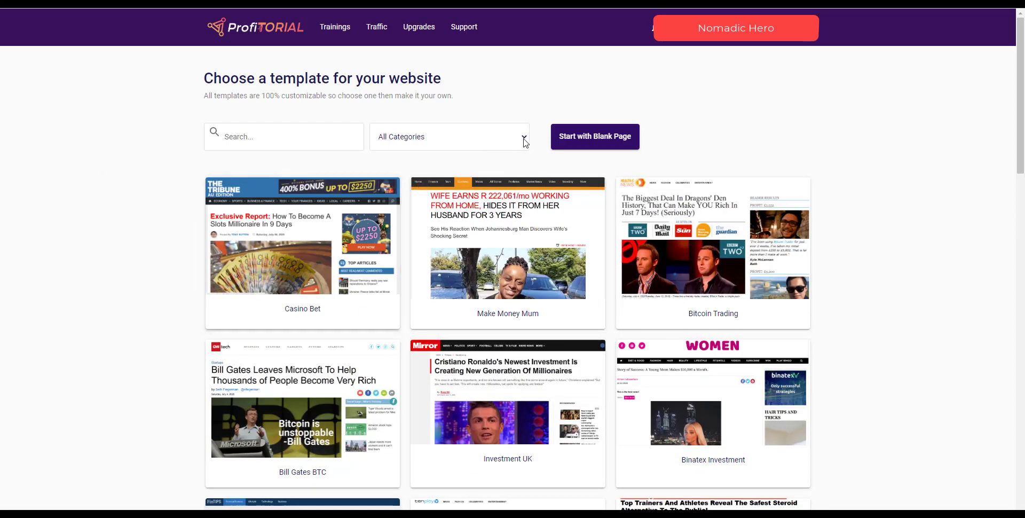
left_click(449, 137)
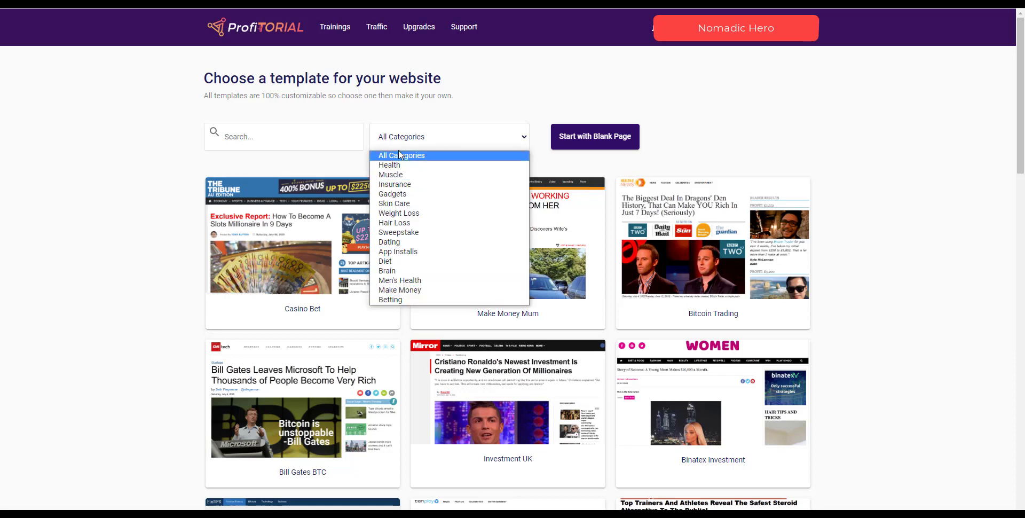
mouse_move(402, 157)
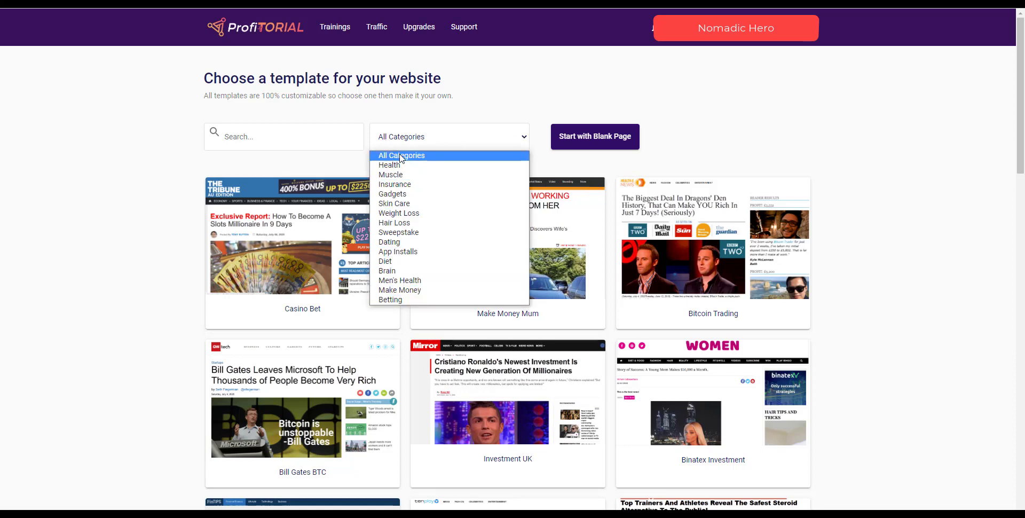
mouse_move(703, 216)
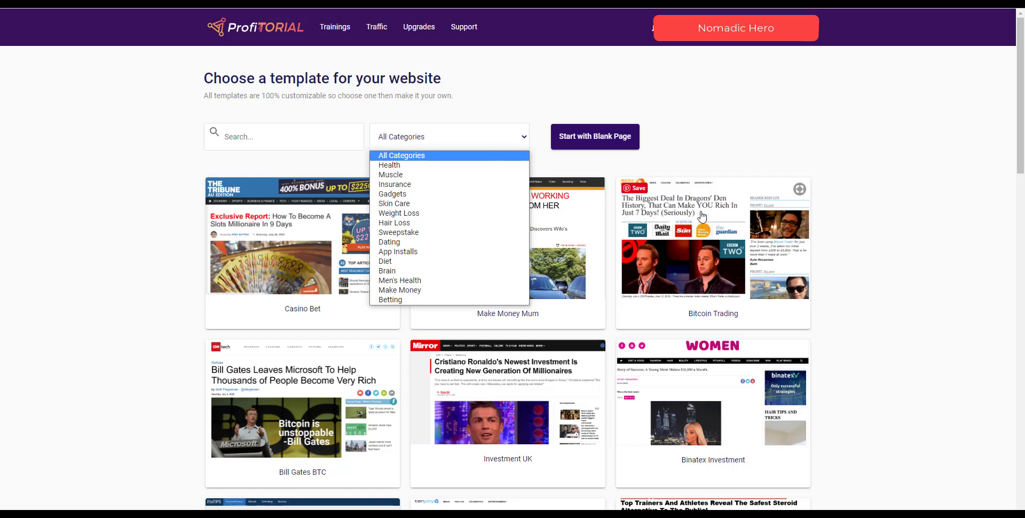
mouse_move(564, 207)
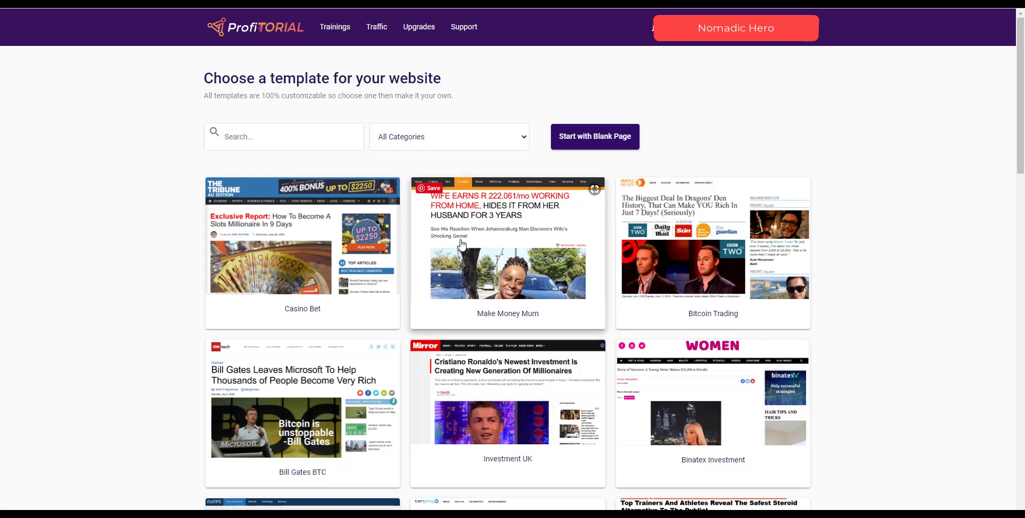
Step: Pick the Make Money Mum template and create a website named 'test'
left_click(508, 255)
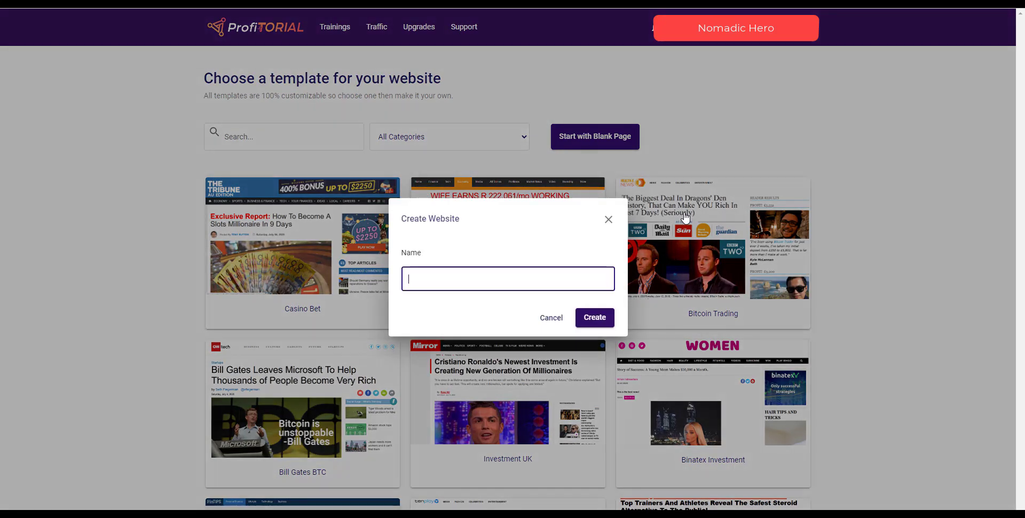
mouse_move(456, 240)
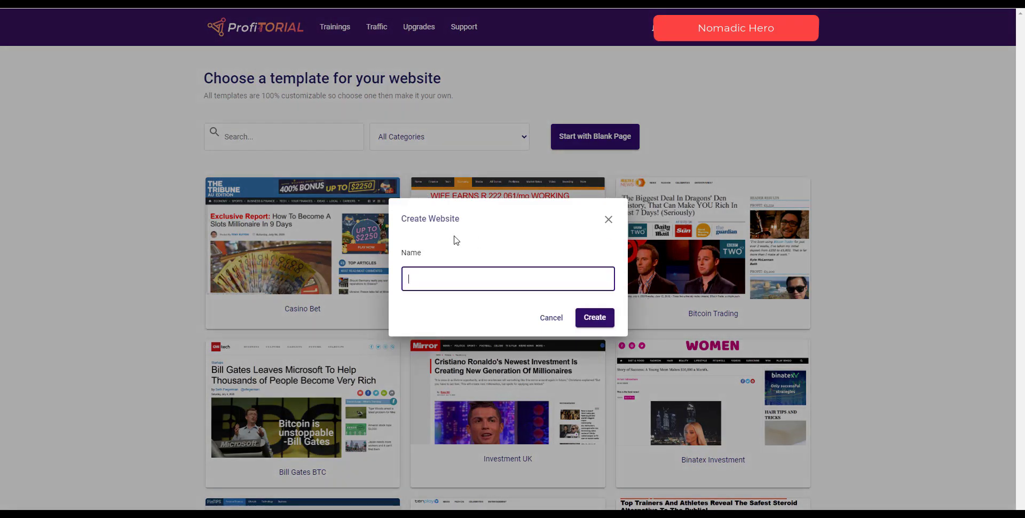
type("test")
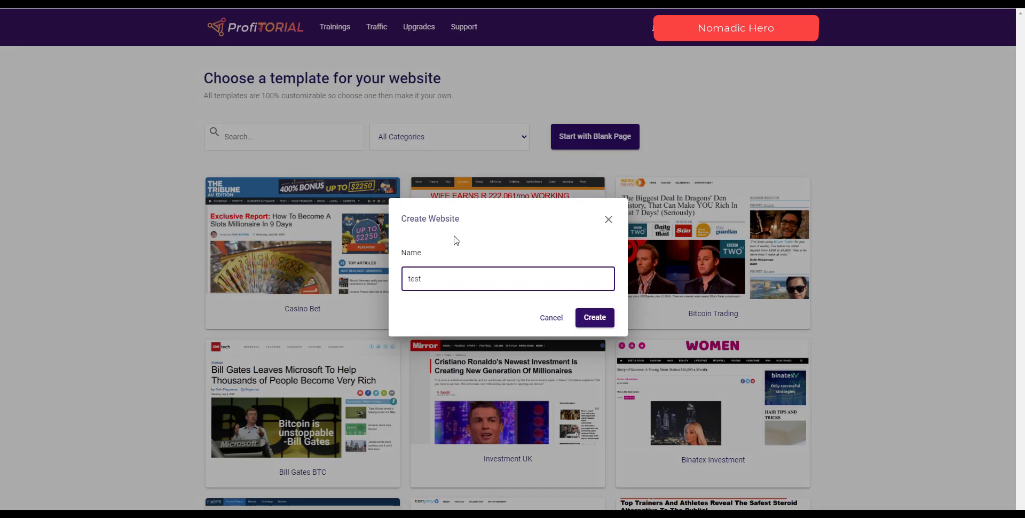
left_click(595, 318)
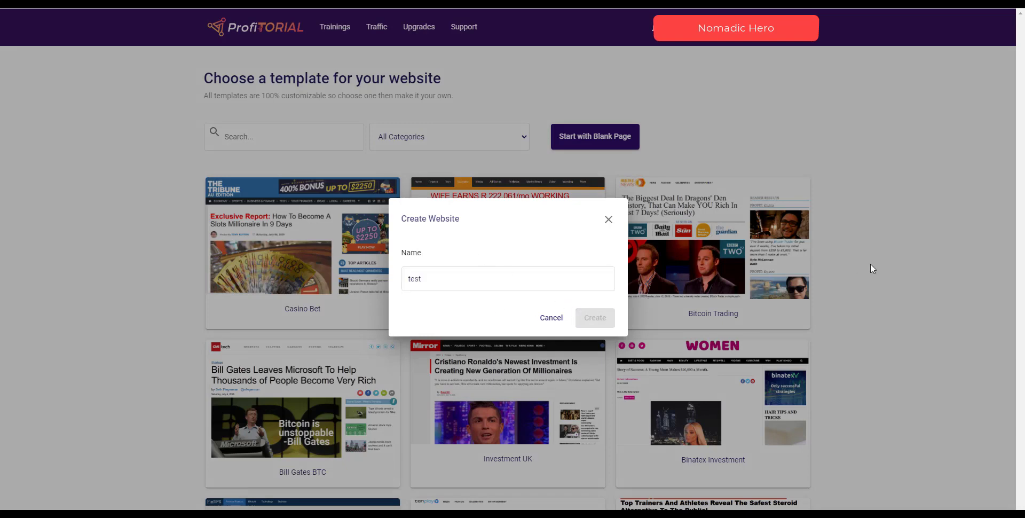
mouse_move(873, 281)
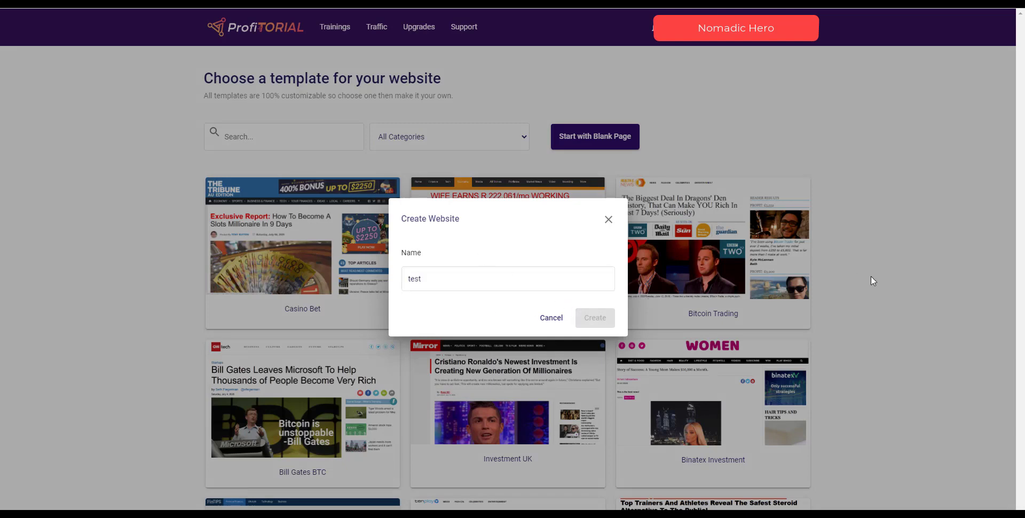
left_click(595, 318)
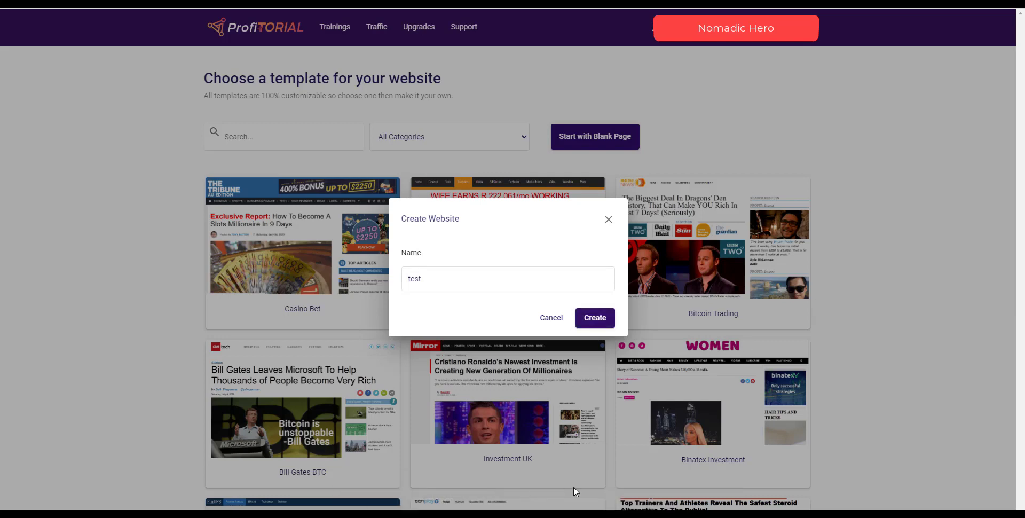
mouse_move(901, 471)
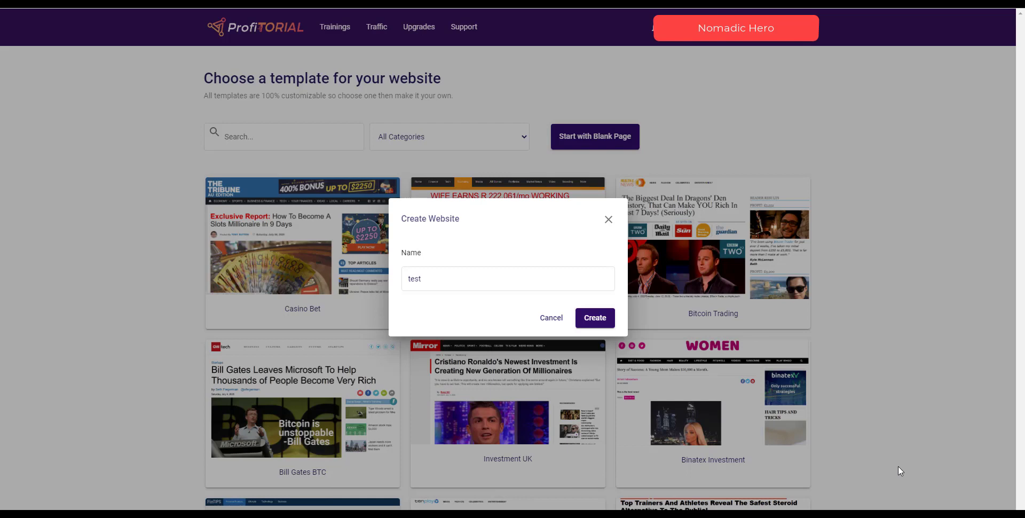
mouse_move(567, 310)
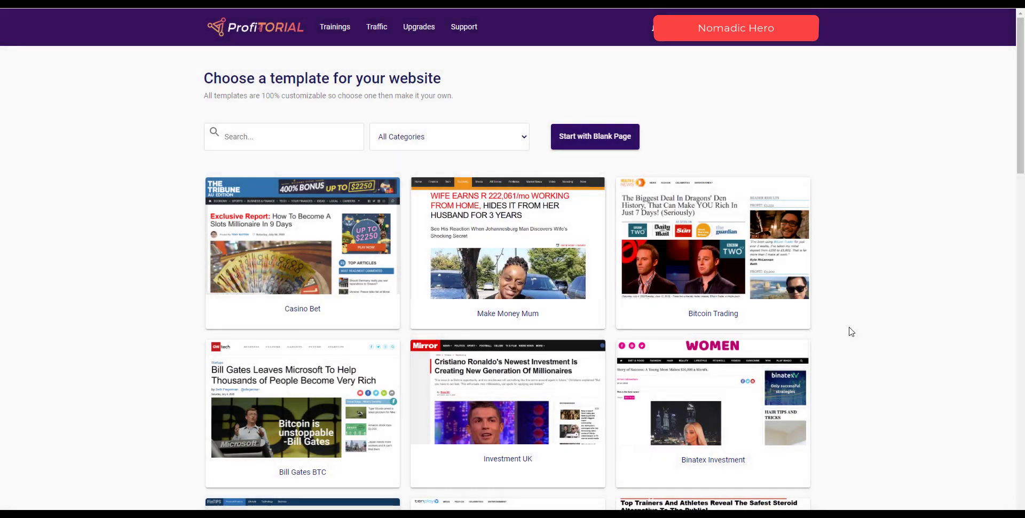
mouse_move(856, 332)
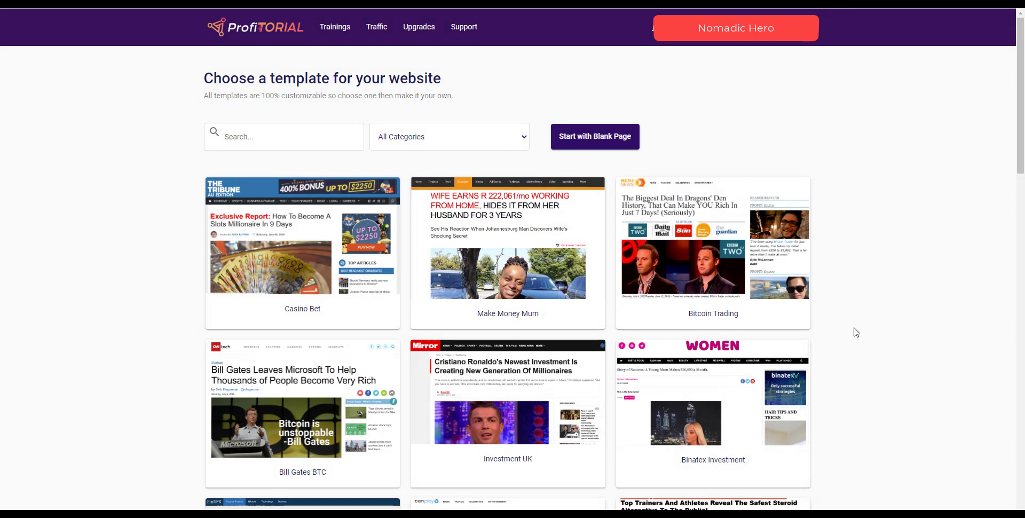
mouse_move(756, 205)
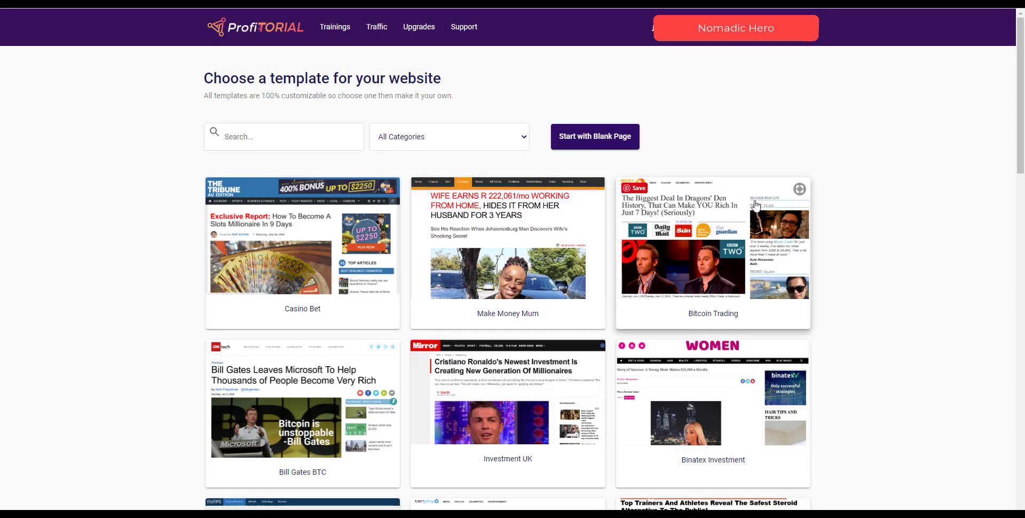
mouse_move(643, 206)
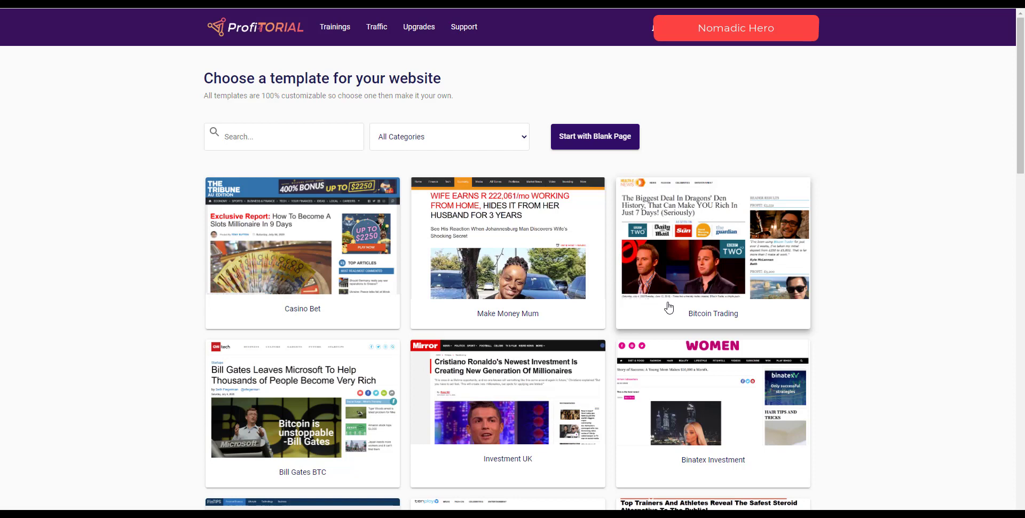
mouse_move(671, 309)
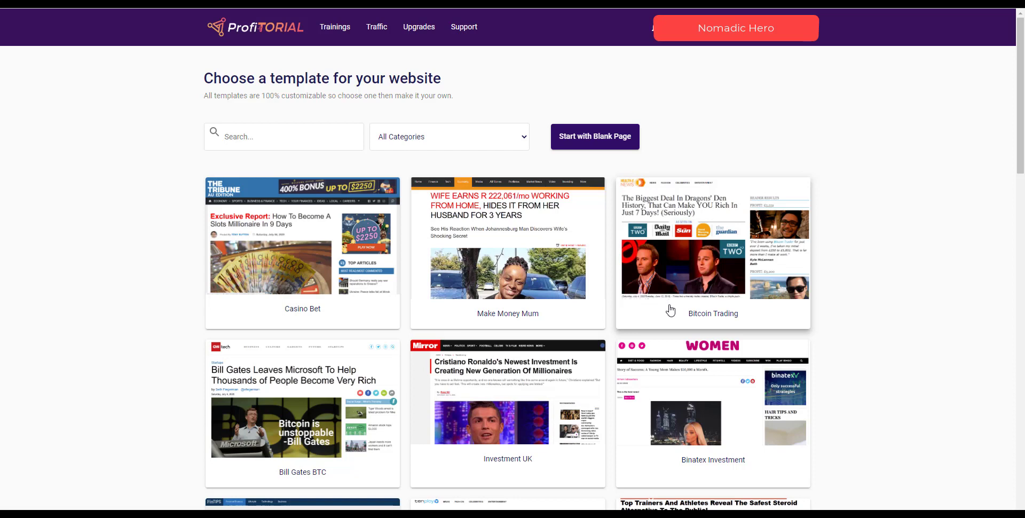
mouse_move(674, 311)
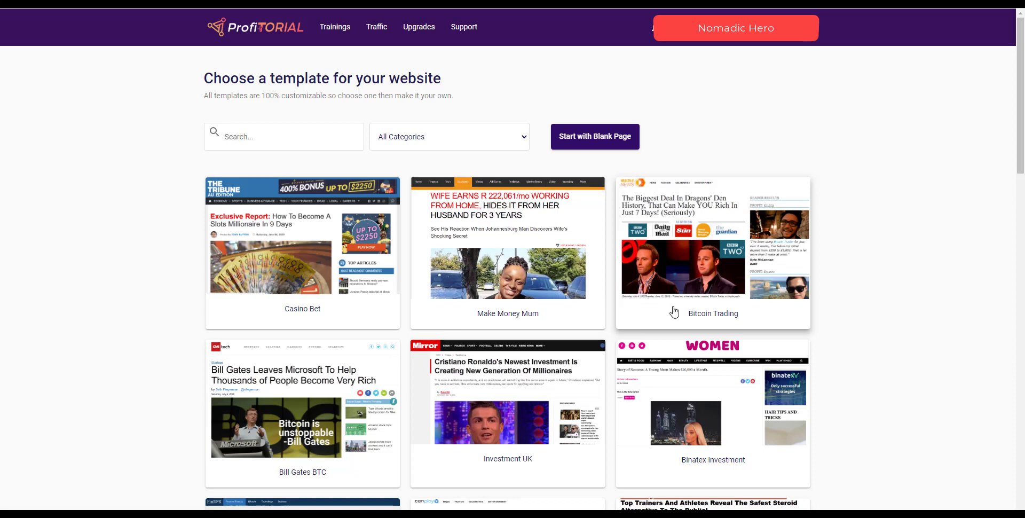
mouse_move(683, 309)
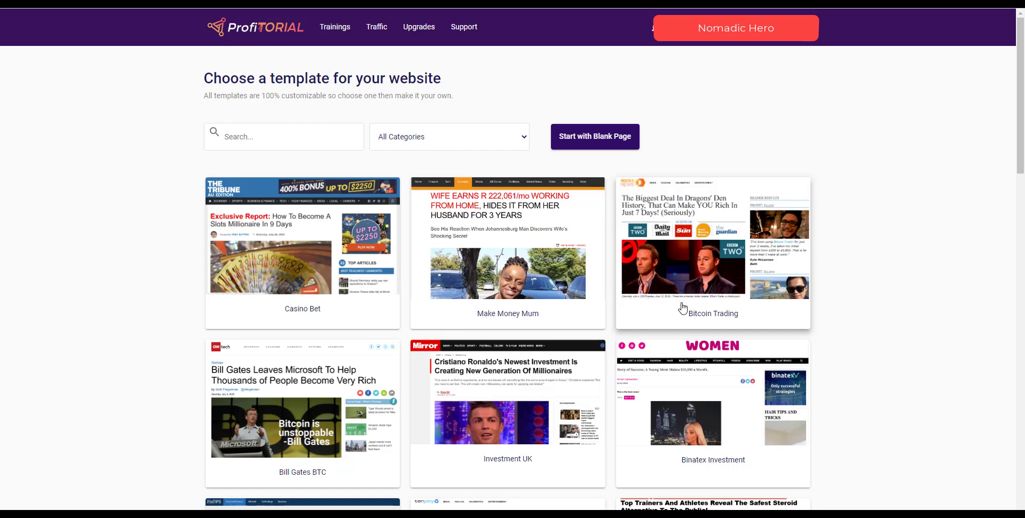
mouse_move(663, 292)
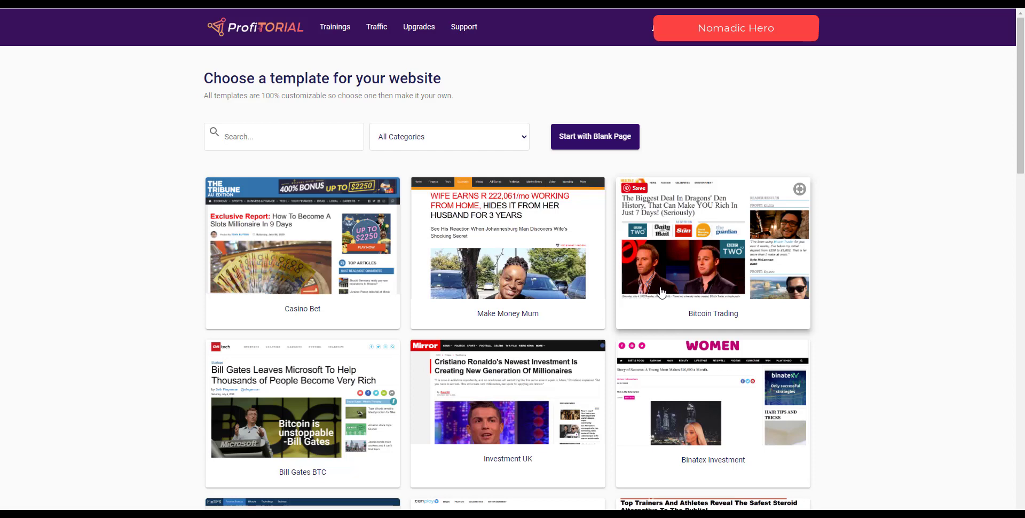
mouse_move(680, 286)
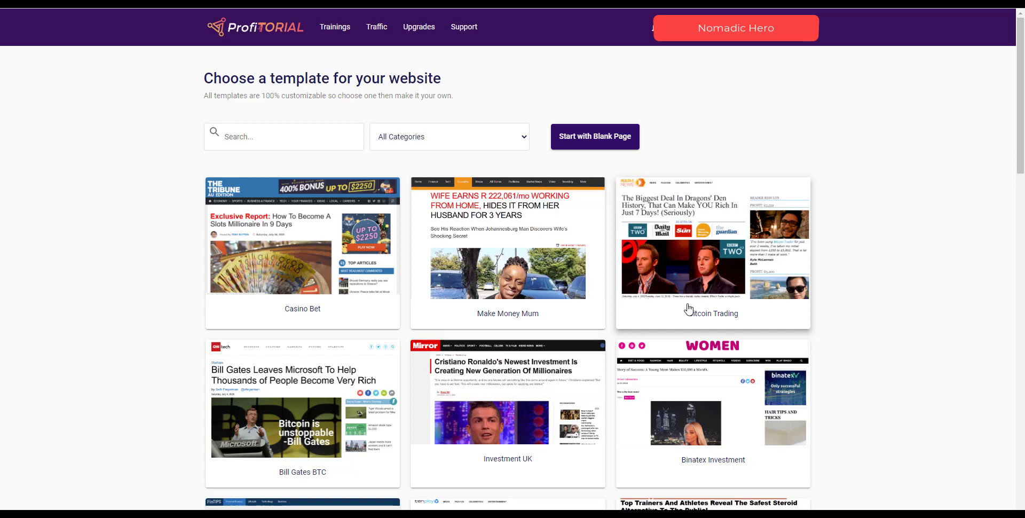
mouse_move(682, 299)
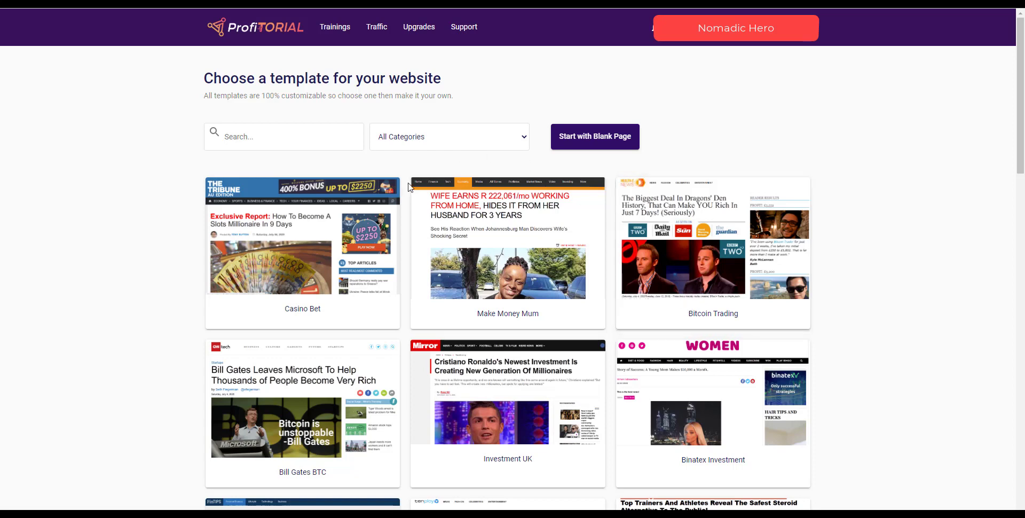
mouse_move(560, 238)
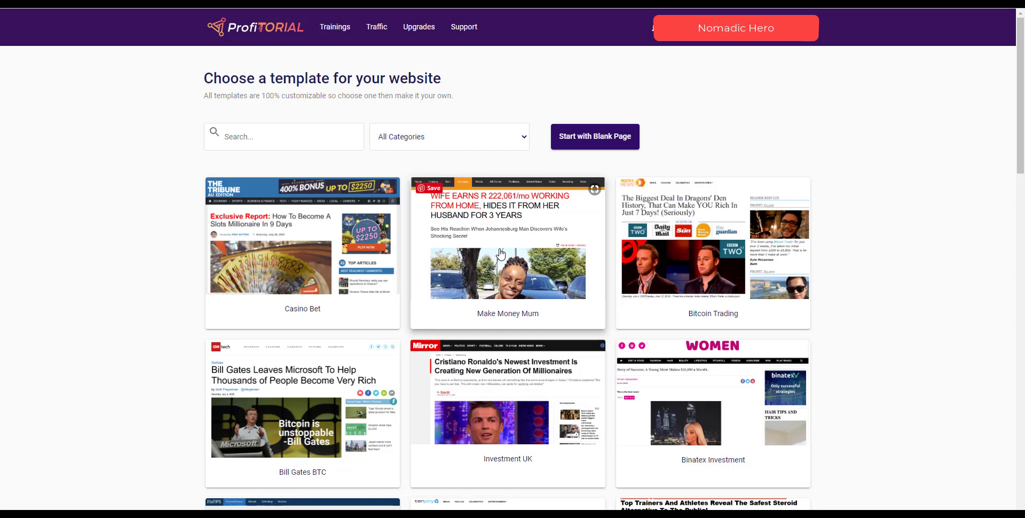
mouse_move(497, 253)
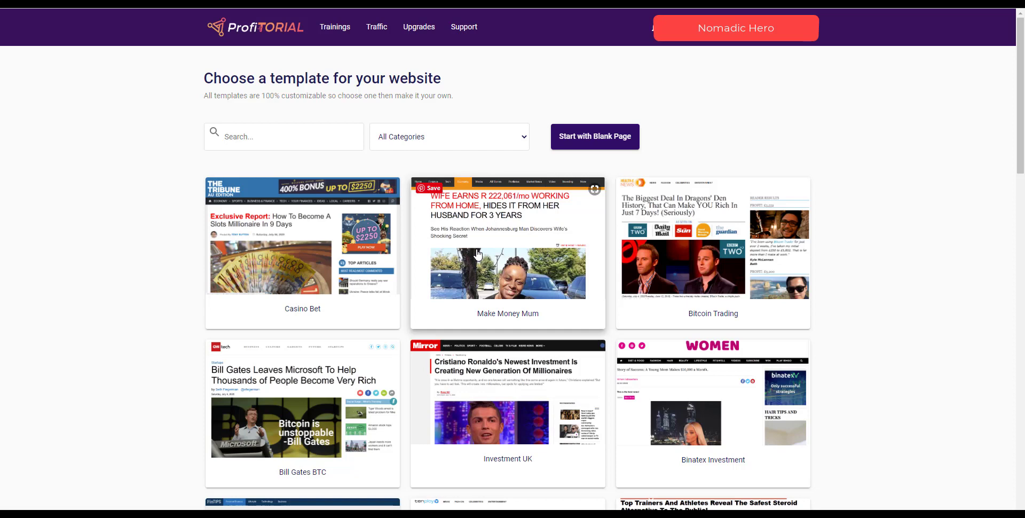
mouse_move(498, 244)
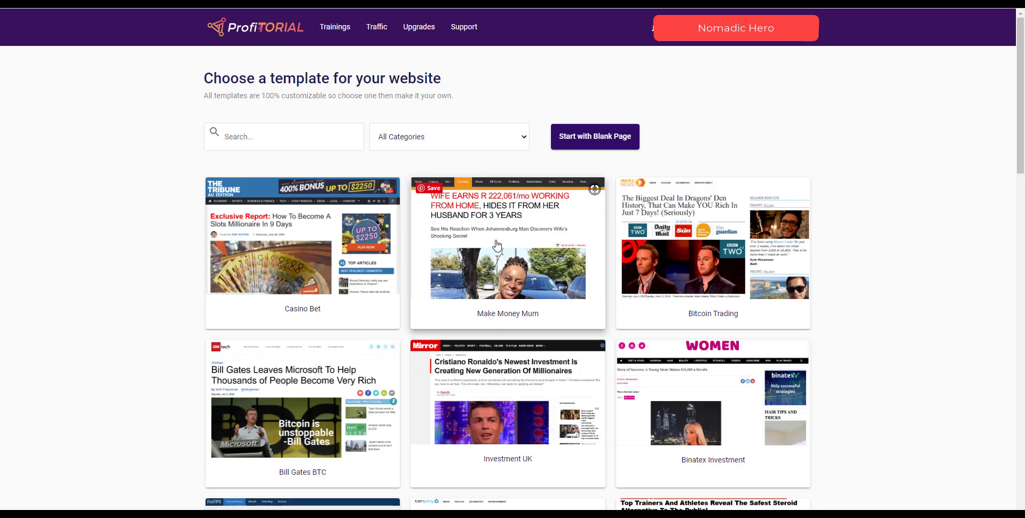
mouse_move(473, 242)
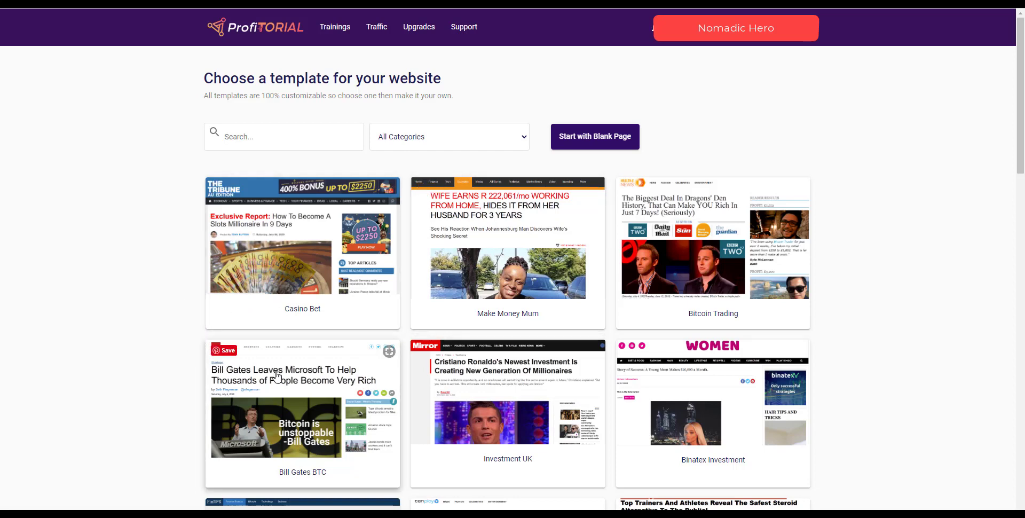
mouse_move(585, 360)
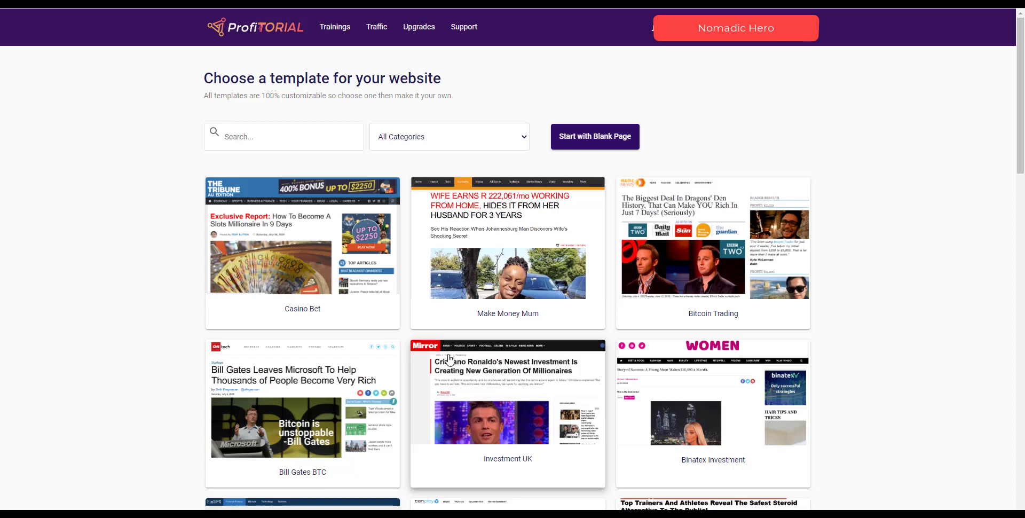
mouse_move(470, 366)
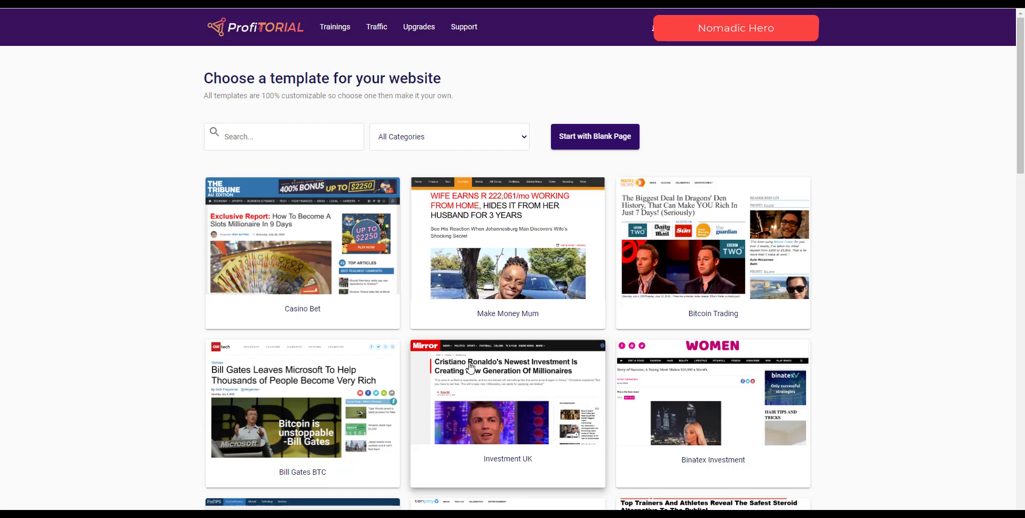
mouse_move(493, 377)
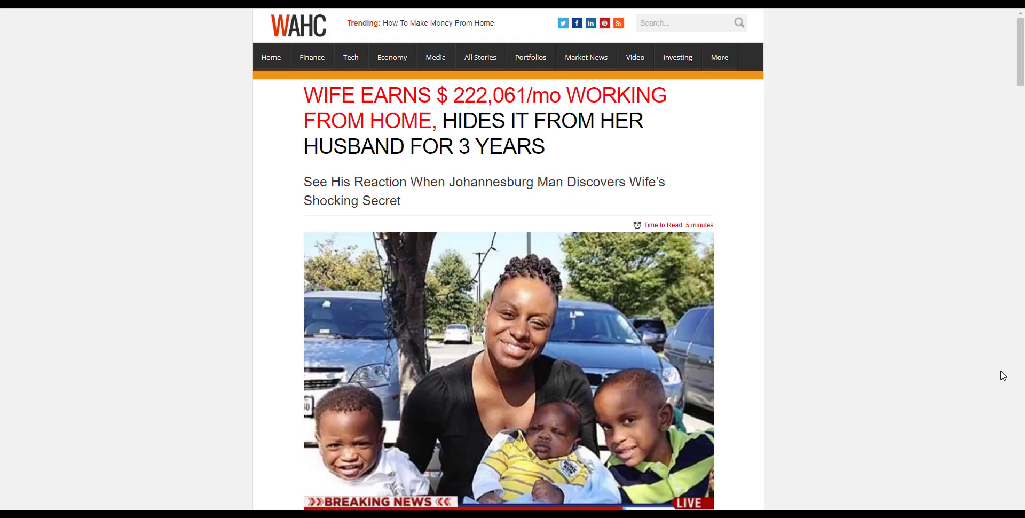
mouse_move(996, 377)
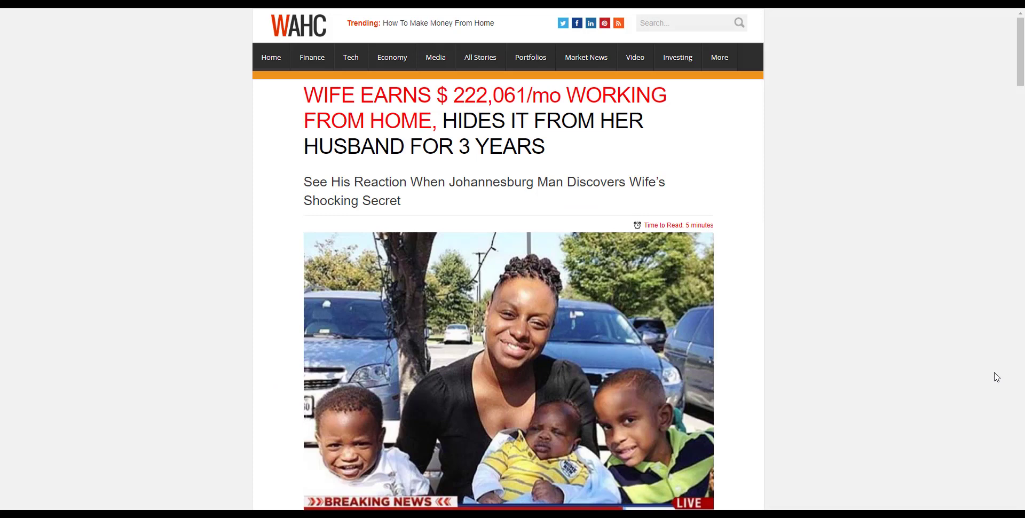
mouse_move(752, 158)
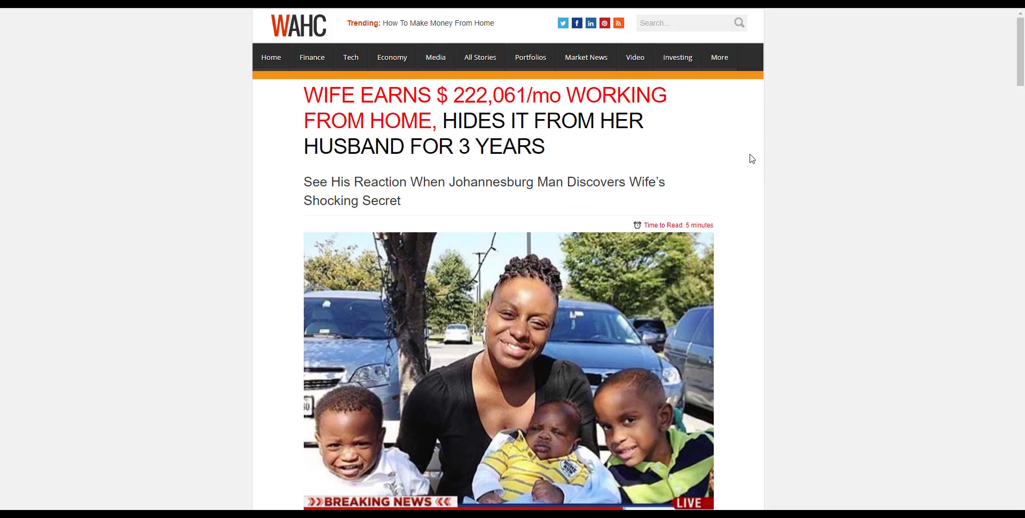
Step: Scroll the Make Money Mum preview through its story and comments to the footer disclaimers
scroll("down", 3)
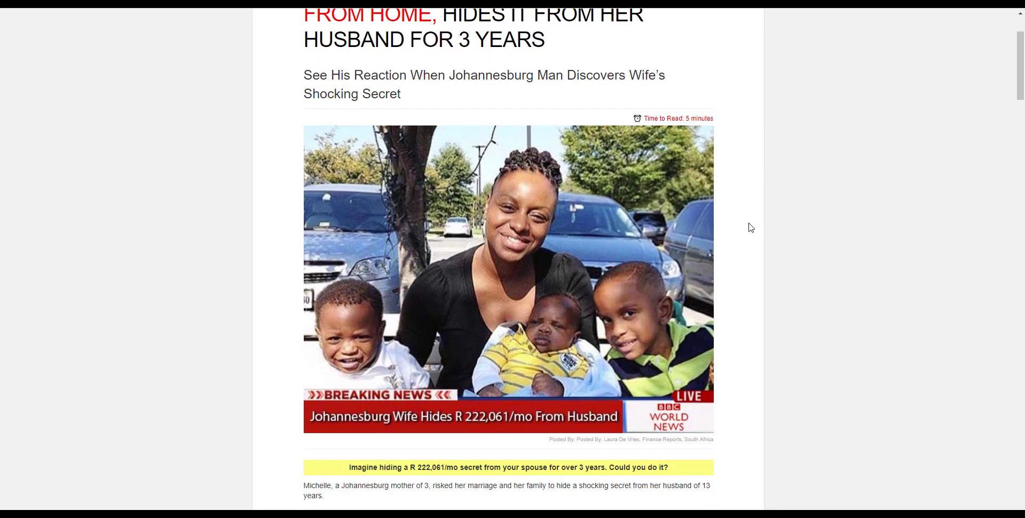
scroll("down", 3)
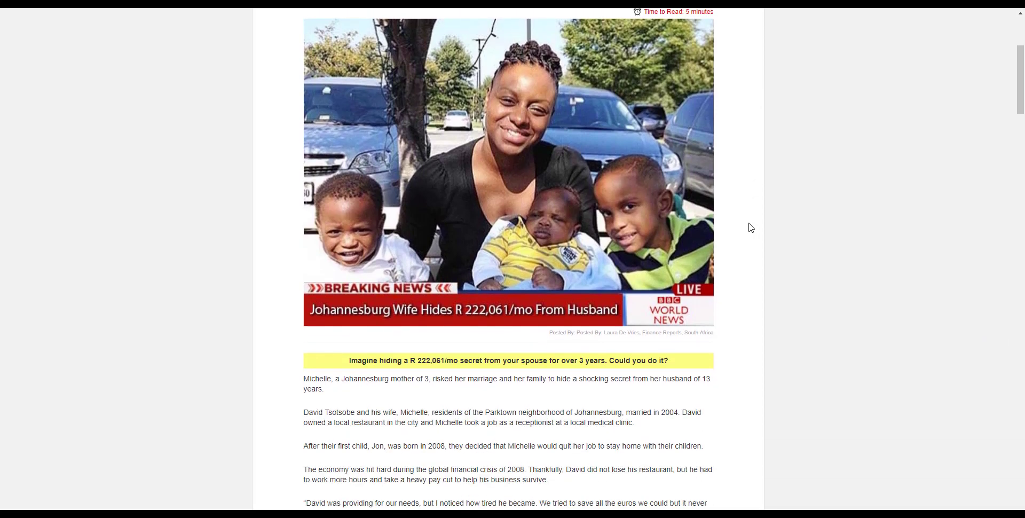
scroll("down", 3)
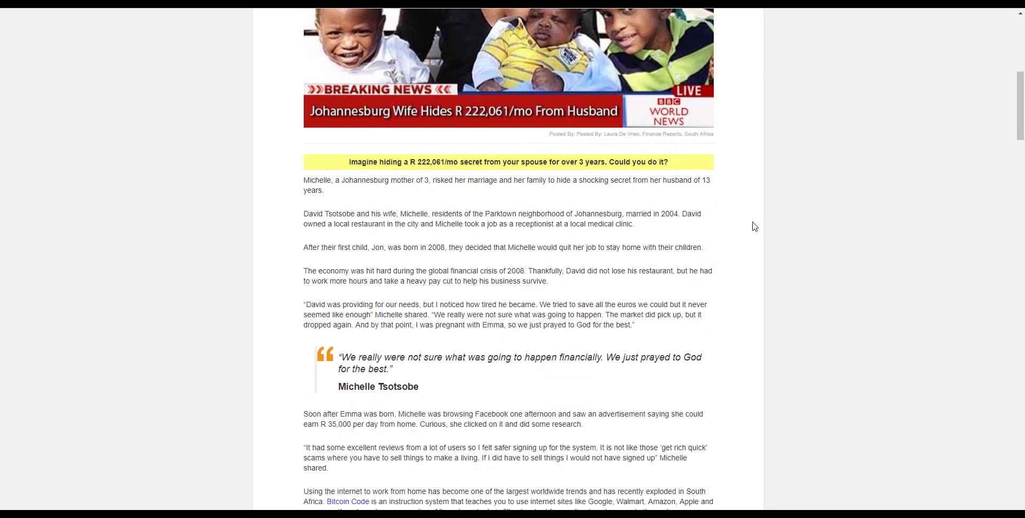
scroll("down", 3)
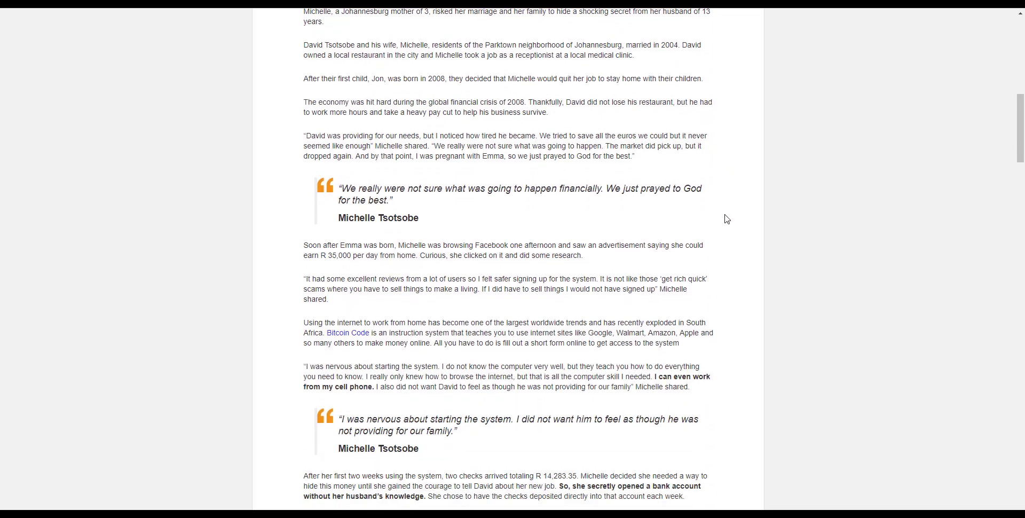
scroll("down", 3)
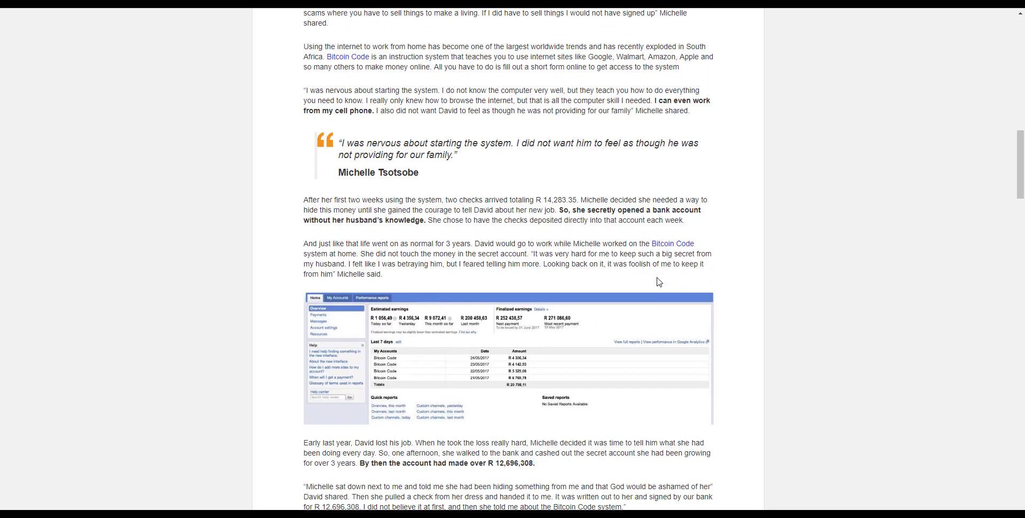
scroll("down", 3)
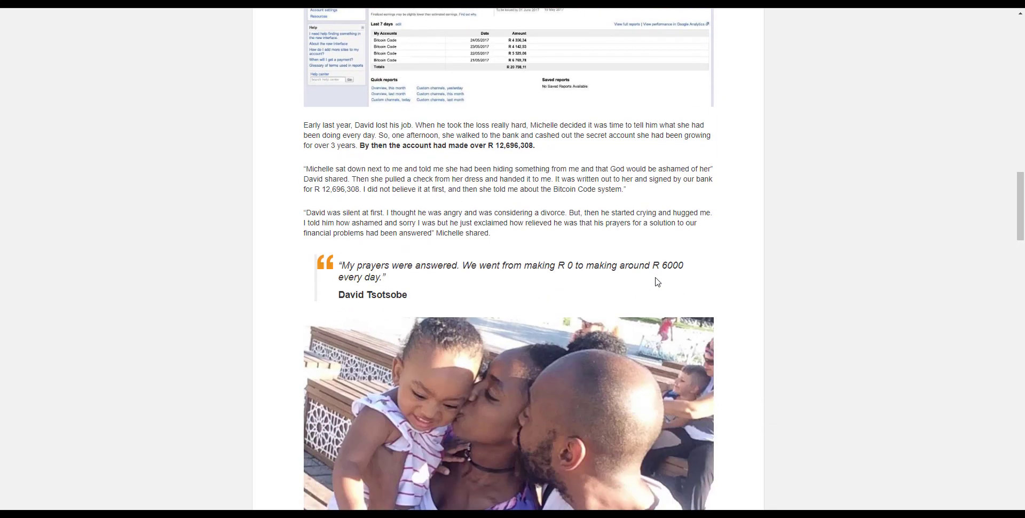
scroll("down", 3)
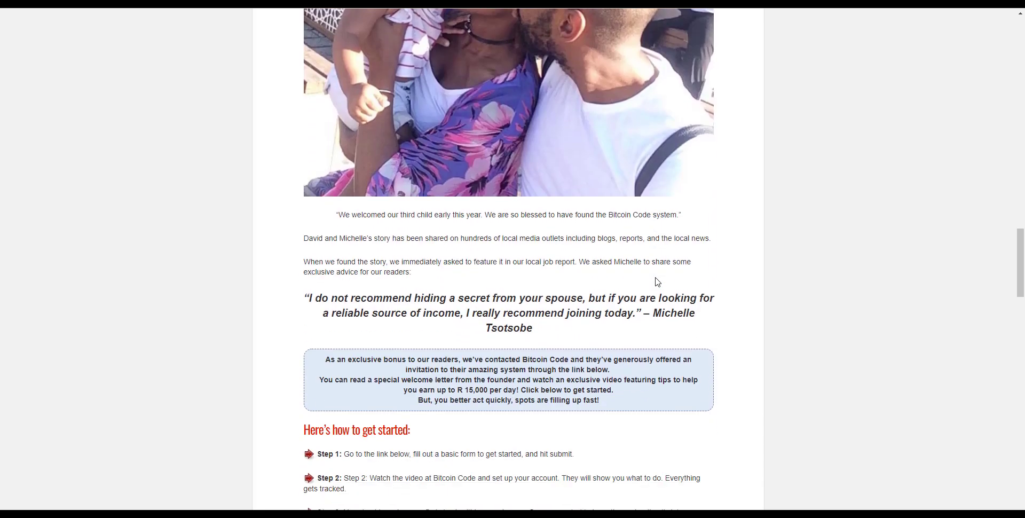
scroll("down", 3)
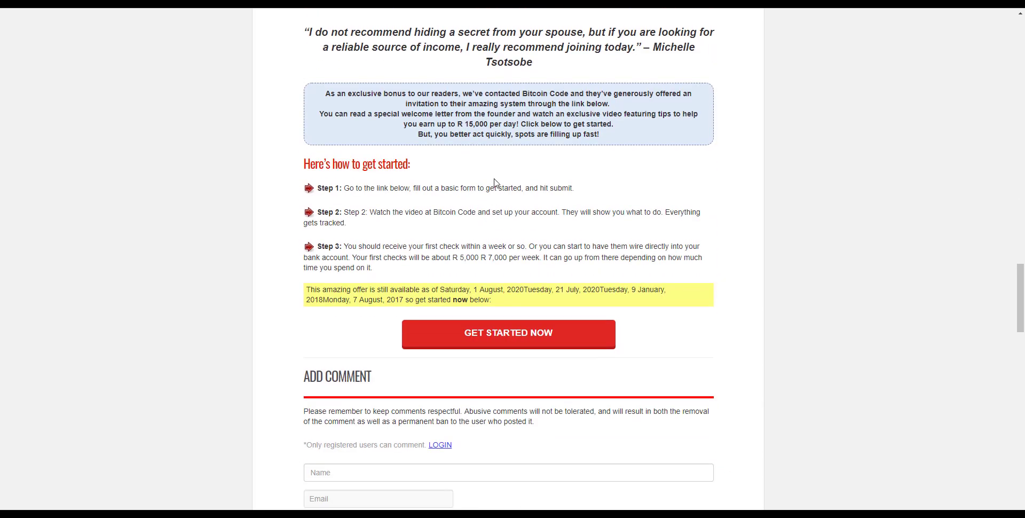
scroll("down", 3)
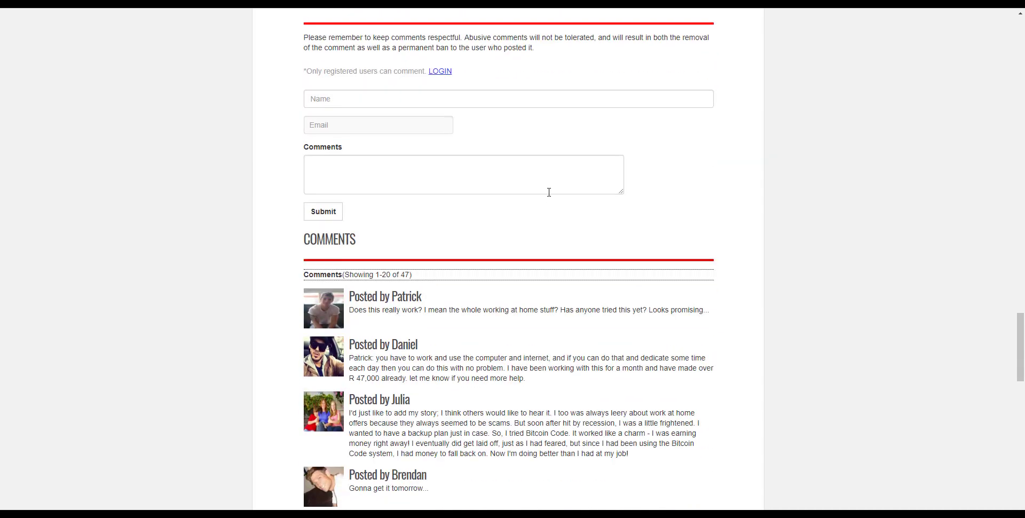
scroll("down", 3)
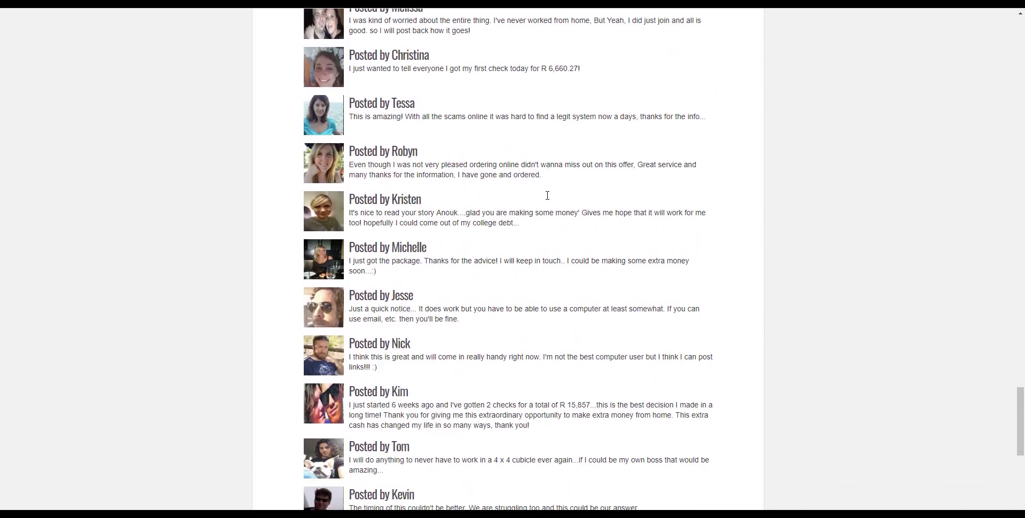
scroll("down", 3)
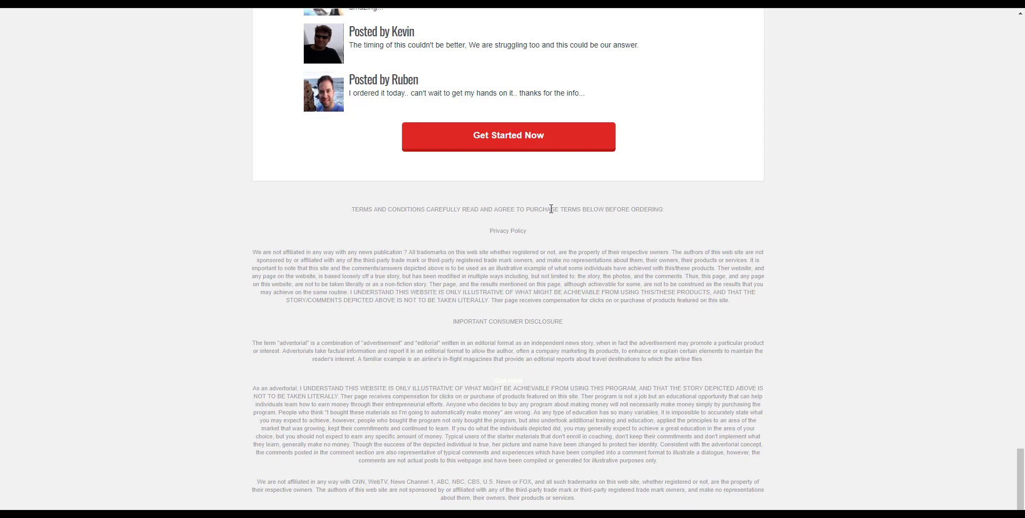
scroll("up", 3)
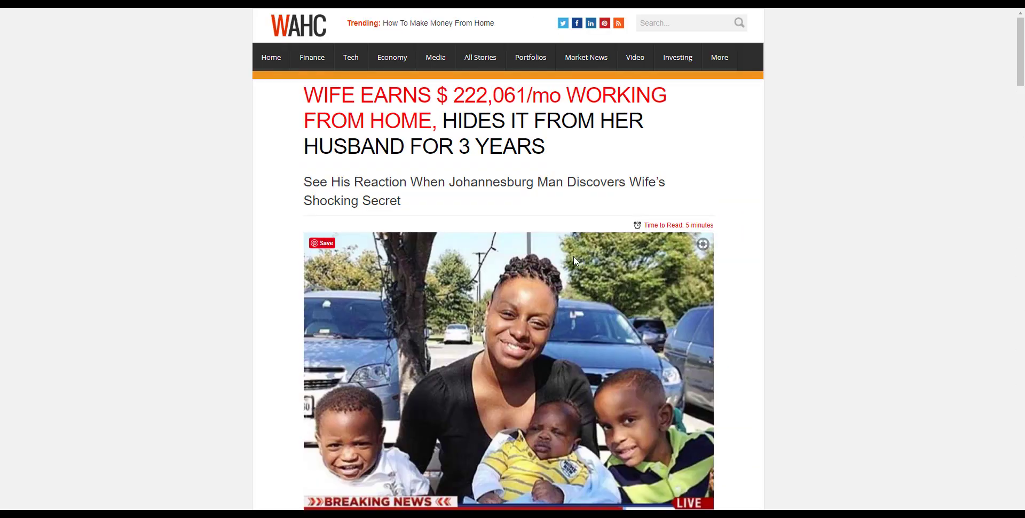
mouse_move(574, 269)
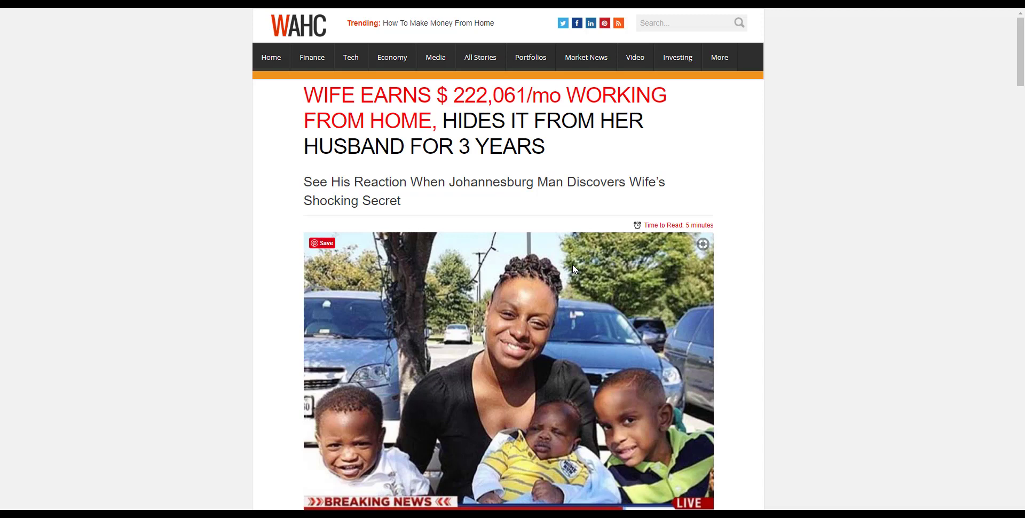
mouse_move(568, 254)
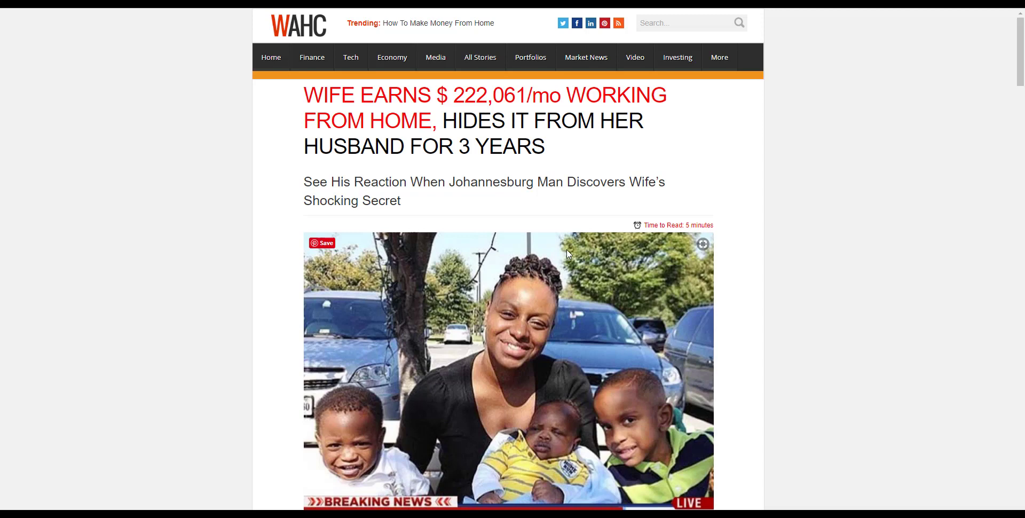
mouse_move(540, 290)
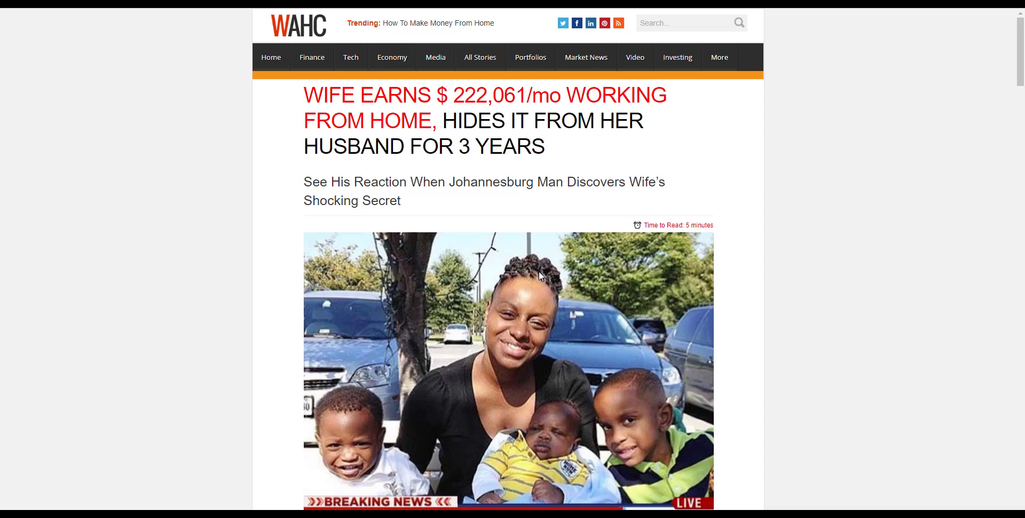
mouse_move(552, 287)
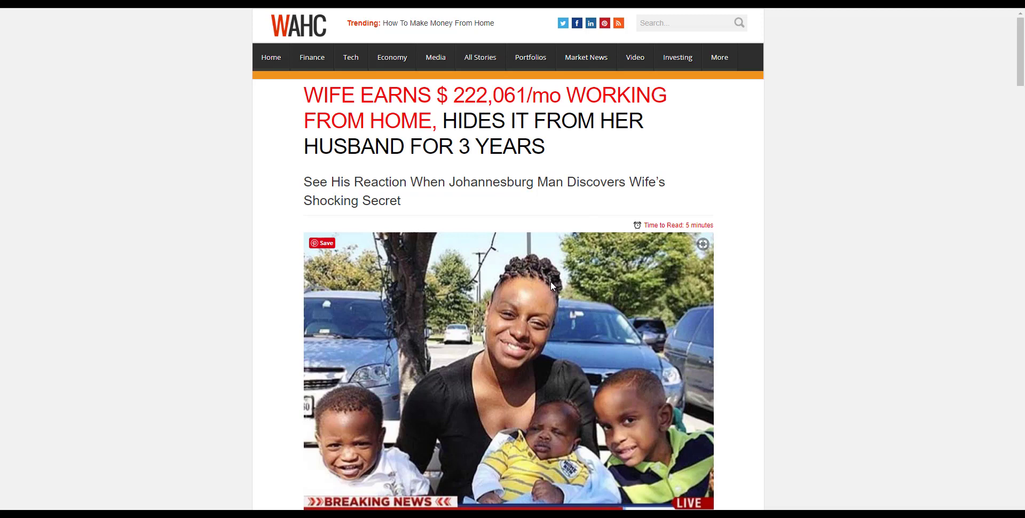
mouse_move(548, 287)
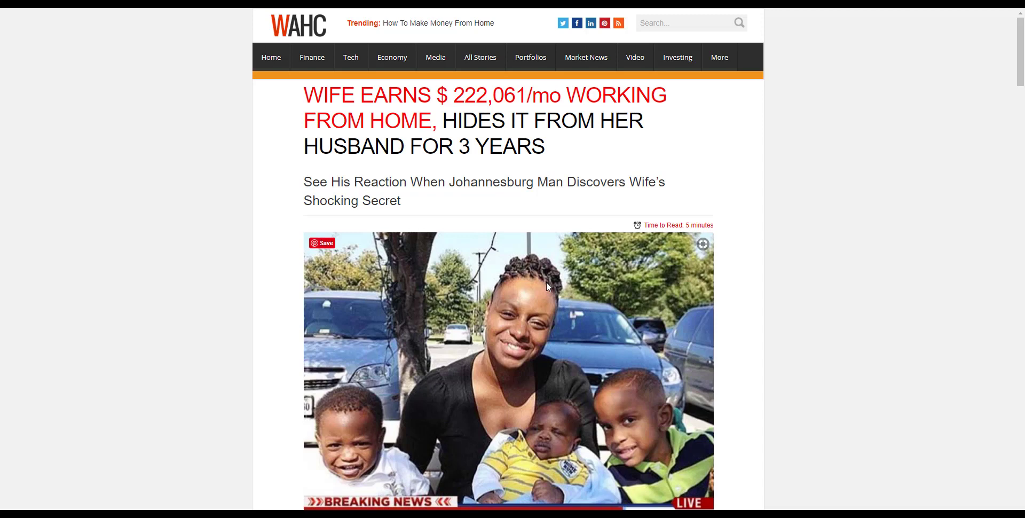
mouse_move(606, 255)
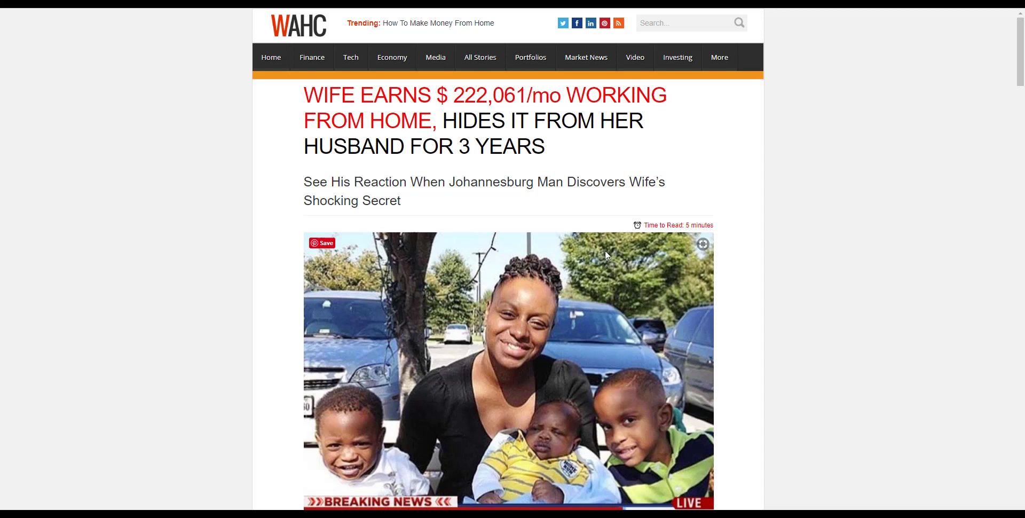
mouse_move(593, 242)
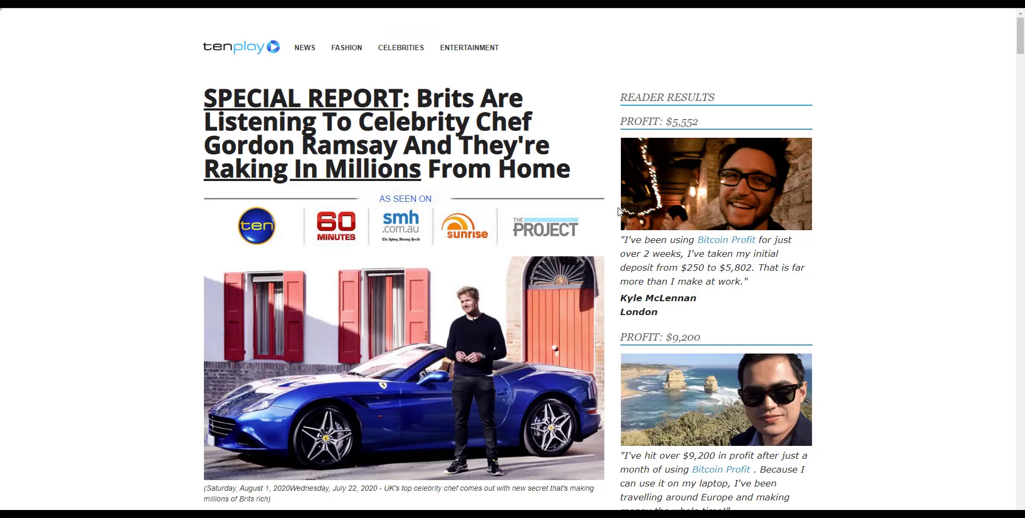
mouse_move(575, 269)
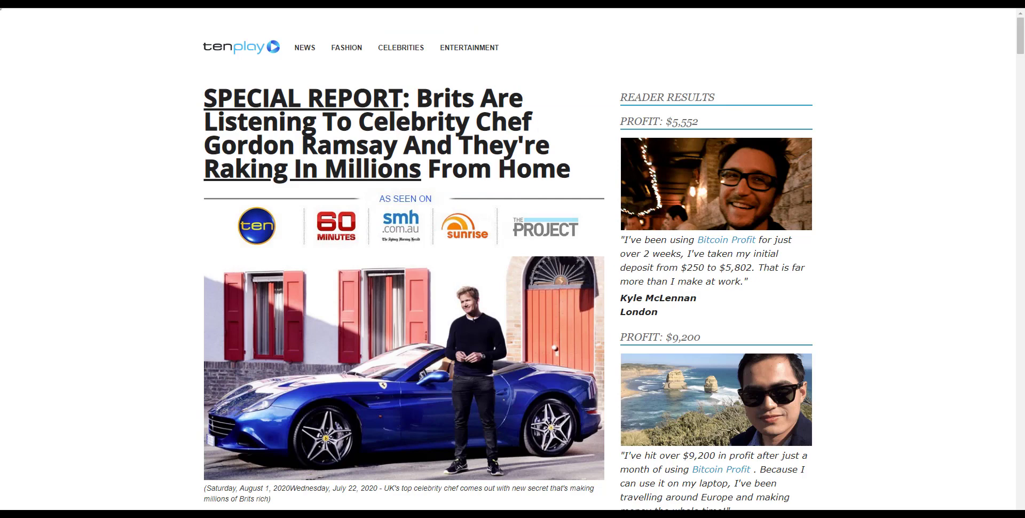
mouse_move(307, 60)
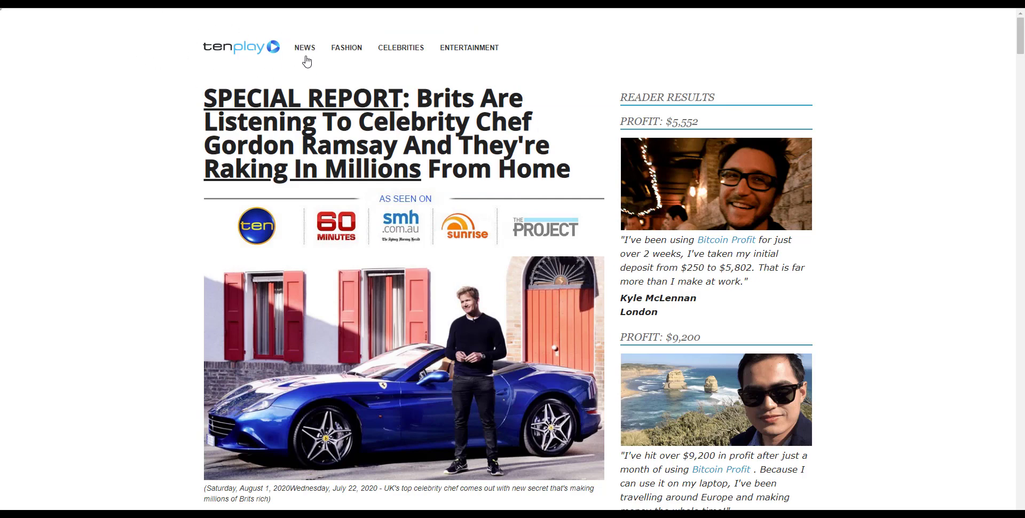
mouse_move(291, 59)
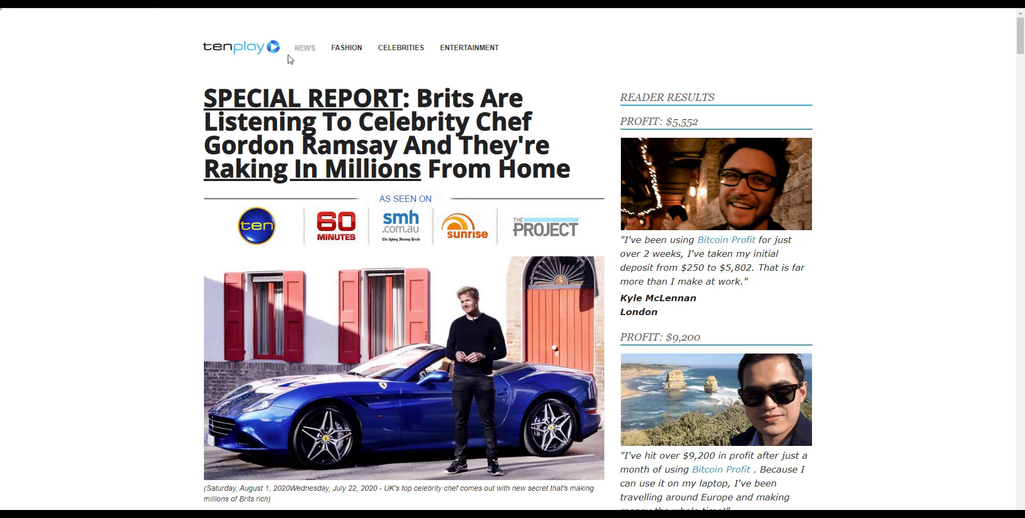
mouse_move(583, 114)
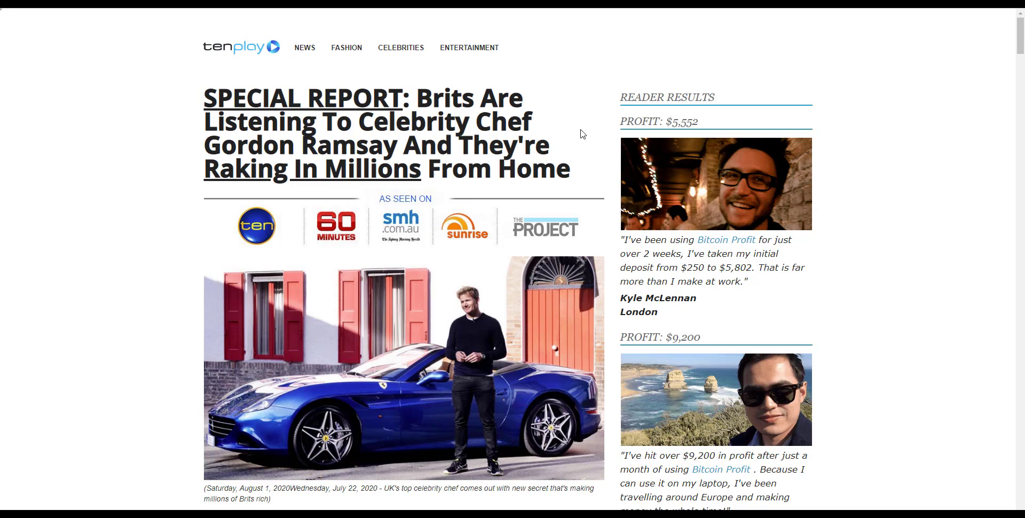
mouse_move(358, 98)
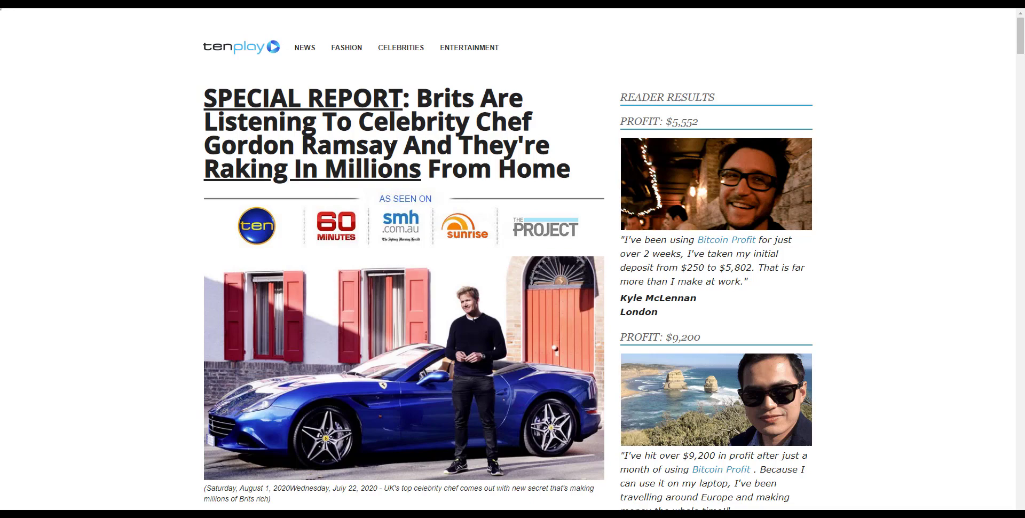
Step: Scroll the Bitcoin Profit preview down to its opening Gordon Ramsay paragraph
scroll("down", 3)
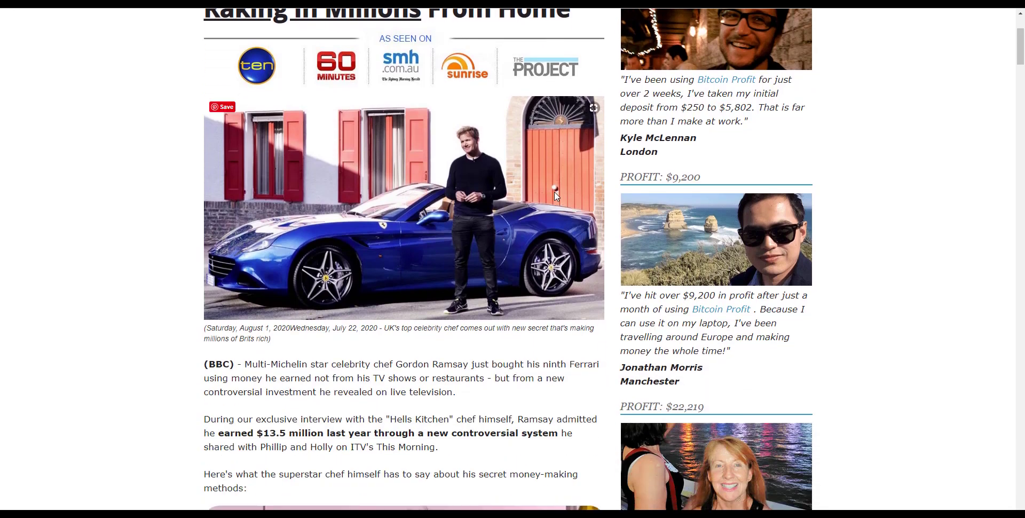
mouse_move(535, 212)
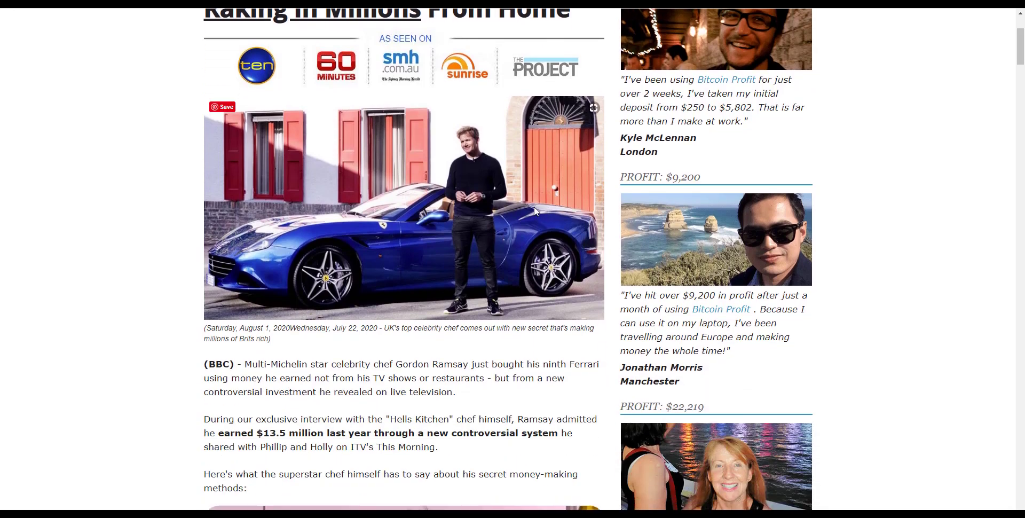
scroll("down", 3)
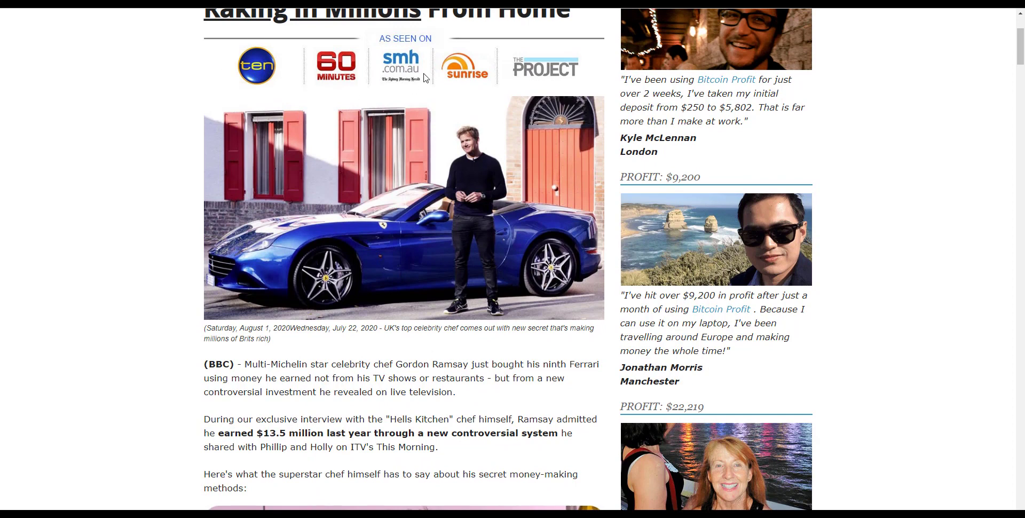
mouse_move(347, 255)
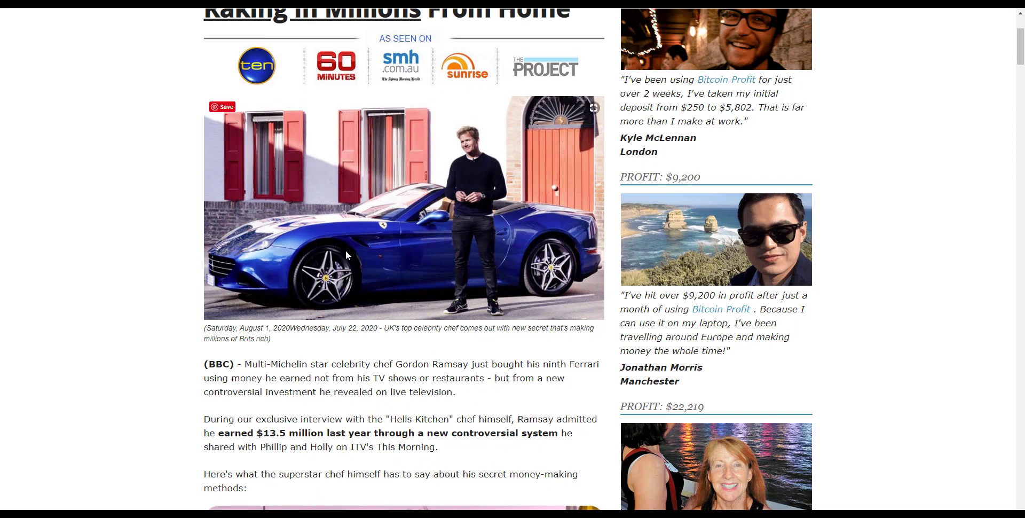
mouse_move(367, 262)
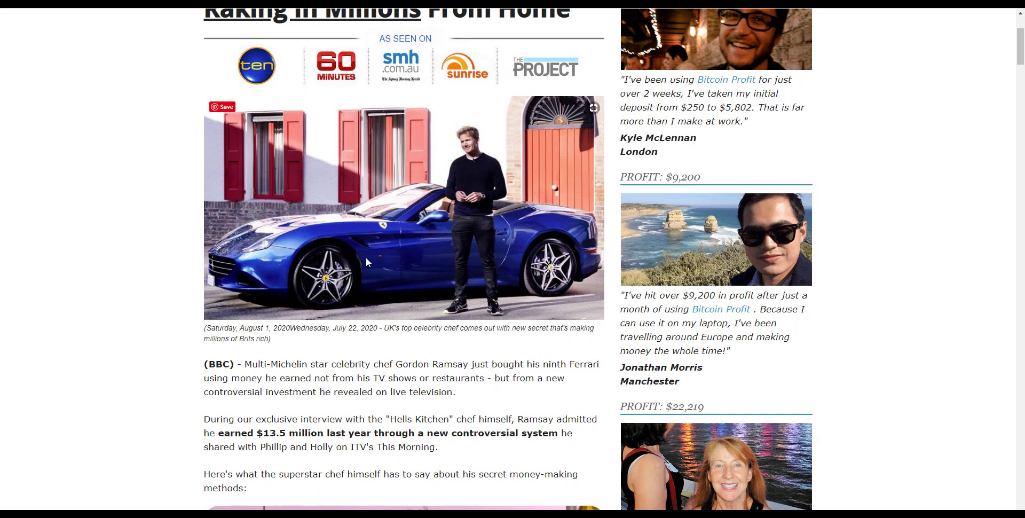
Step: Scroll the Bitcoin Profit preview past its signup steps down to the footer comments
scroll("down", 3)
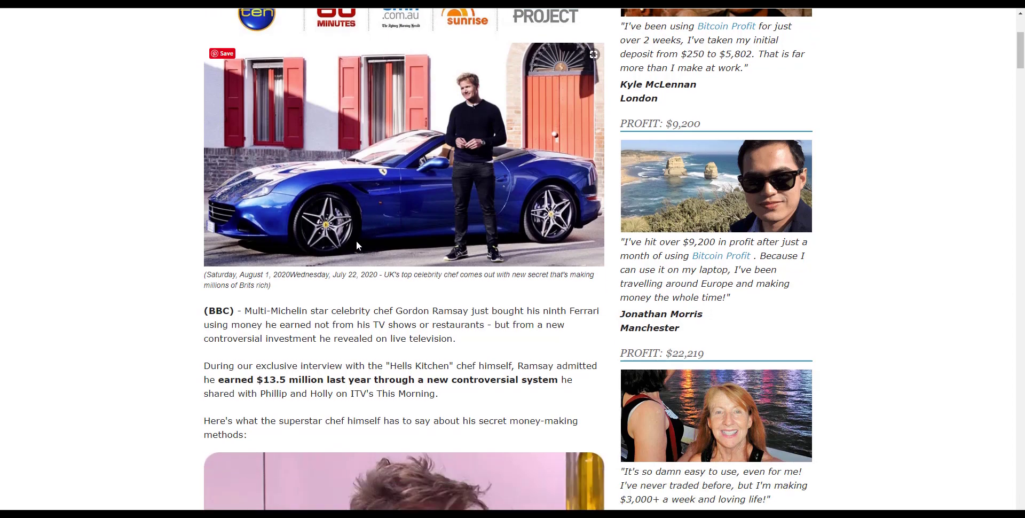
scroll("down", 3)
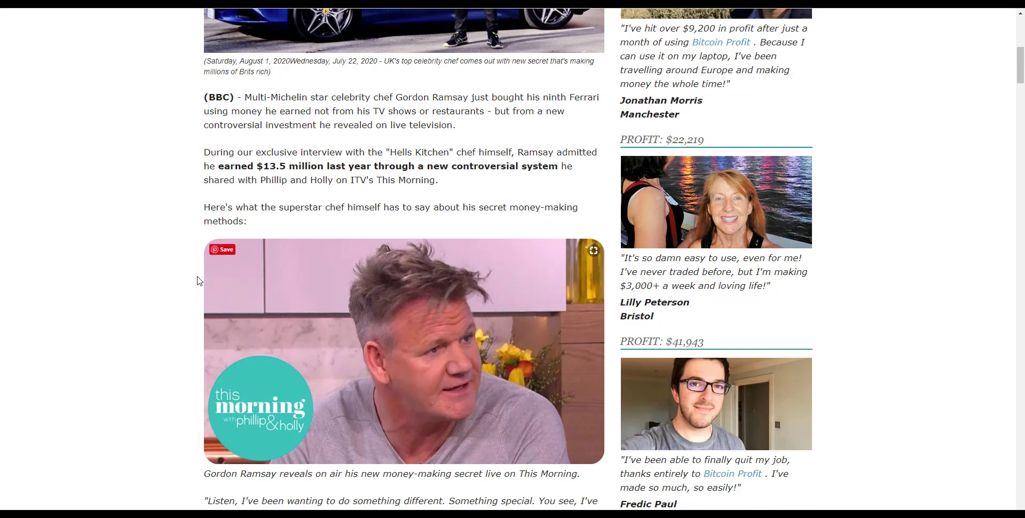
mouse_move(500, 439)
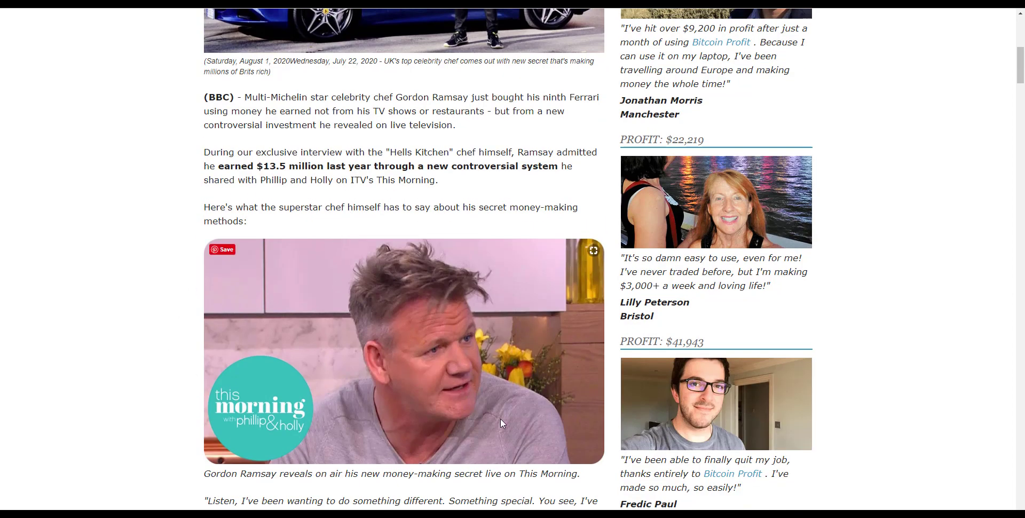
scroll("down", 3)
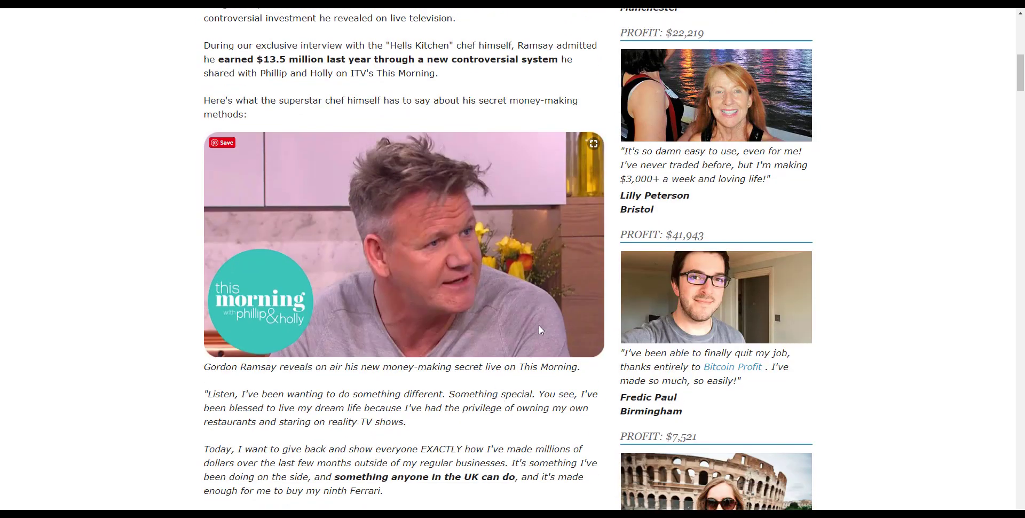
mouse_move(537, 332)
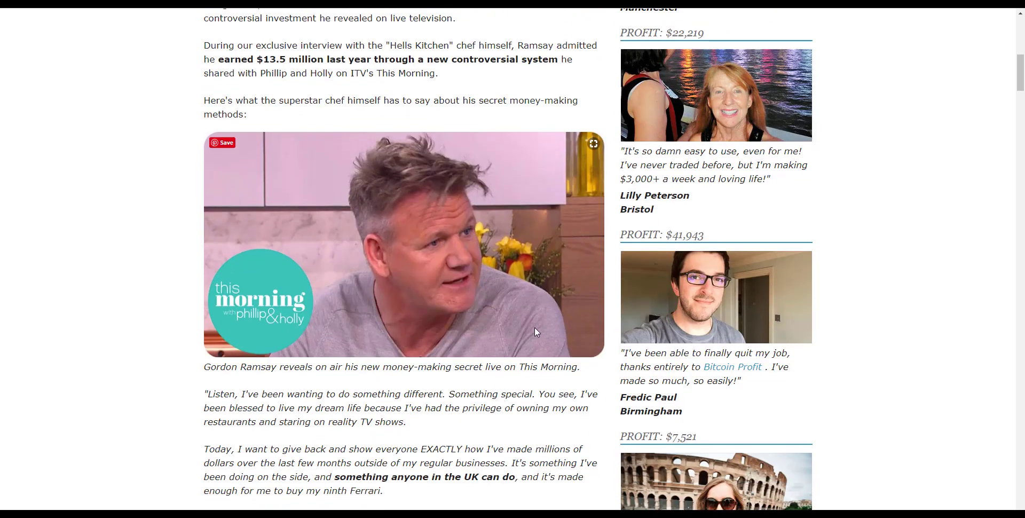
mouse_move(531, 338)
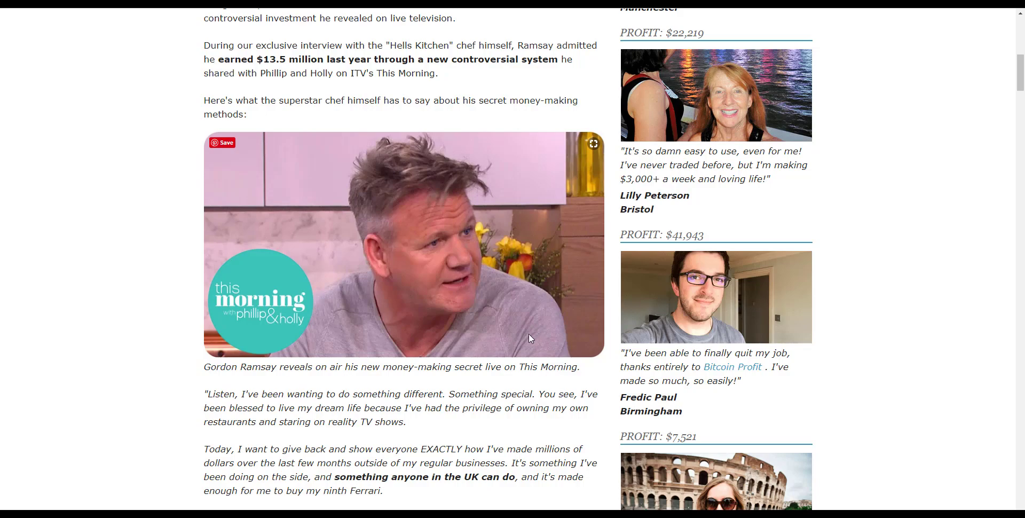
mouse_move(434, 345)
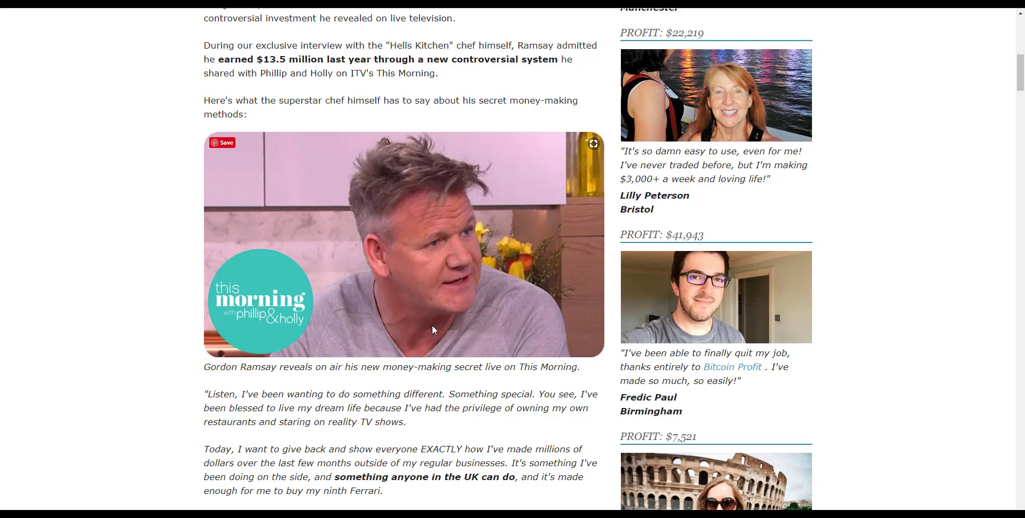
scroll("down", 3)
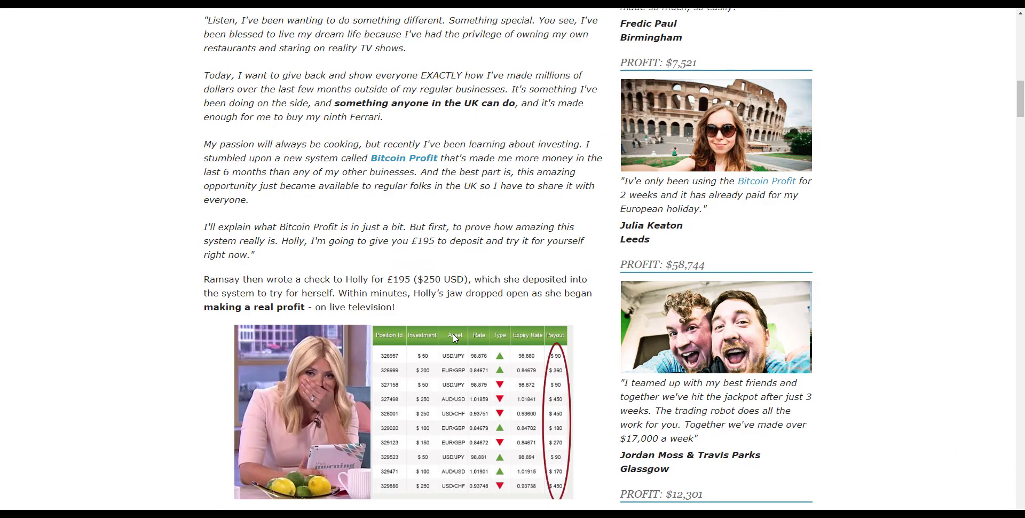
scroll("down", 3)
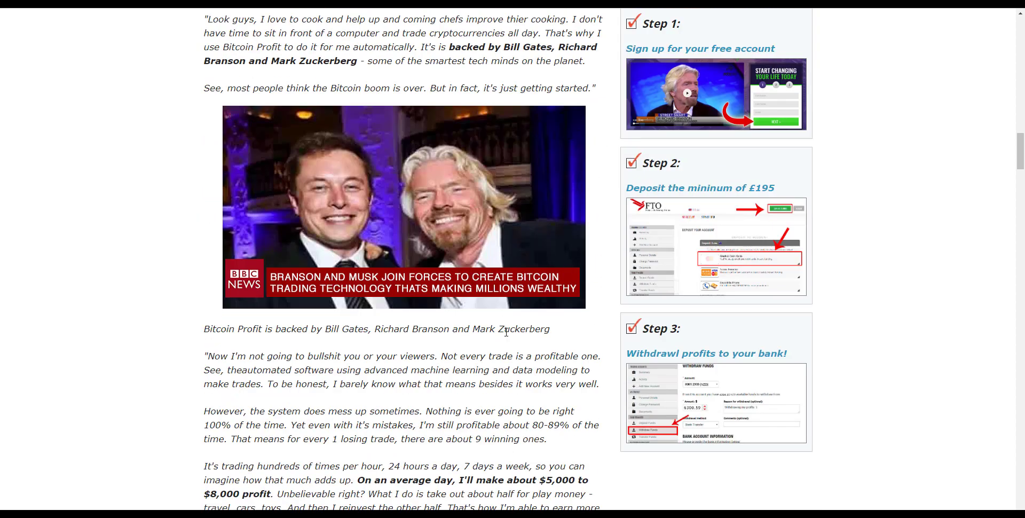
scroll("down", 3)
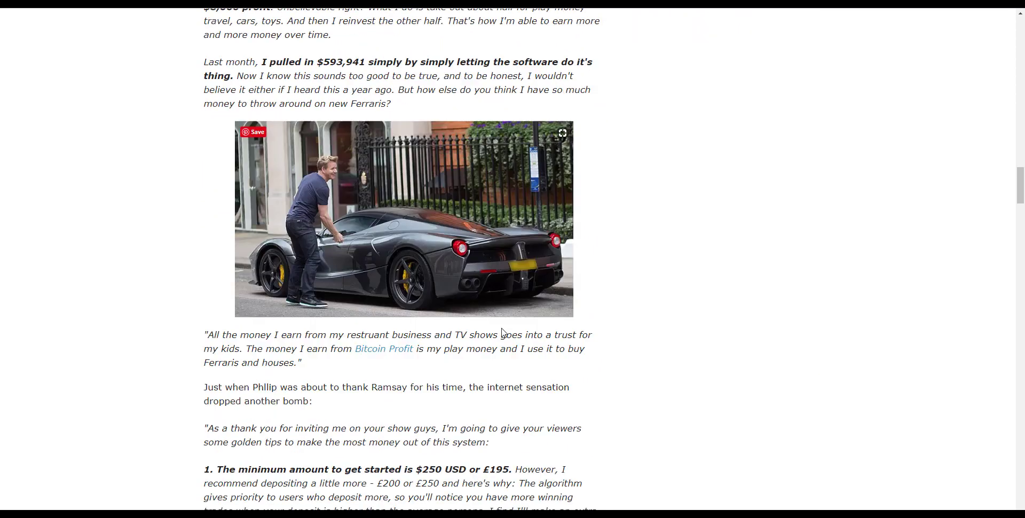
scroll("down", 3)
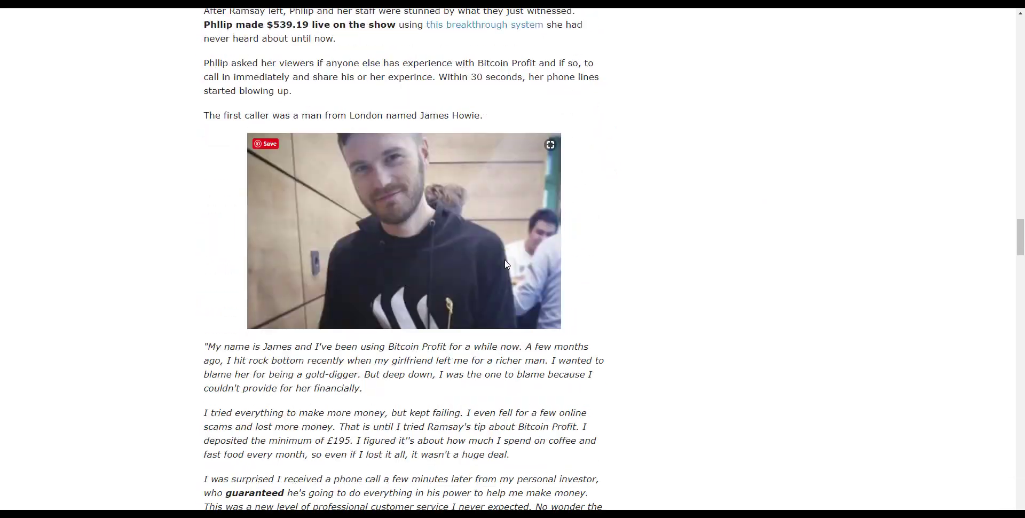
scroll("down", 3)
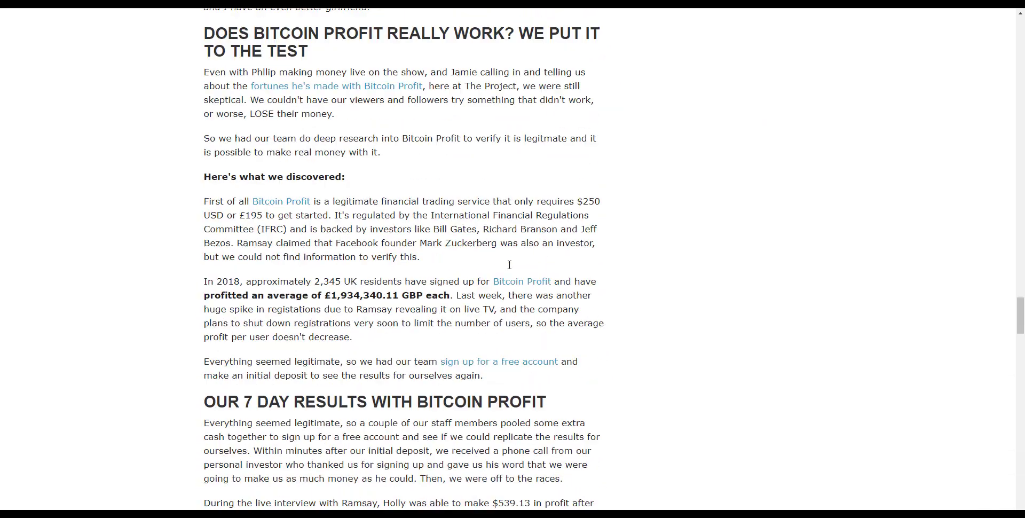
scroll("down", 3)
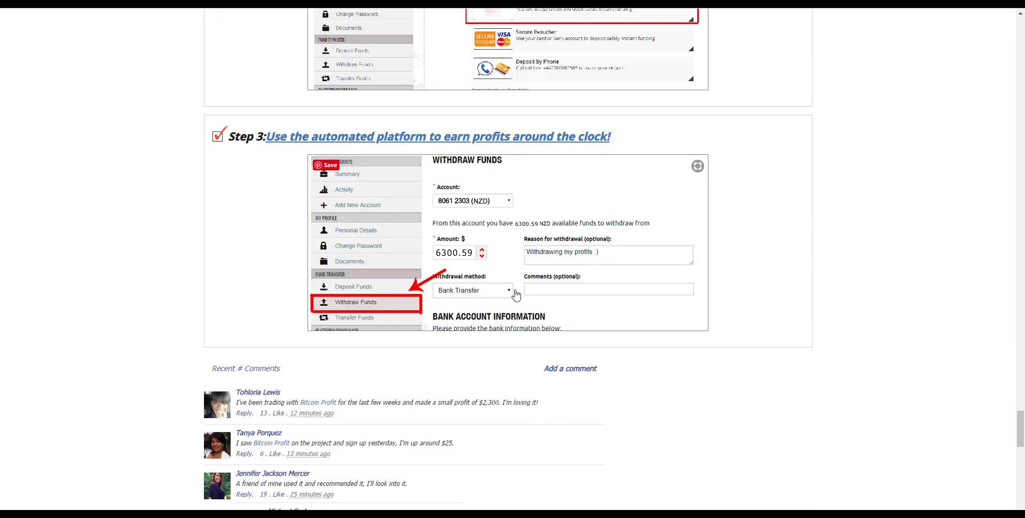
scroll("down", 3)
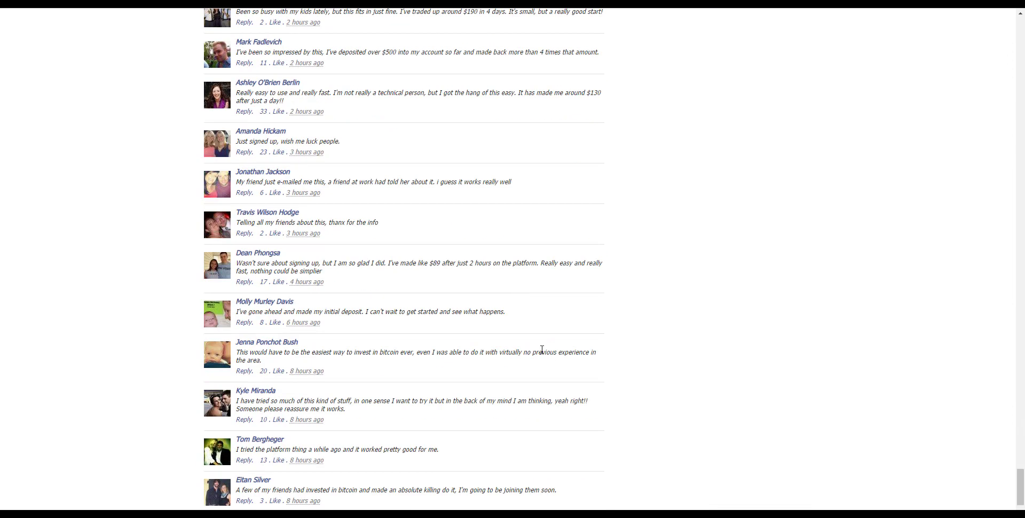
scroll("down", 3)
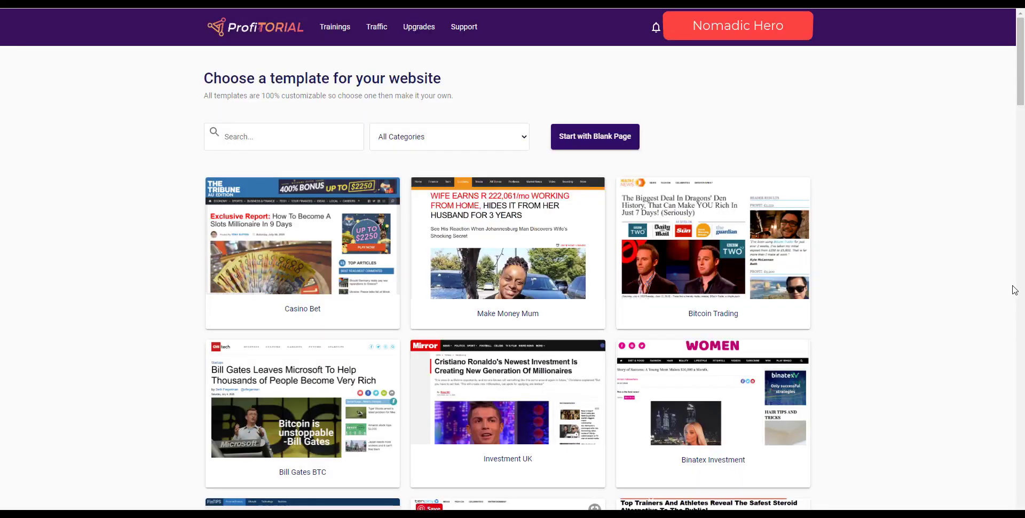
mouse_move(1012, 256)
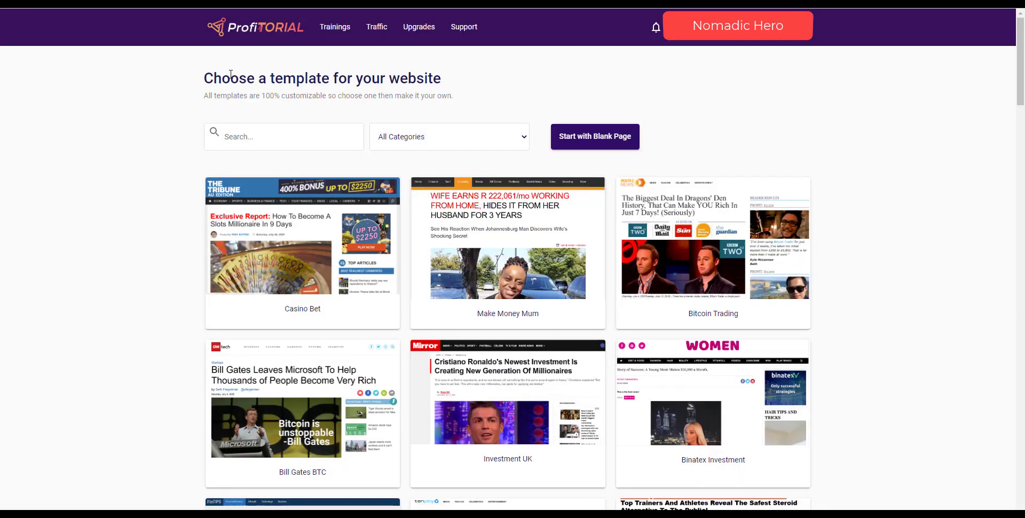
mouse_move(329, 60)
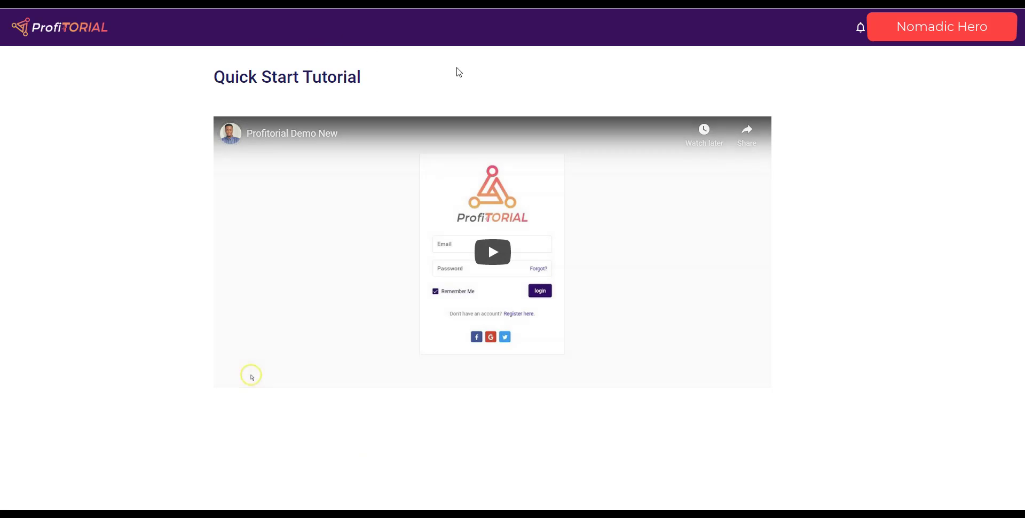
mouse_move(918, 310)
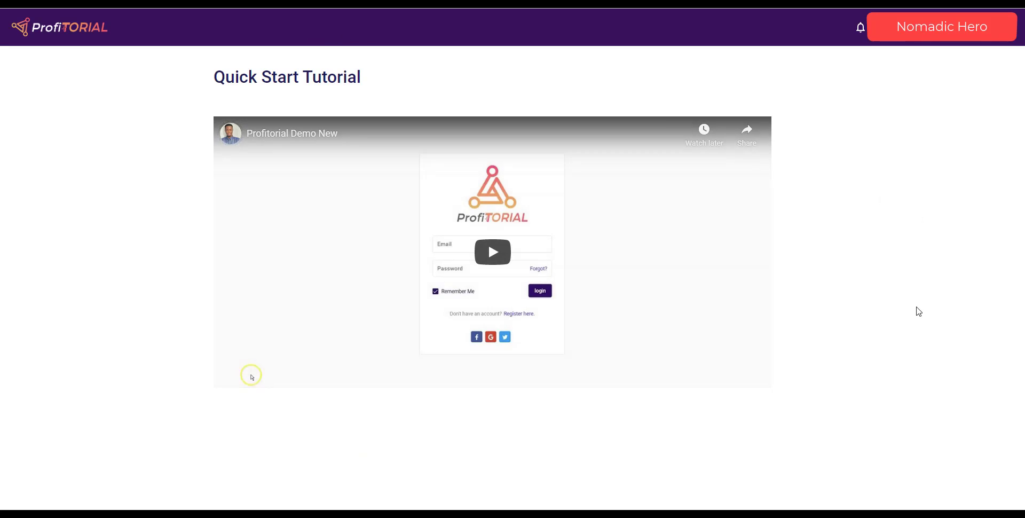
mouse_move(375, 121)
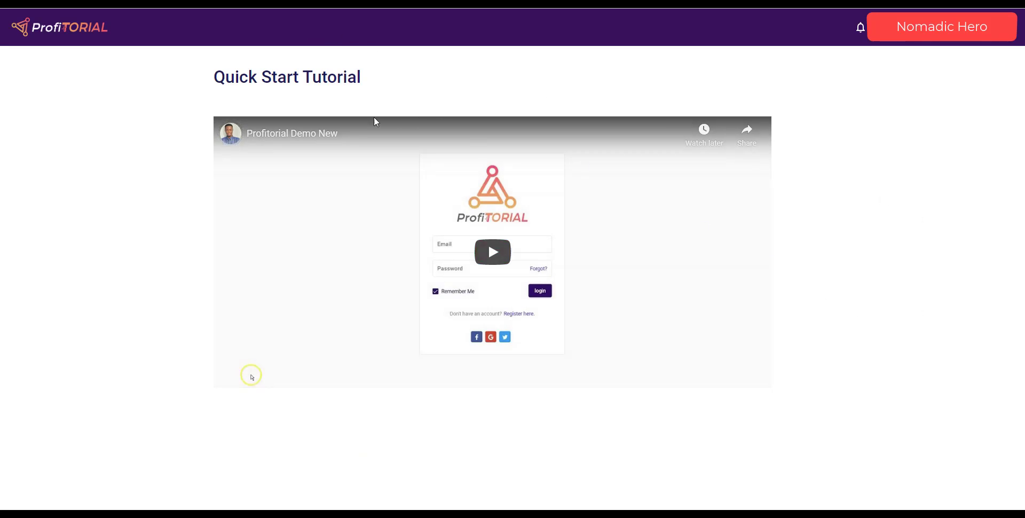
mouse_move(440, 119)
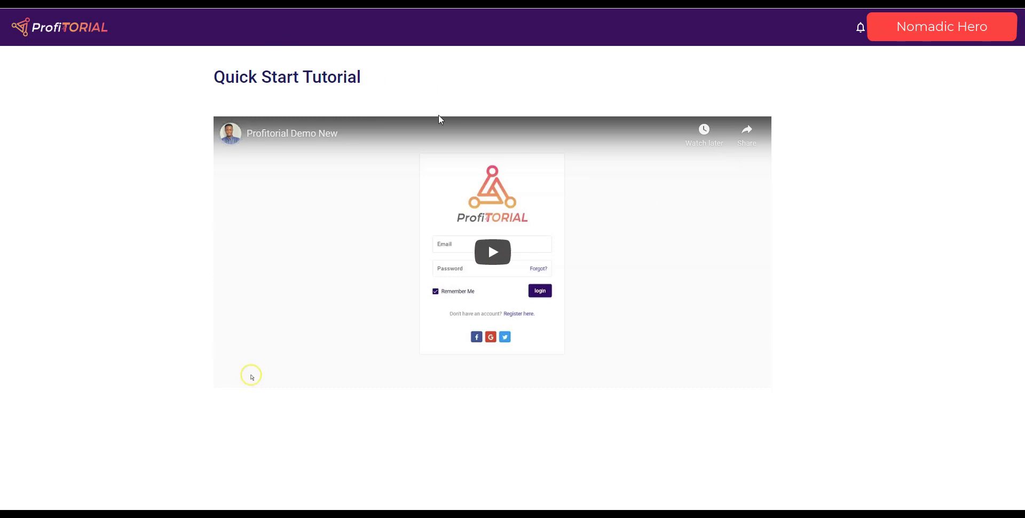
Step: Play the embedded Quick Start Tutorial YouTube video
left_click(492, 252)
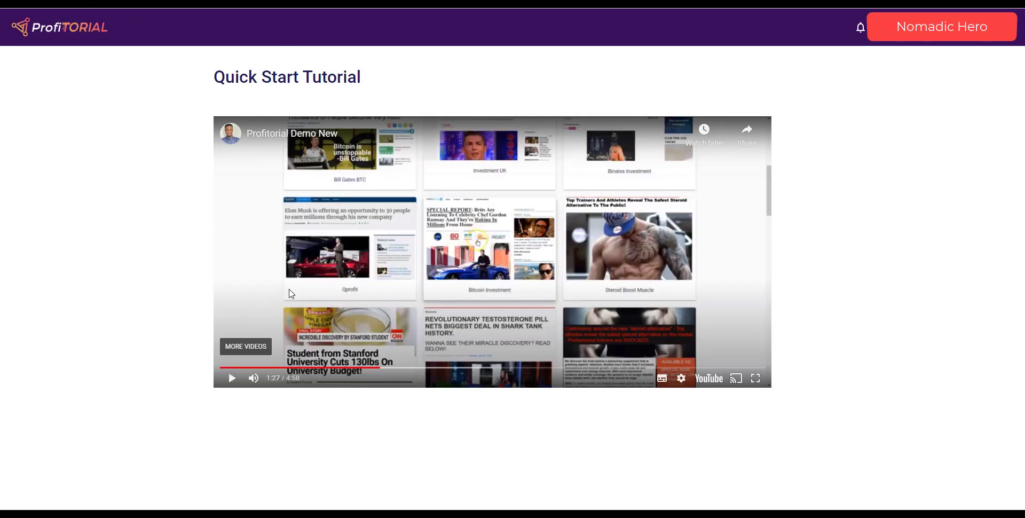
mouse_move(226, 366)
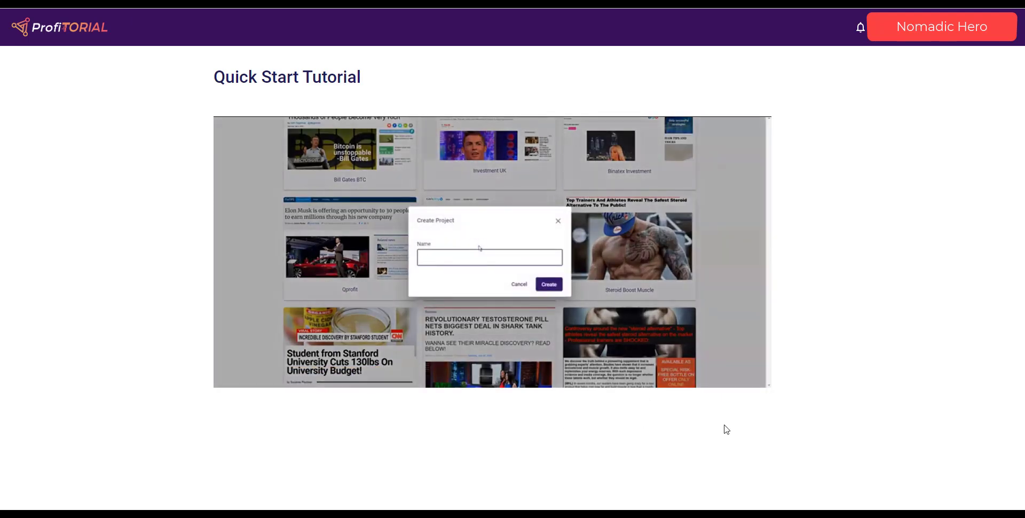
Step: Name the tutorial's new project 'moneymen' and create it
left_click(490, 257)
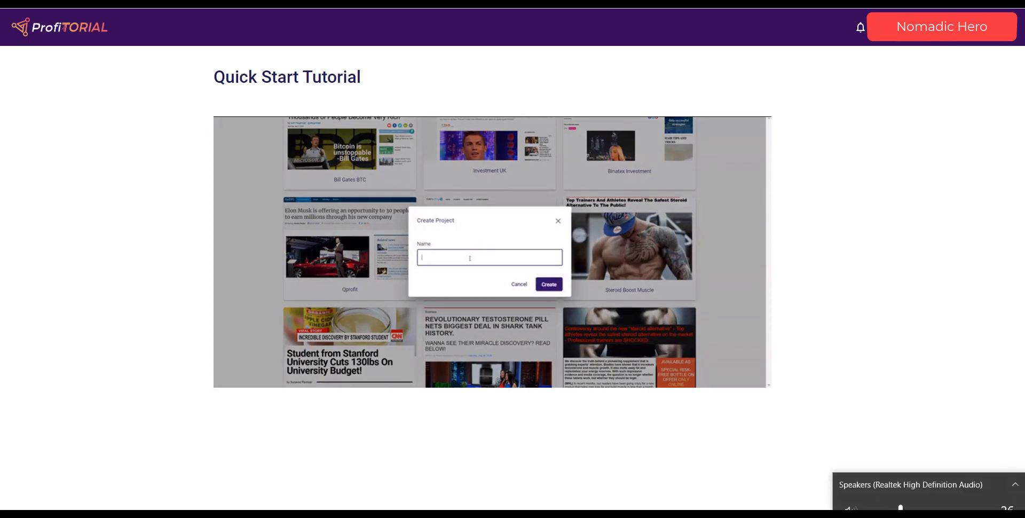
type("moneymen")
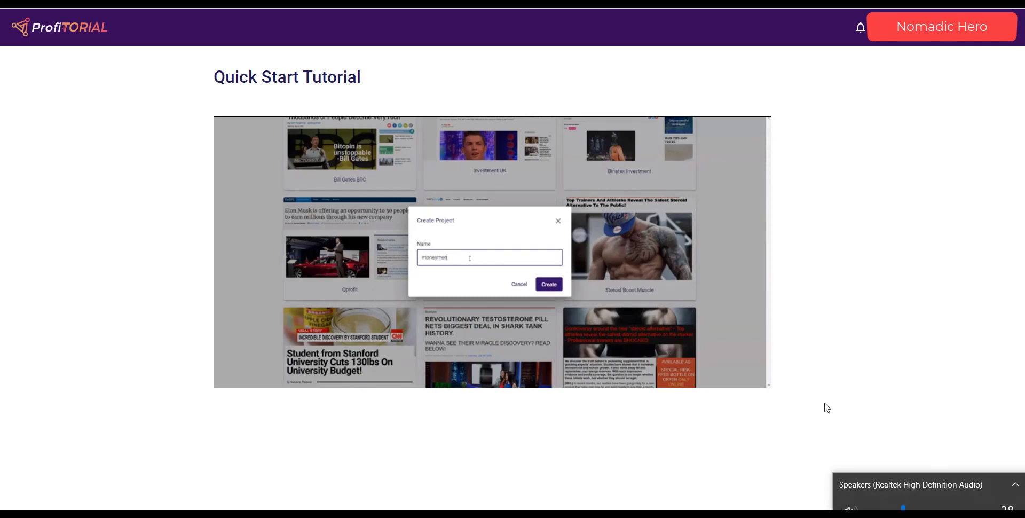
left_click(549, 284)
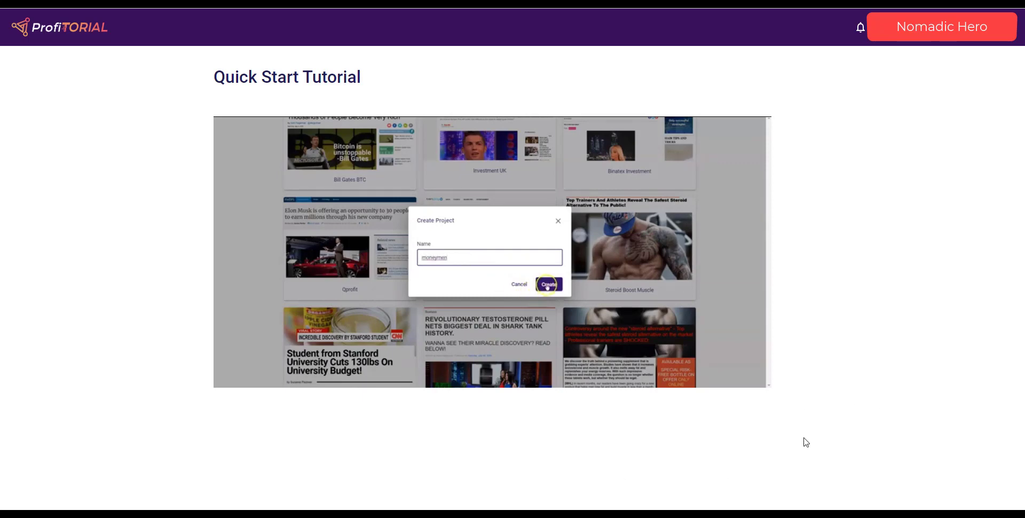
left_click(549, 284)
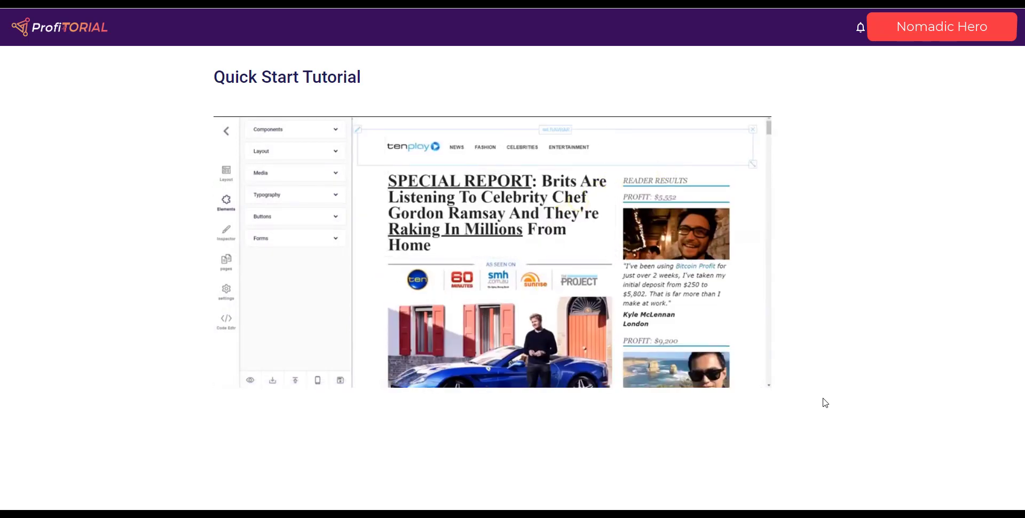
Step: Scroll through the Gordon Ramsay Bitcoin template in the tutorial's editor
scroll("down", 3)
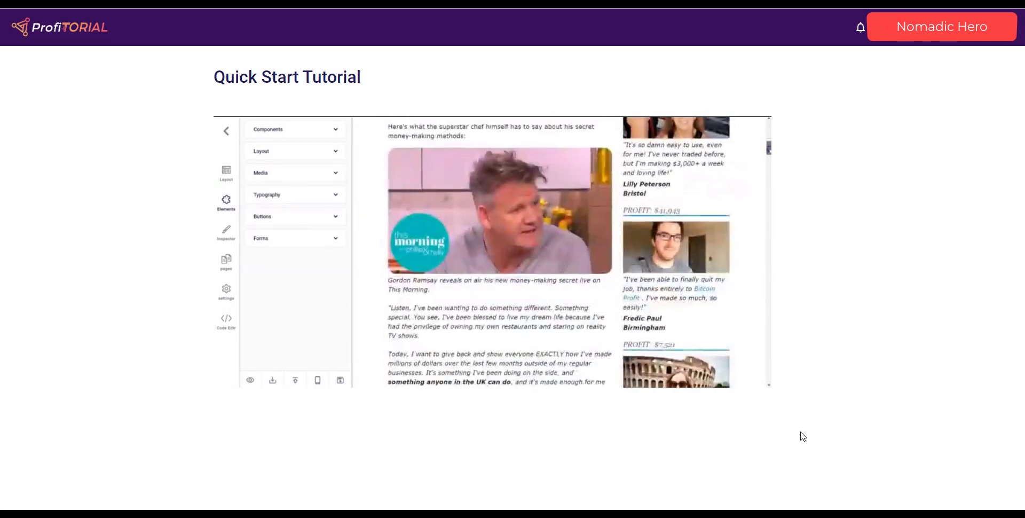
scroll("down", 3)
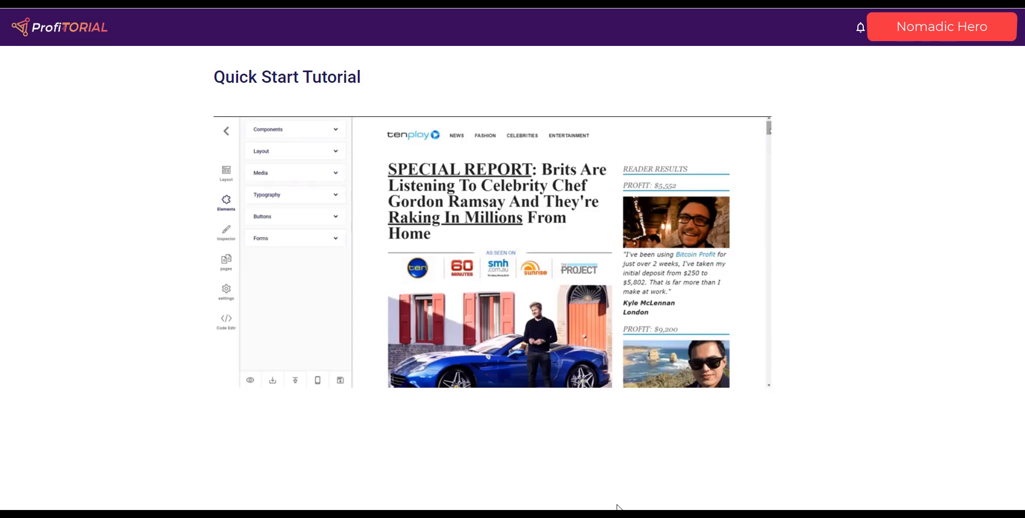
mouse_move(568, 501)
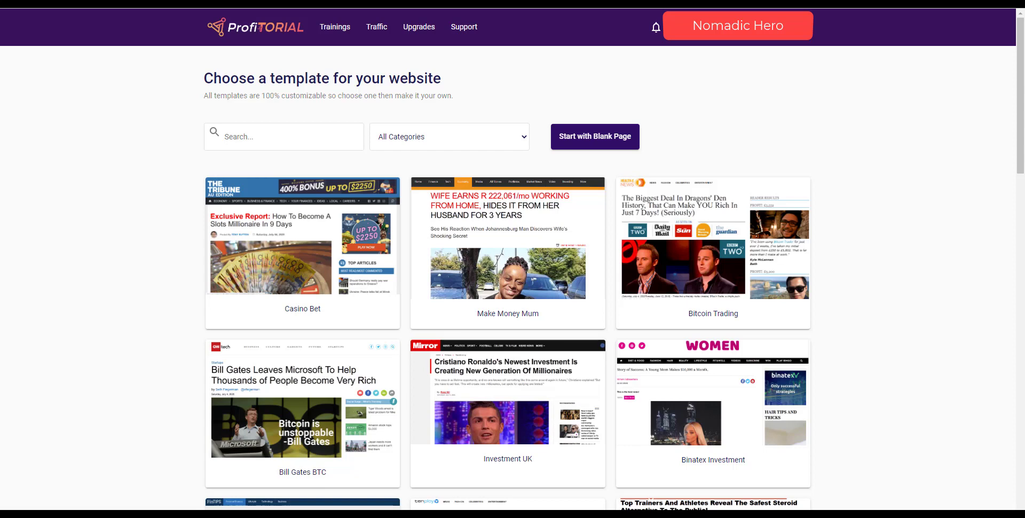
mouse_move(907, 182)
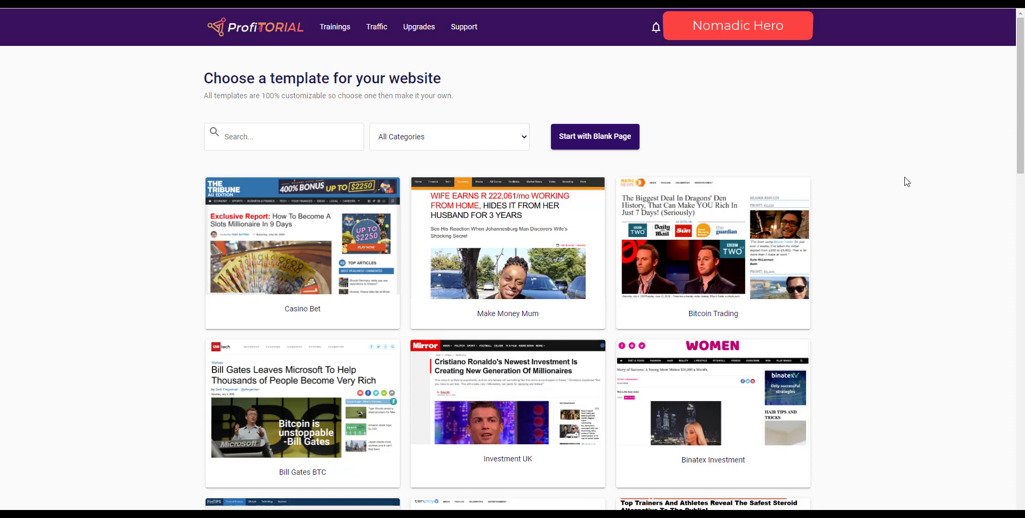
mouse_move(505, 72)
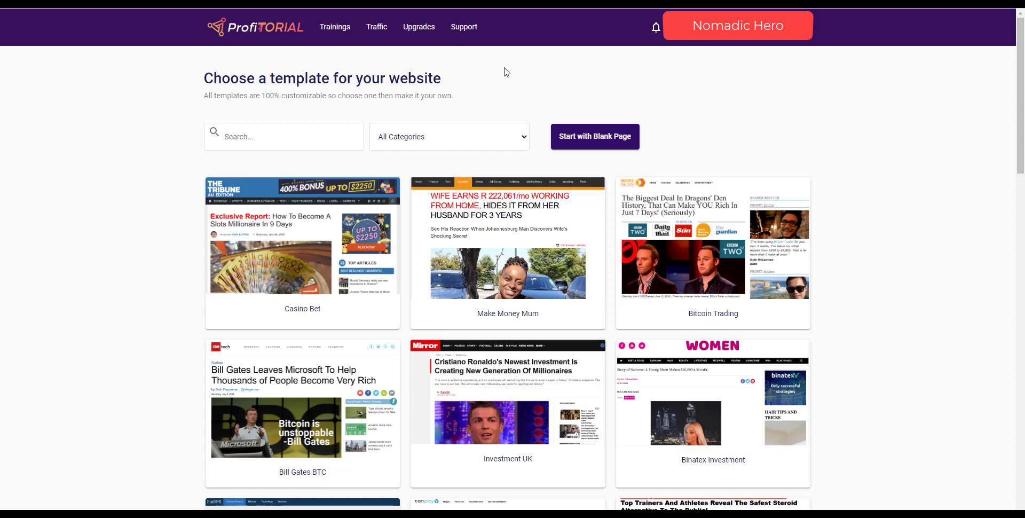
mouse_move(504, 87)
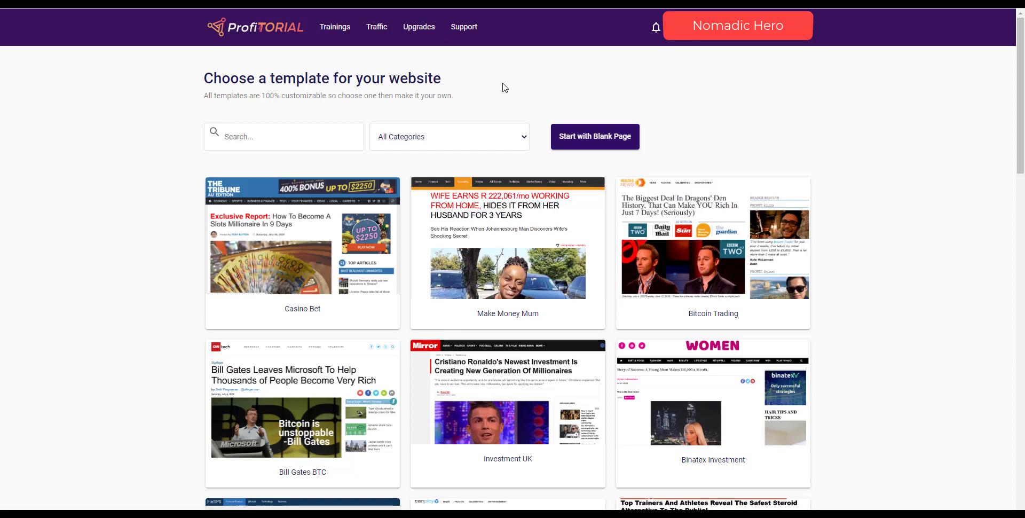
mouse_move(487, 89)
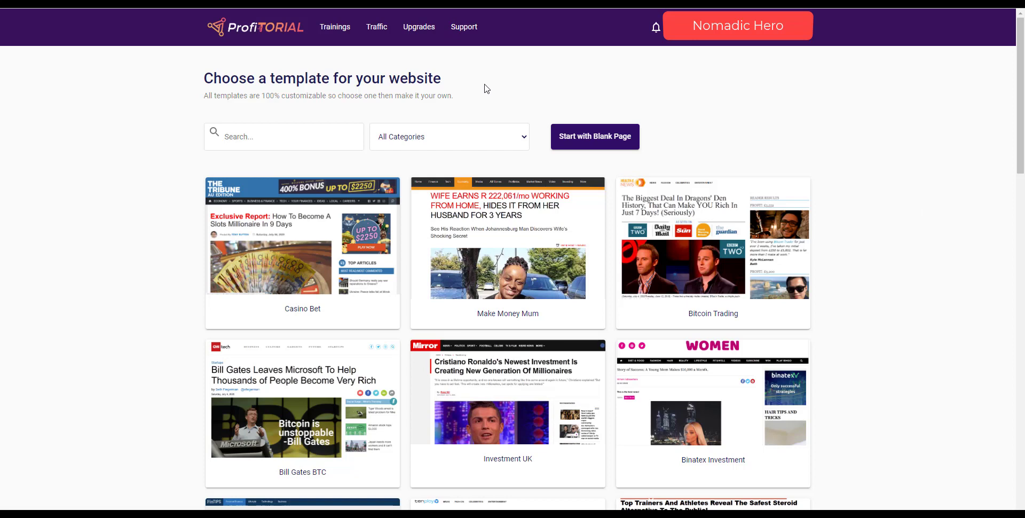
mouse_move(376, 30)
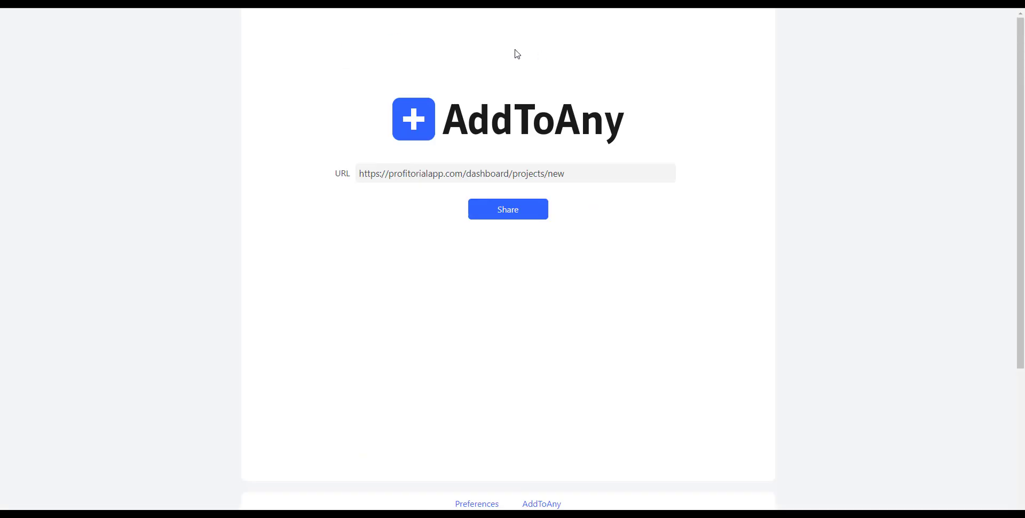
mouse_move(465, 127)
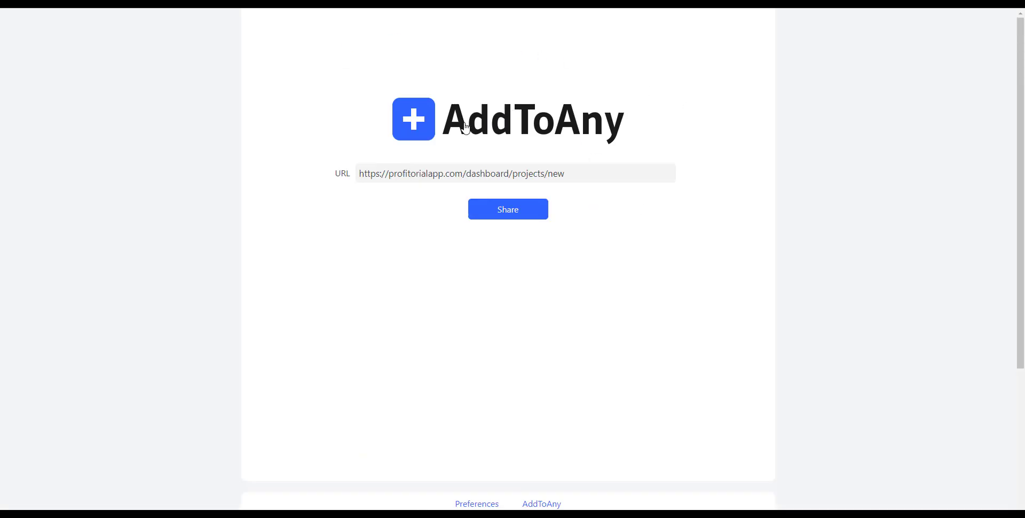
mouse_move(583, 132)
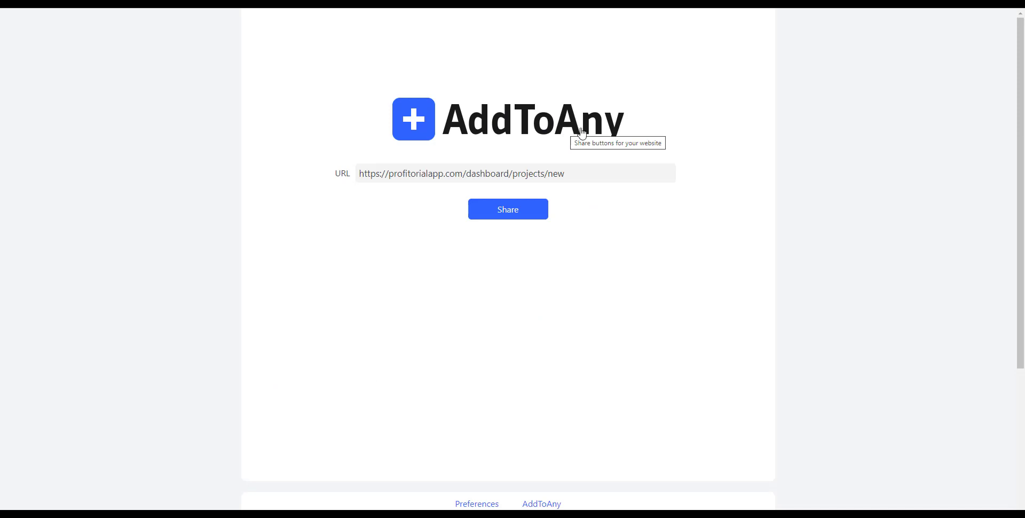
mouse_move(531, 112)
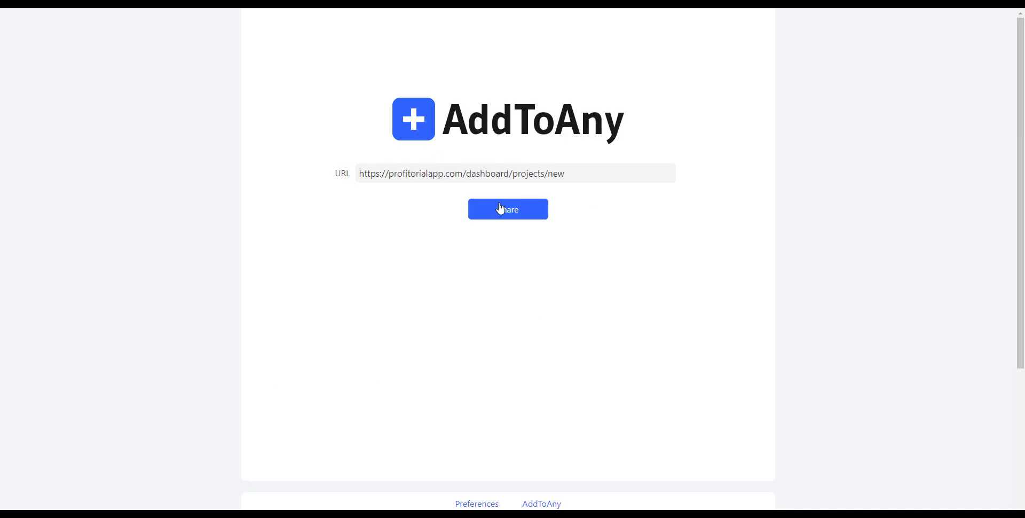
Step: Open the AddToAny share menu and scroll its service list down and back up
left_click(508, 208)
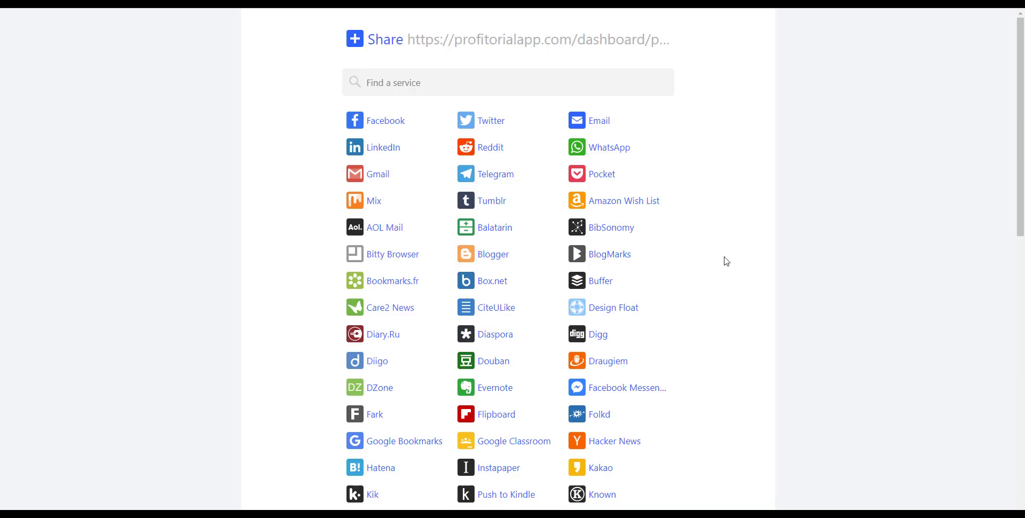
mouse_move(720, 266)
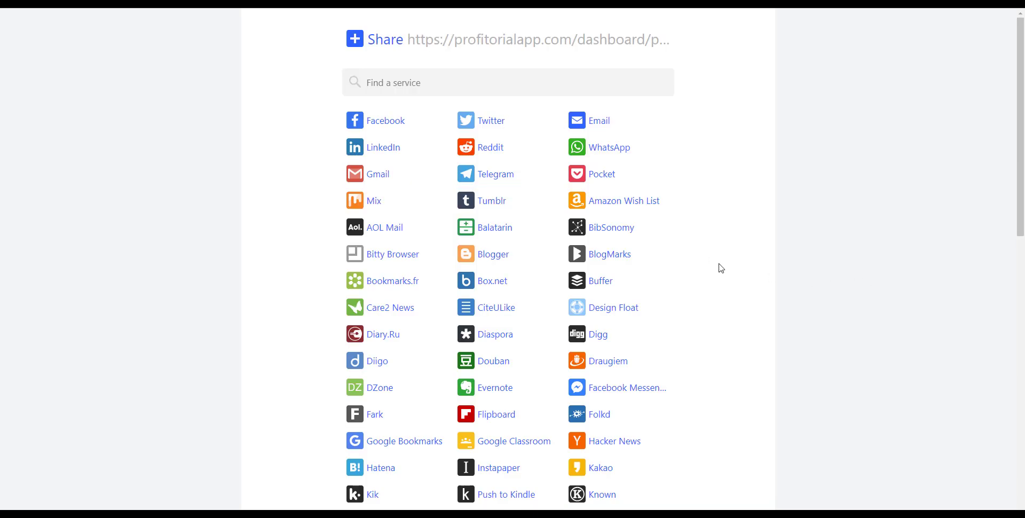
mouse_move(666, 132)
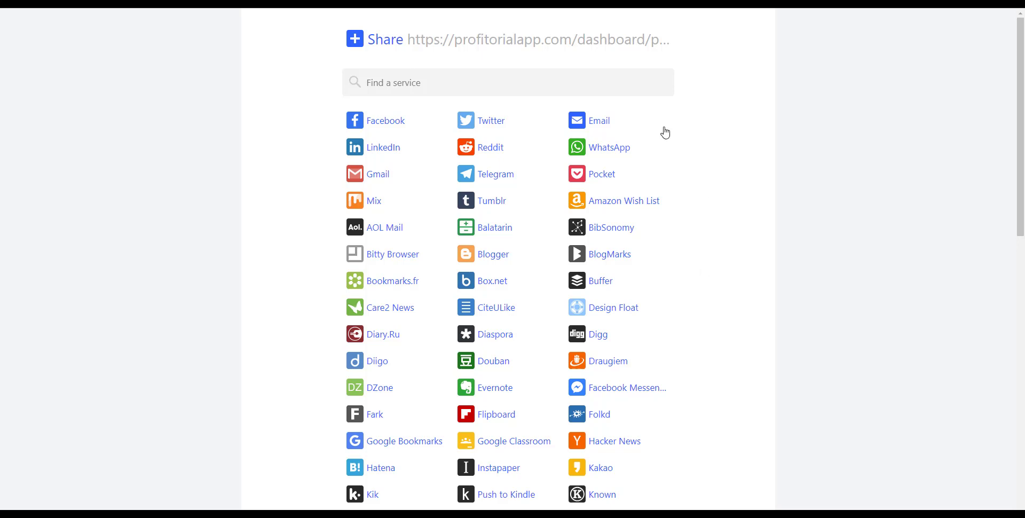
scroll("down", 3)
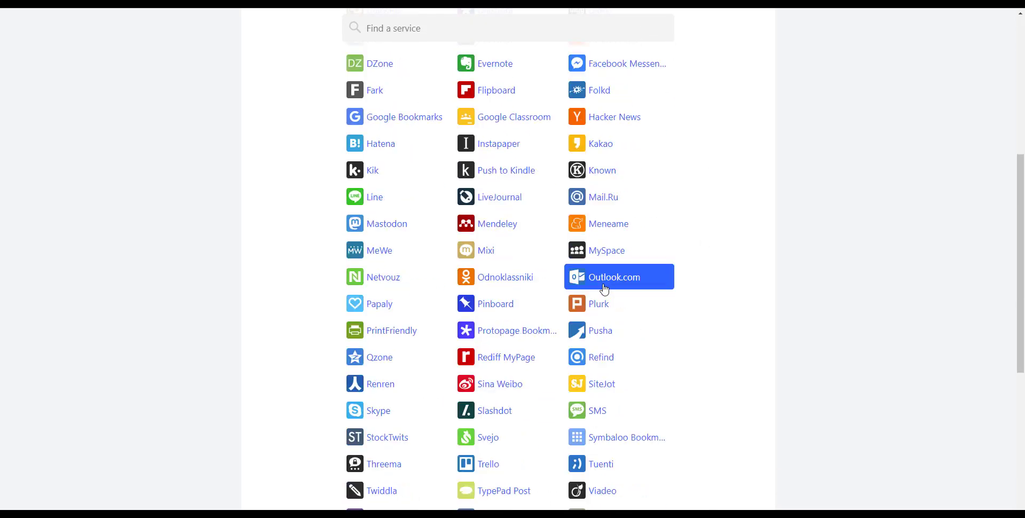
scroll("up", 3)
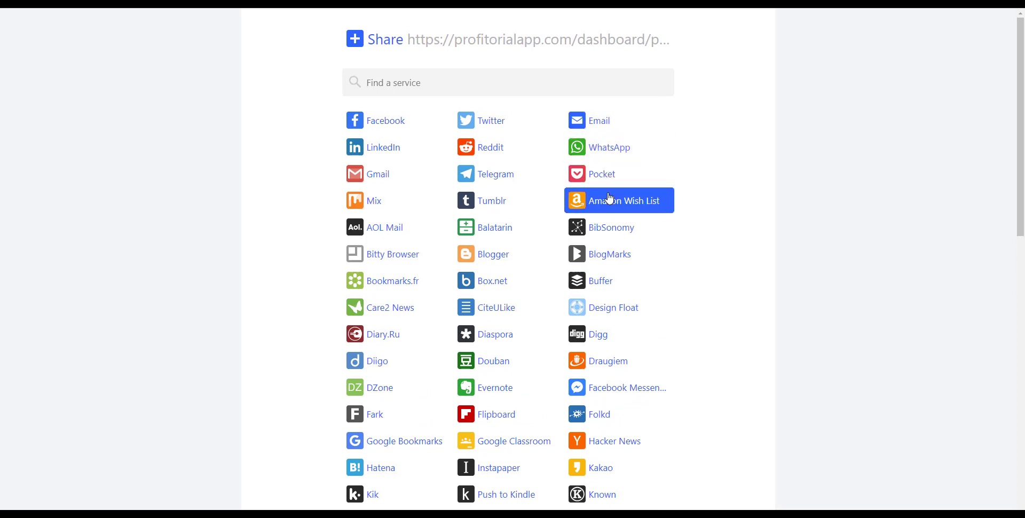
mouse_move(625, 209)
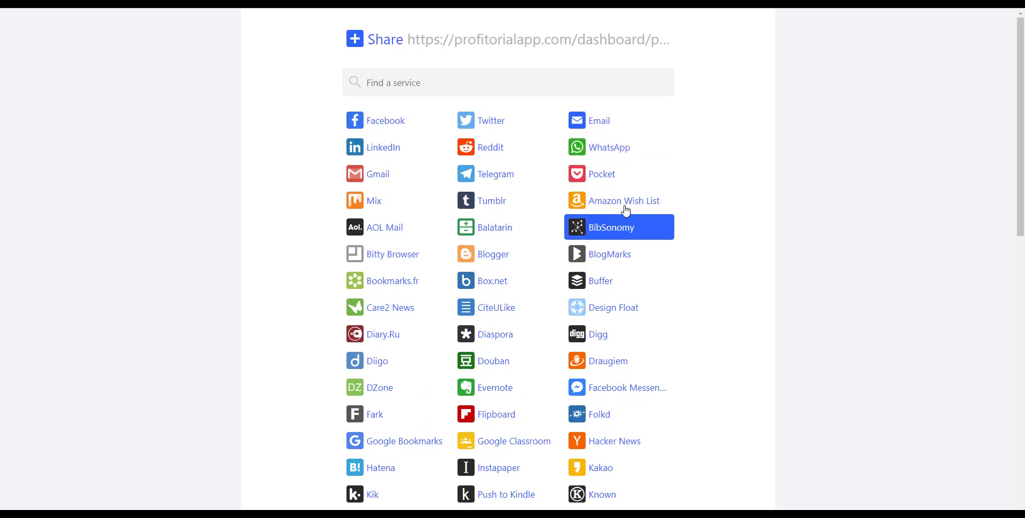
mouse_move(680, 237)
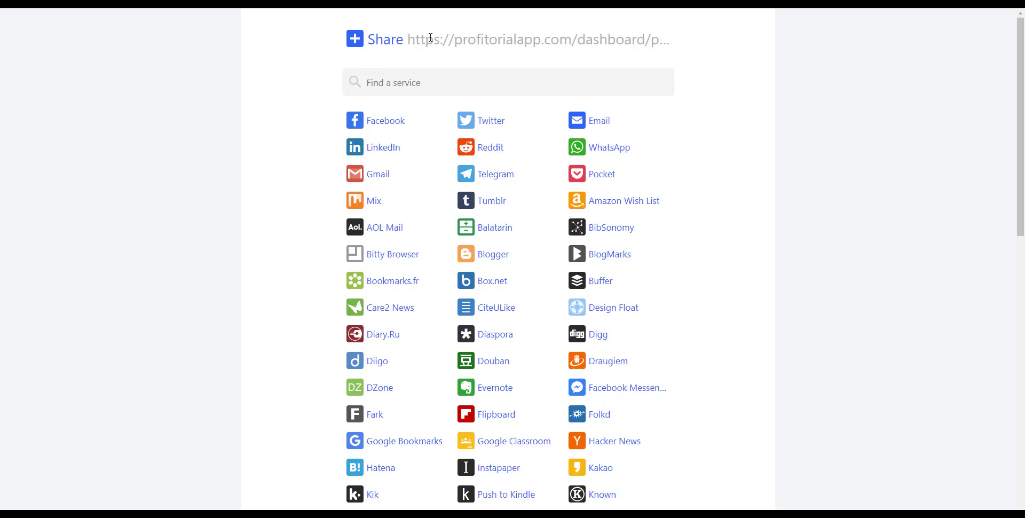
mouse_move(424, 71)
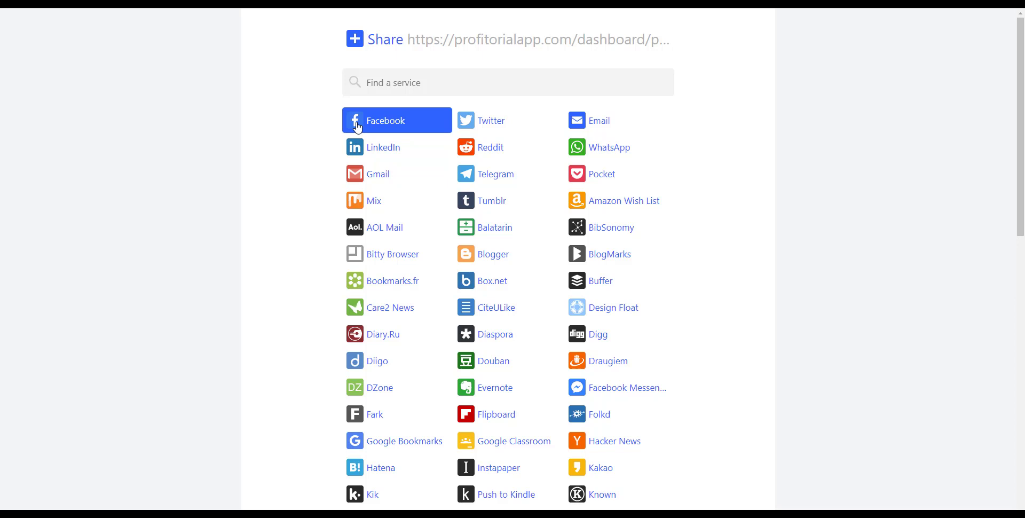
mouse_move(475, 133)
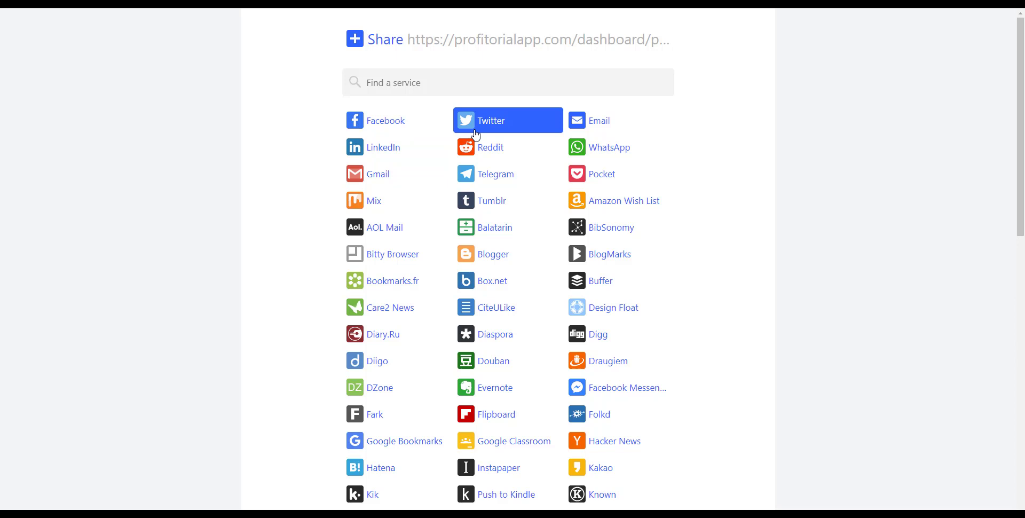
mouse_move(373, 148)
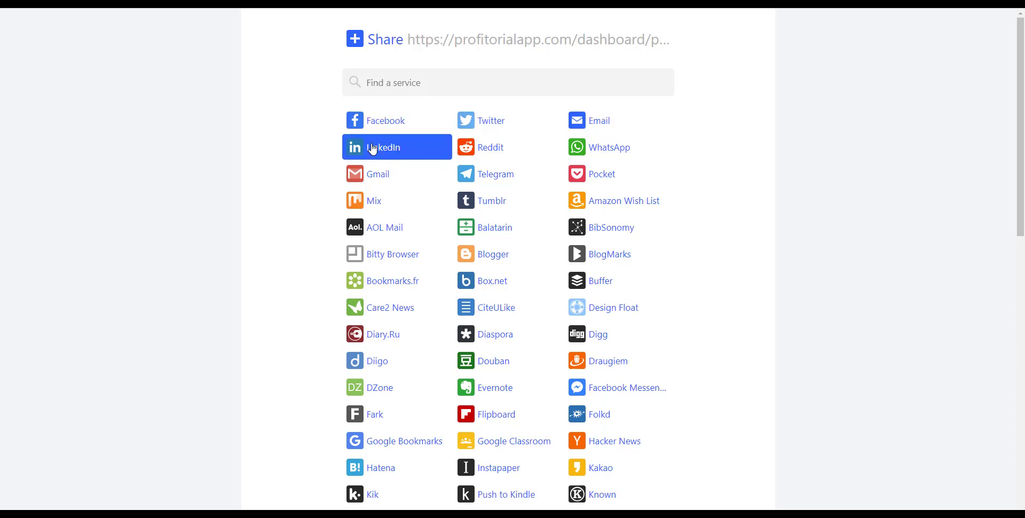
mouse_move(373, 150)
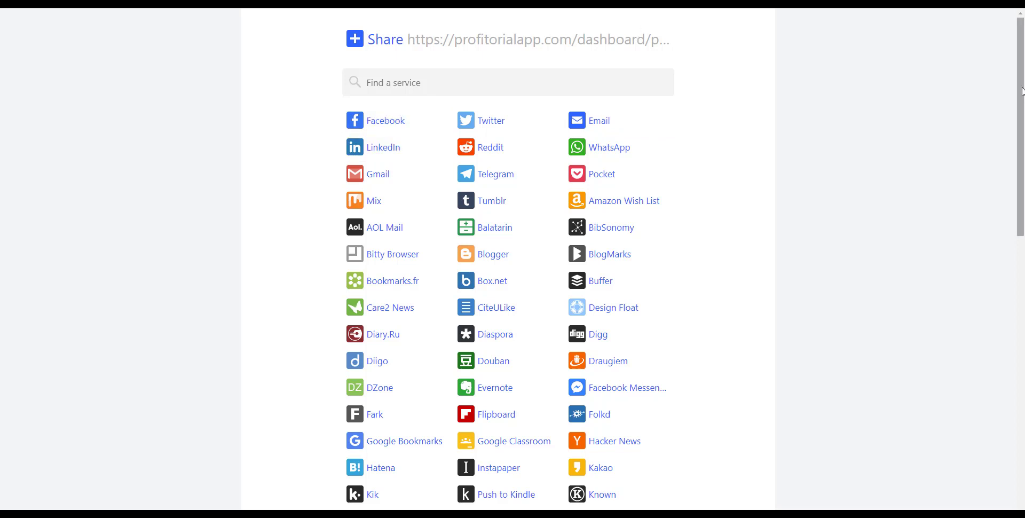
mouse_move(422, 163)
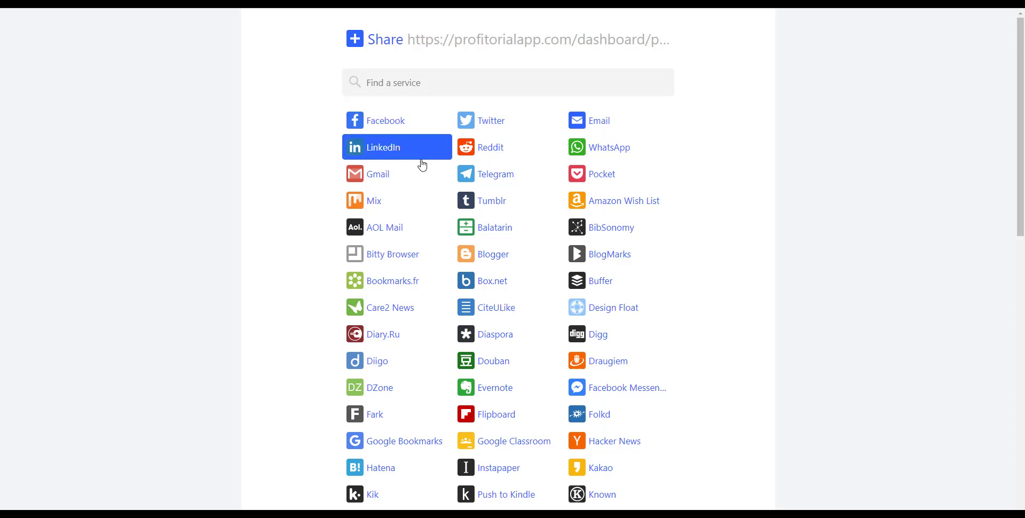
mouse_move(428, 153)
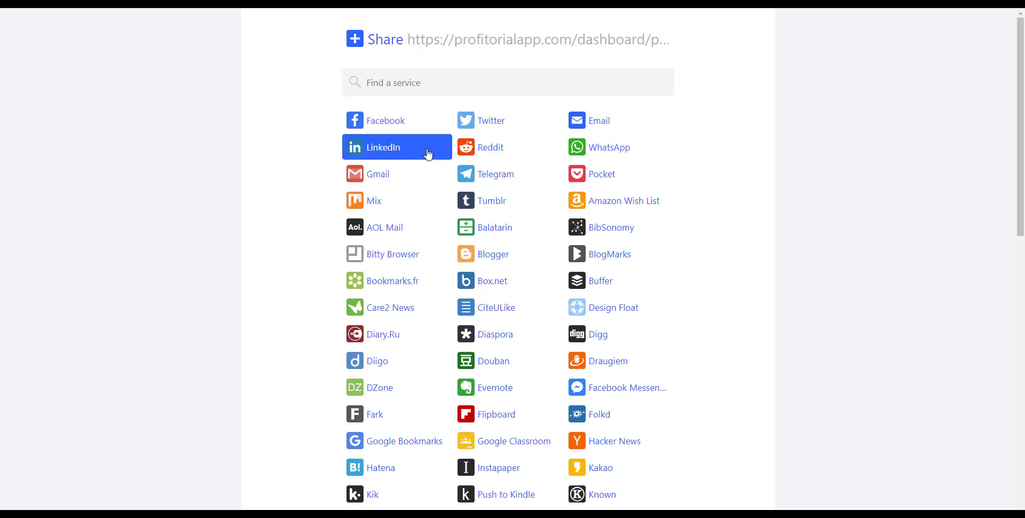
mouse_move(430, 145)
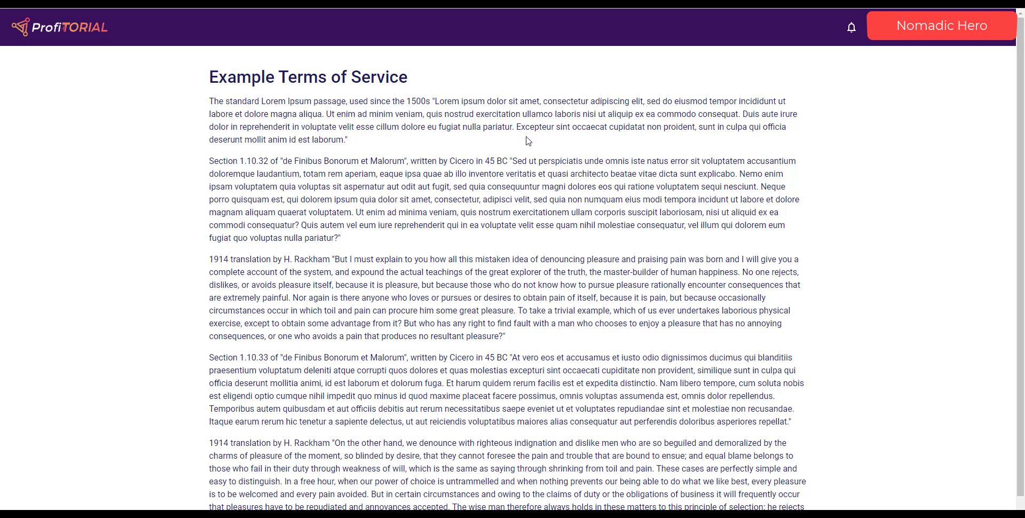
mouse_move(529, 164)
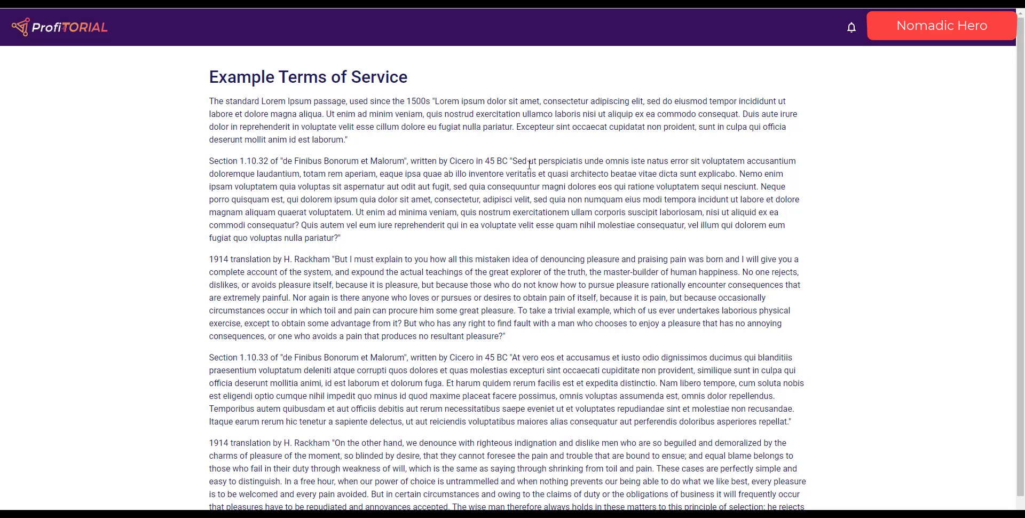
mouse_move(584, 164)
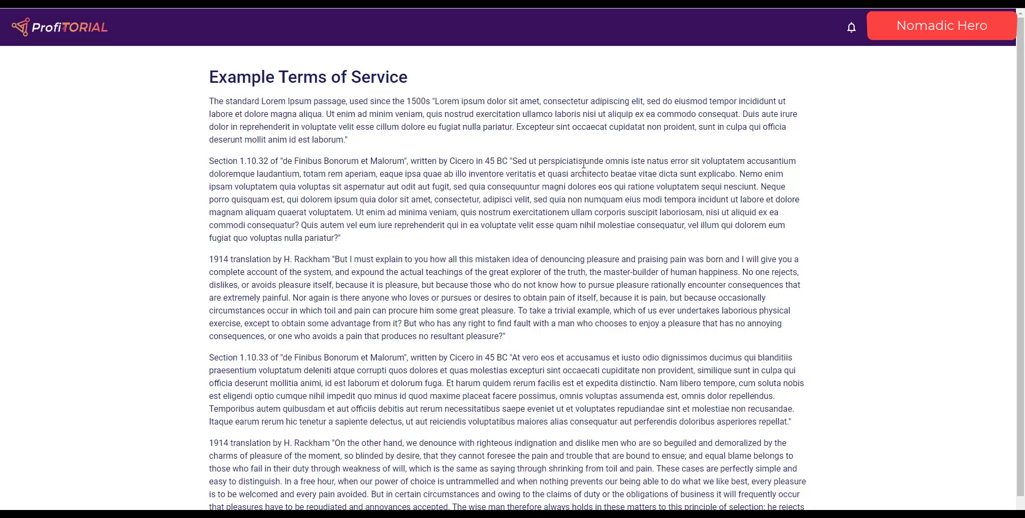
mouse_move(531, 185)
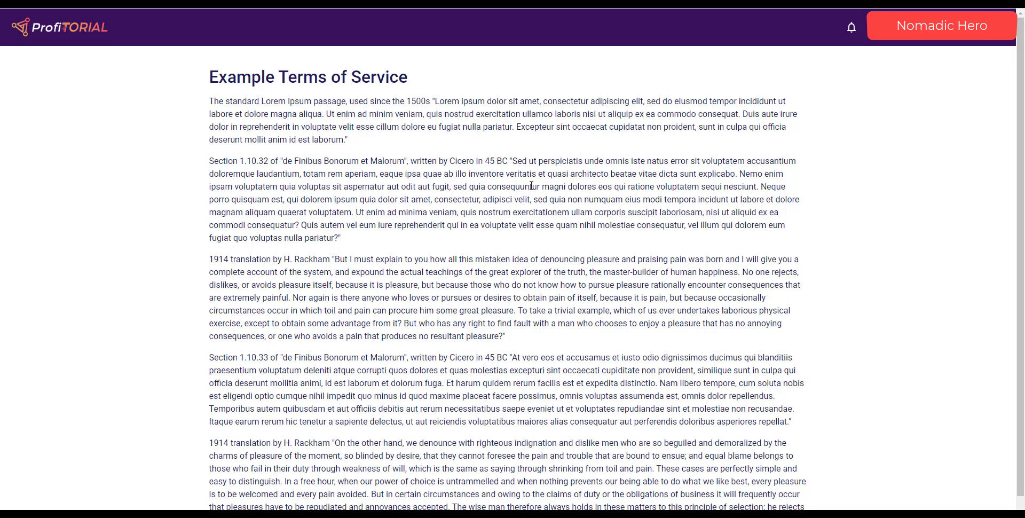
mouse_move(552, 210)
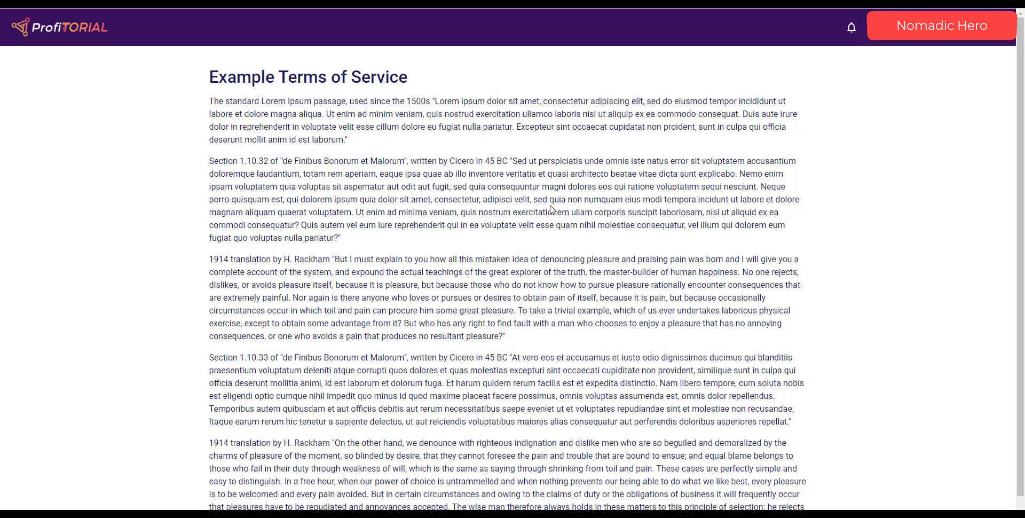
mouse_move(316, 137)
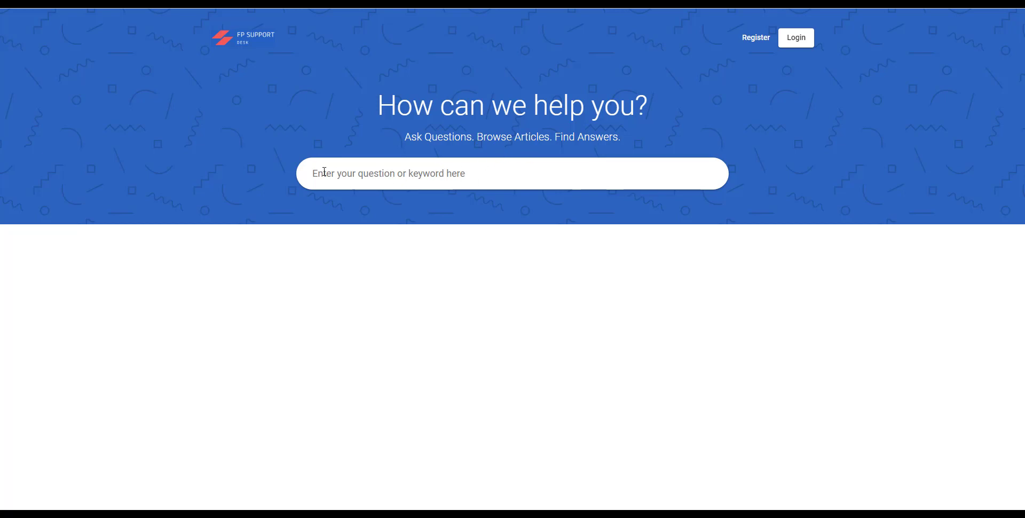
mouse_move(307, 99)
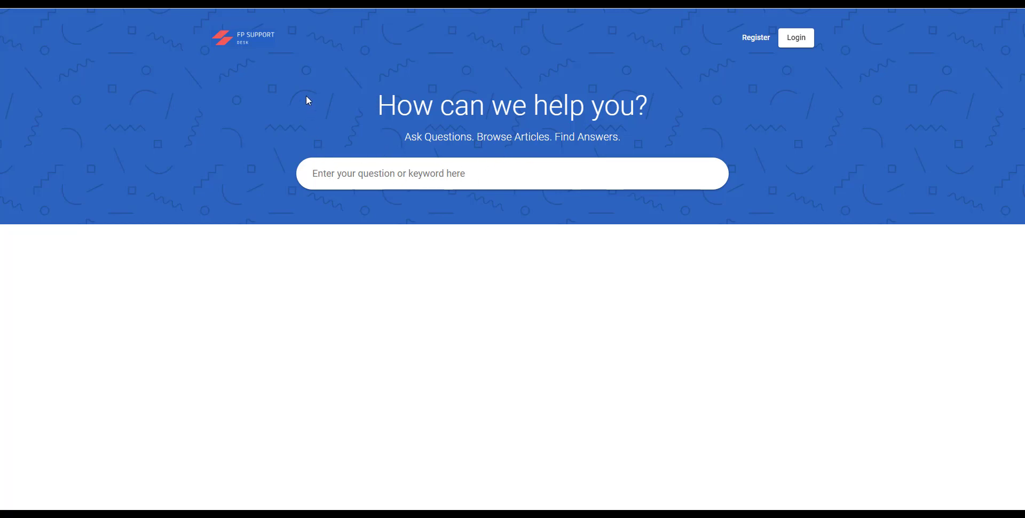
mouse_move(145, 26)
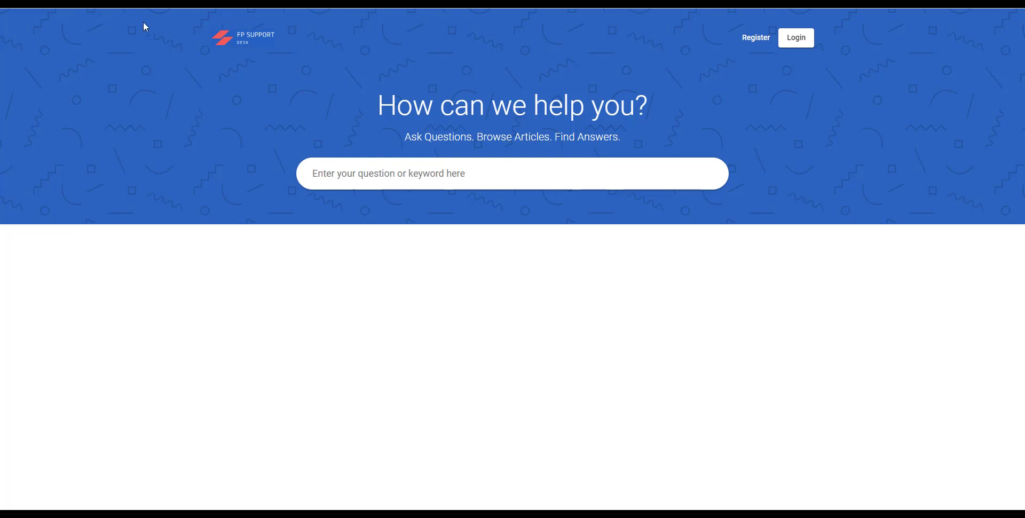
mouse_move(88, 31)
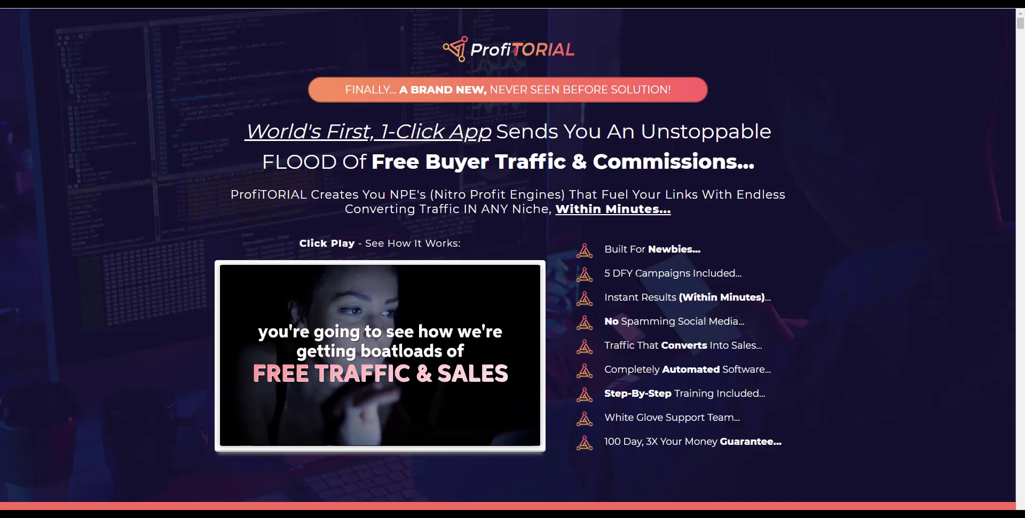
mouse_move(621, 245)
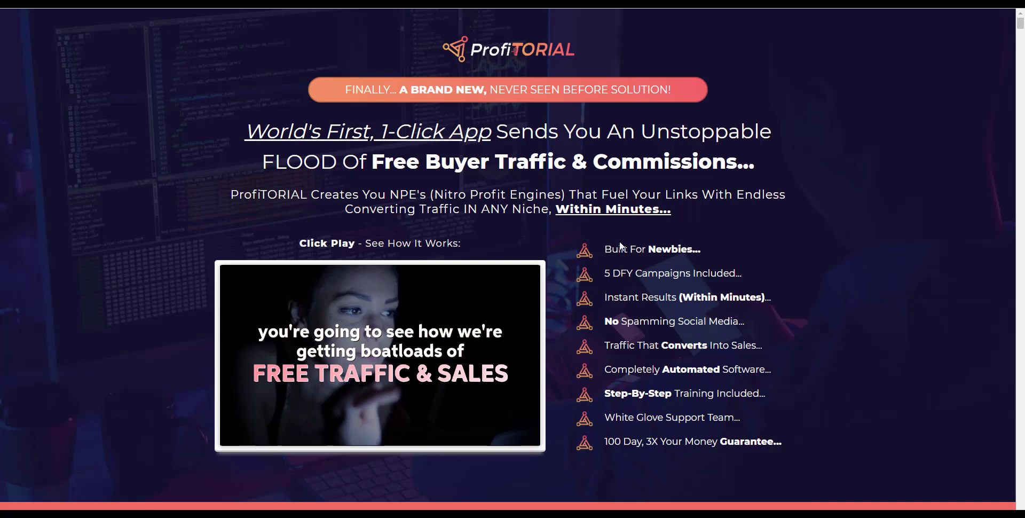
mouse_move(596, 258)
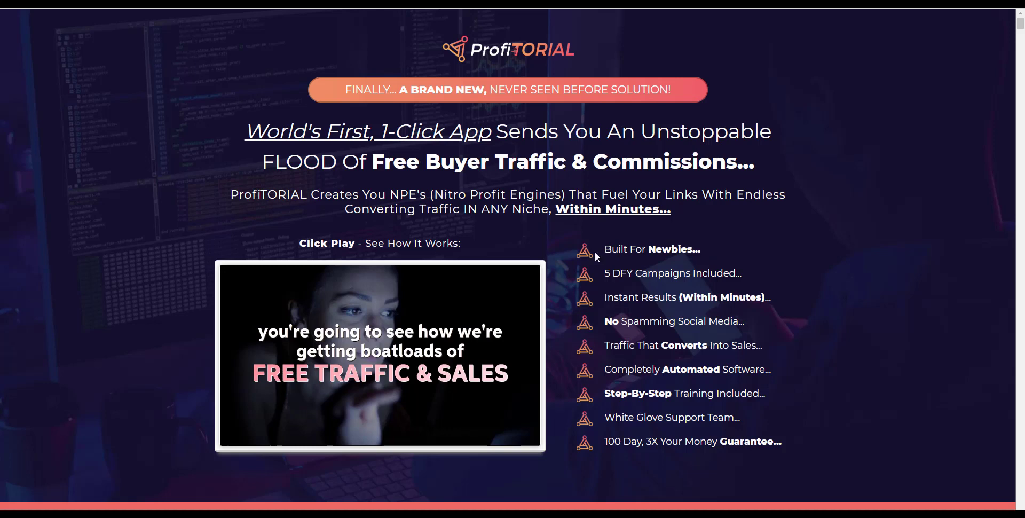
mouse_move(596, 257)
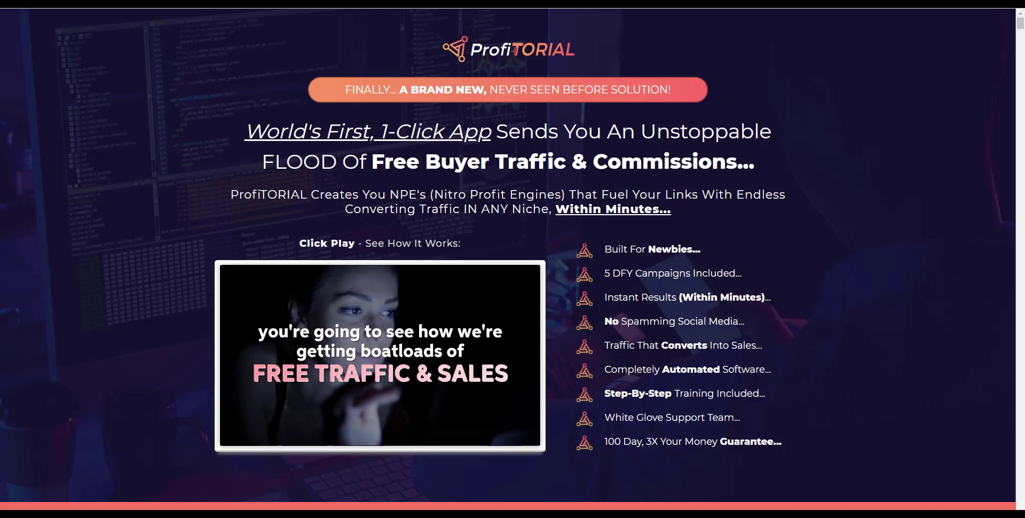
mouse_move(584, 327)
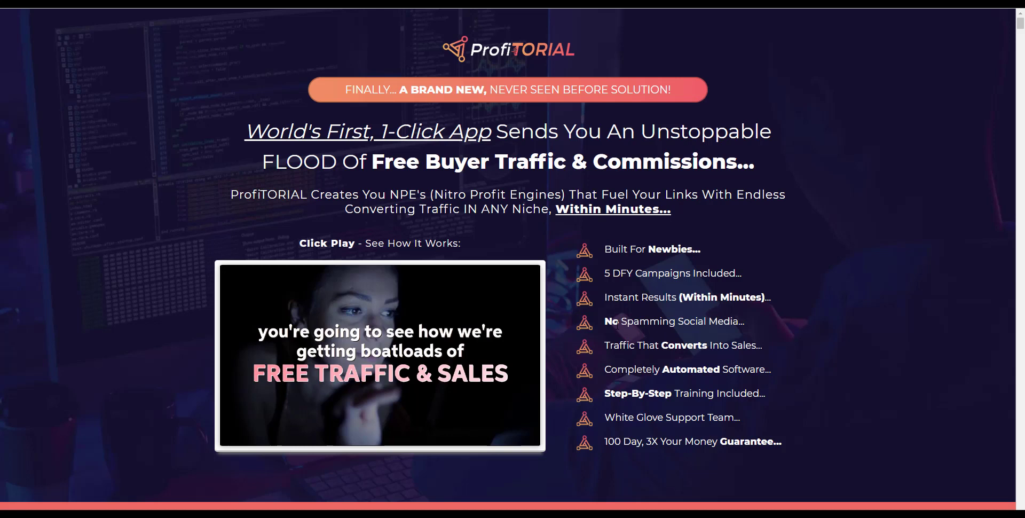
mouse_move(600, 345)
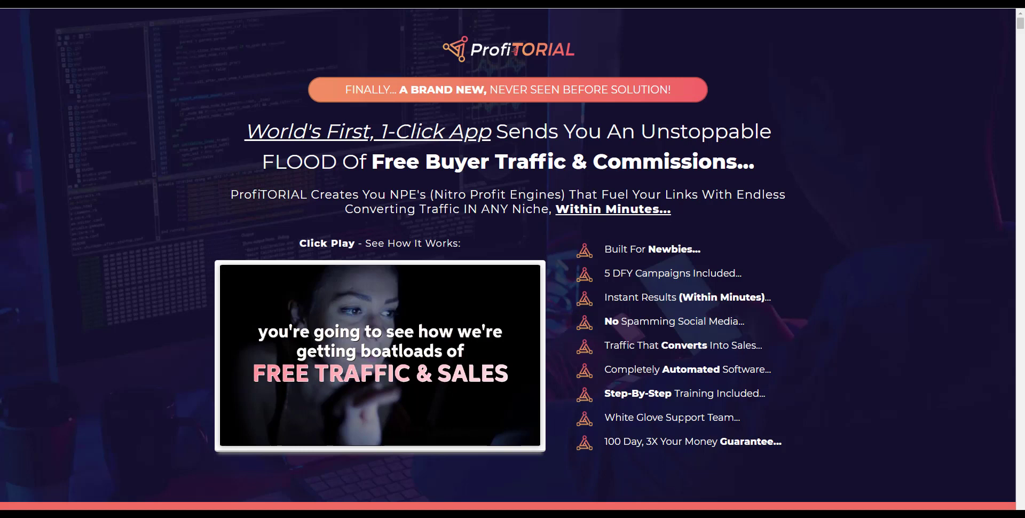
mouse_move(605, 442)
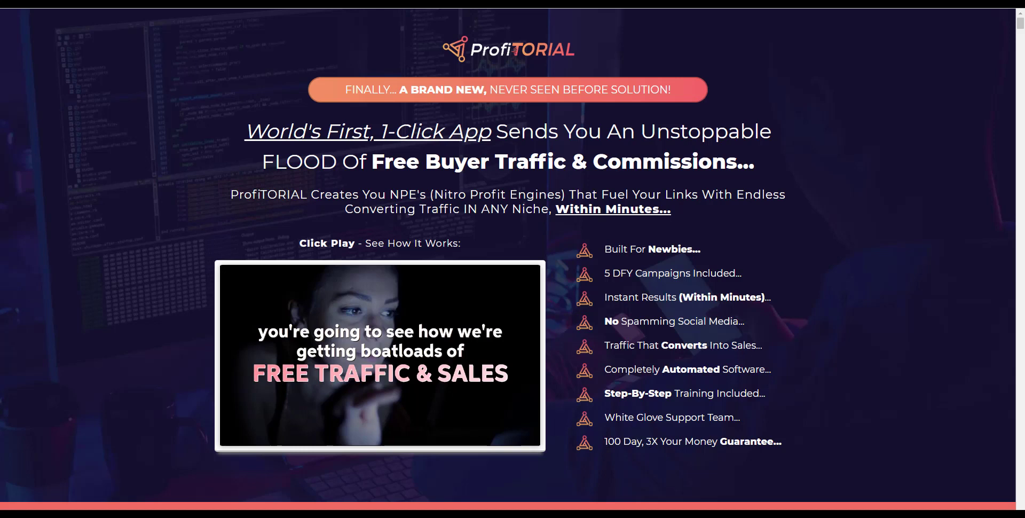
Step: Scroll slightly down the sales page to the 'Yes, I Want ProfiTORIAL' section below the feature list
scroll("down", 3)
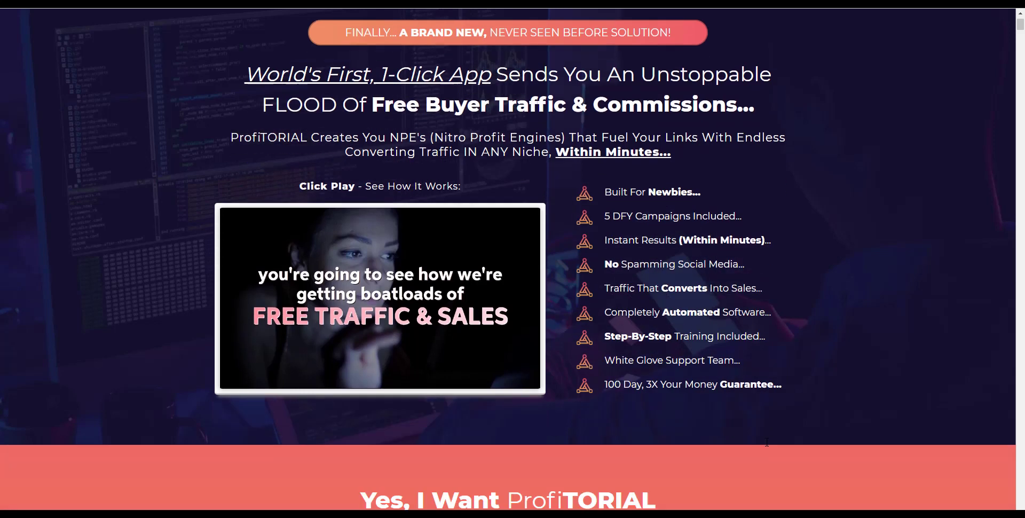
Step: Scroll past the price box and warning bar to the 'You're Only 3 Steps Away' section
scroll("down", 3)
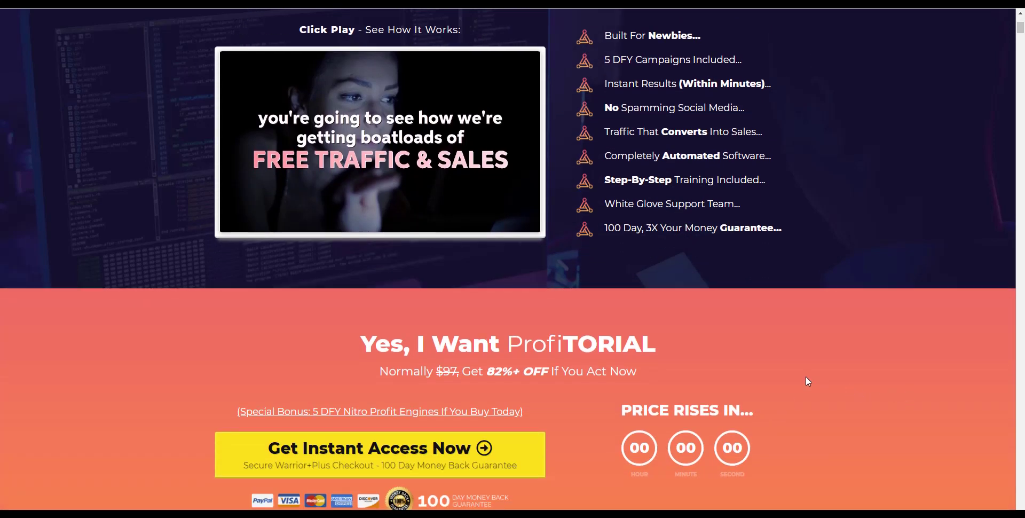
scroll("down", 3)
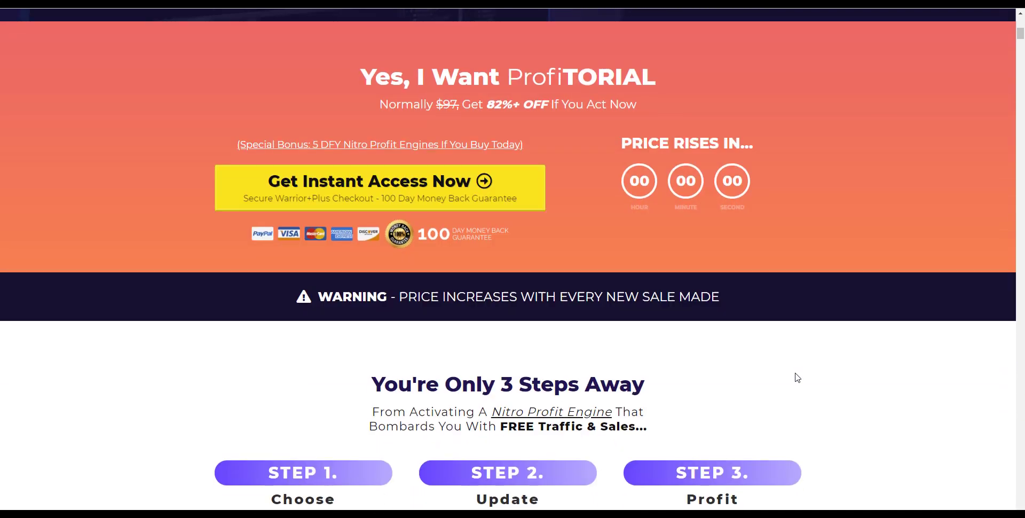
mouse_move(796, 337)
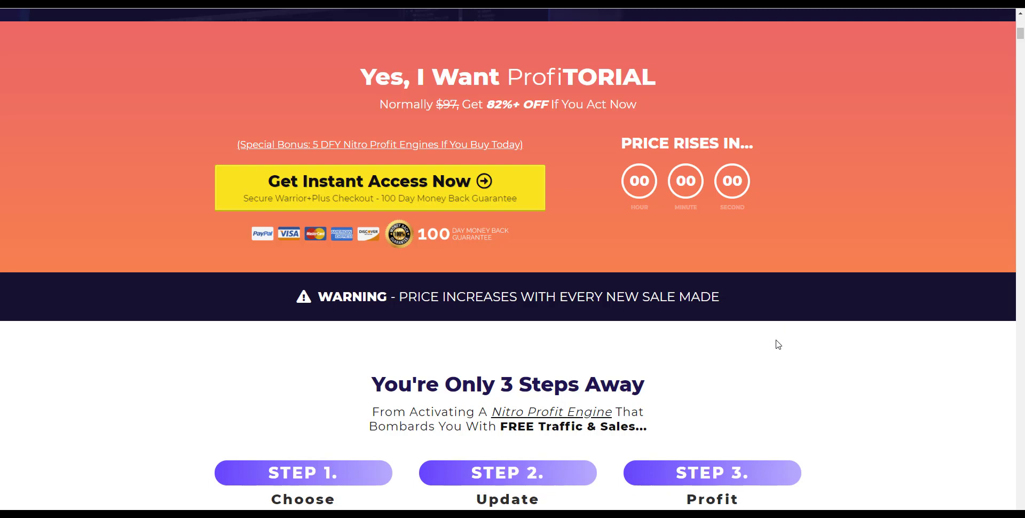
mouse_move(854, 366)
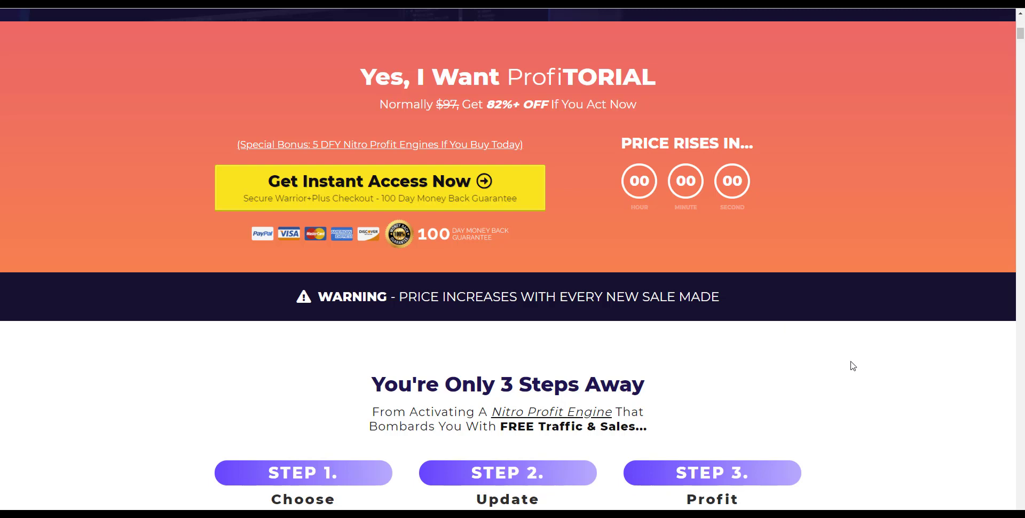
scroll("down", 3)
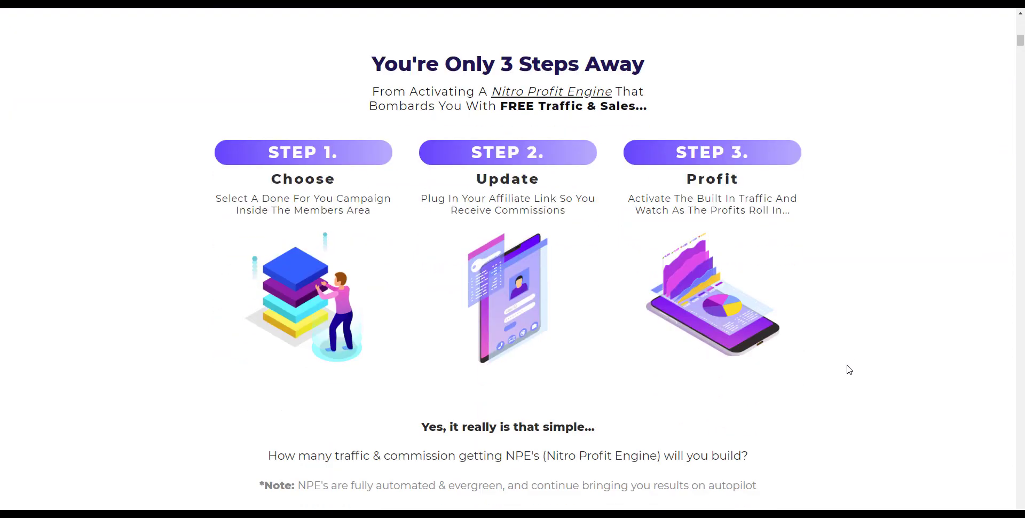
mouse_move(845, 369)
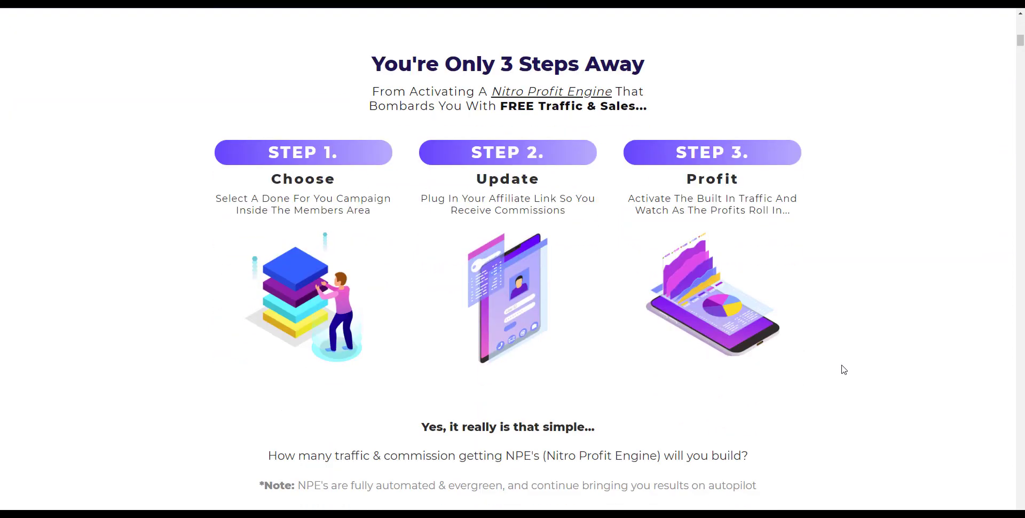
mouse_move(229, 238)
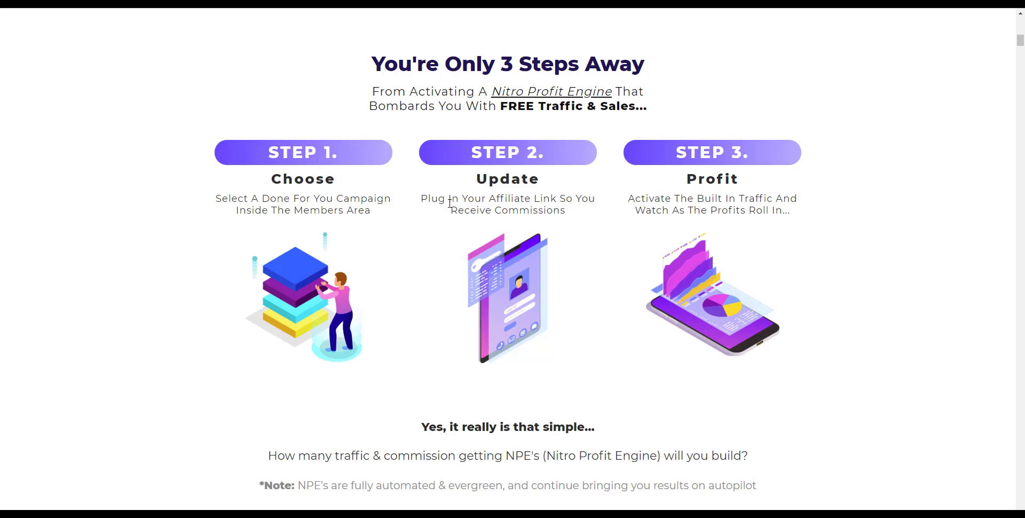
mouse_move(492, 190)
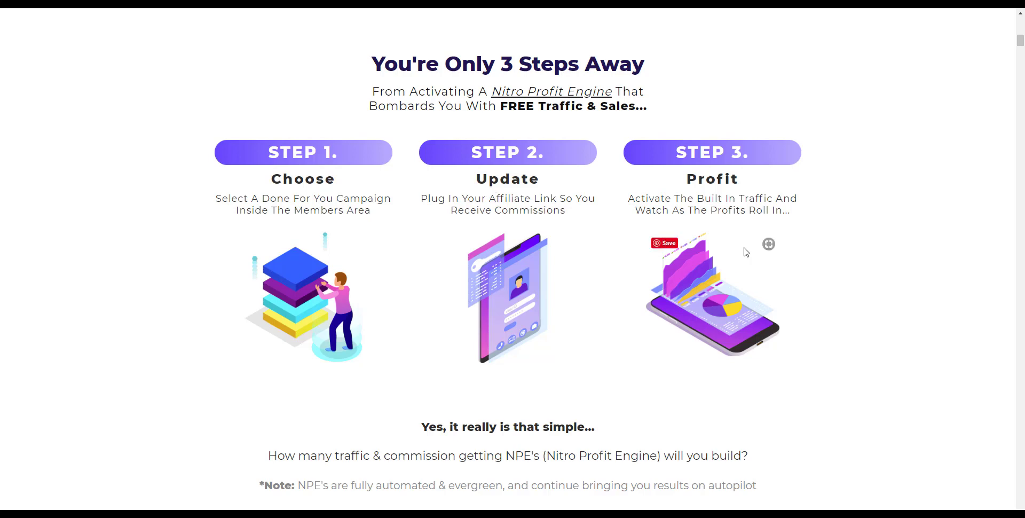
mouse_move(695, 379)
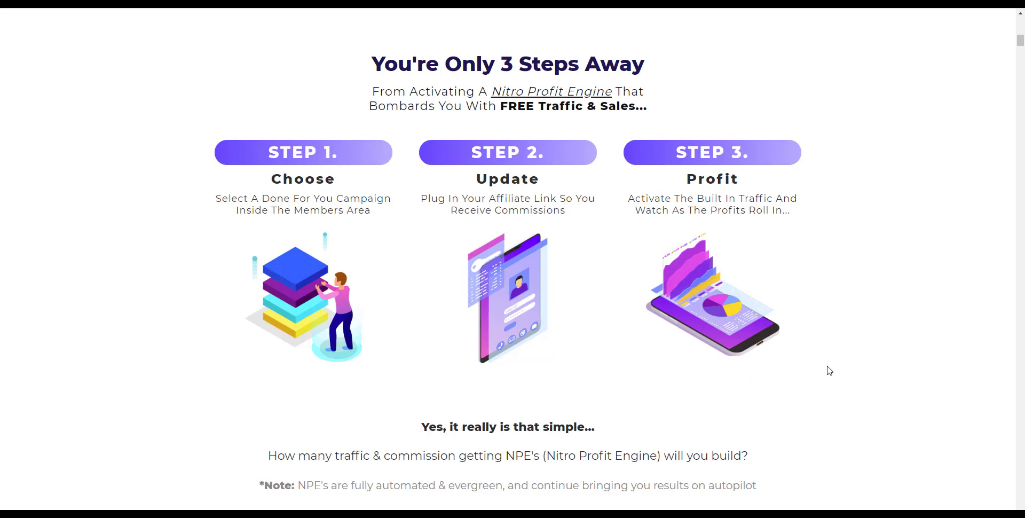
scroll("down", 3)
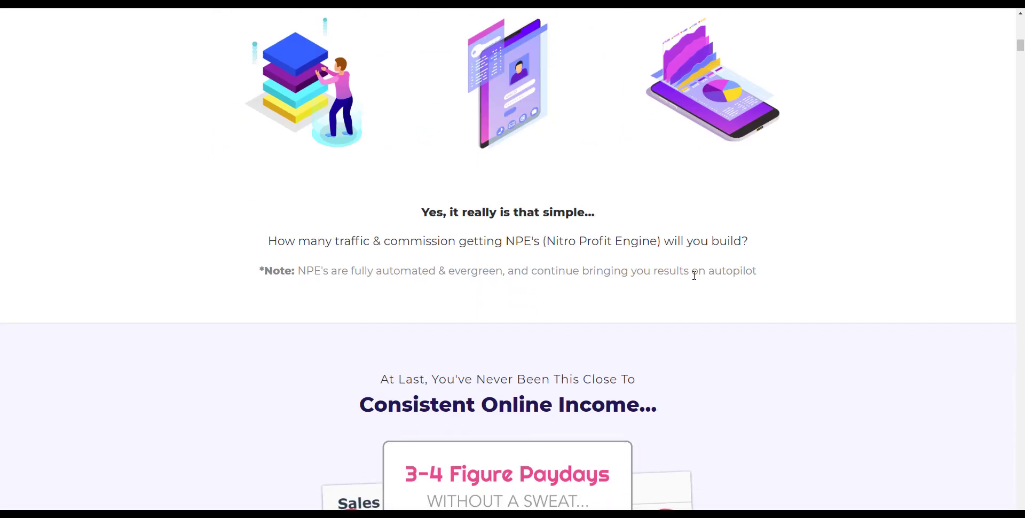
Step: Scroll past the earnings screenshot and 'Dear Struggling Marketer' letter to the 'POLAR Opposite' list
scroll("down", 3)
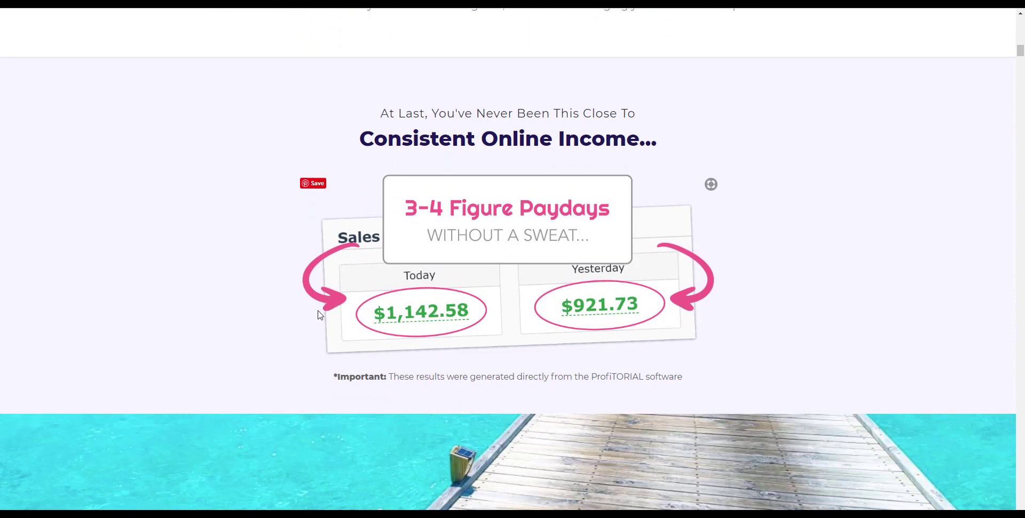
mouse_move(650, 319)
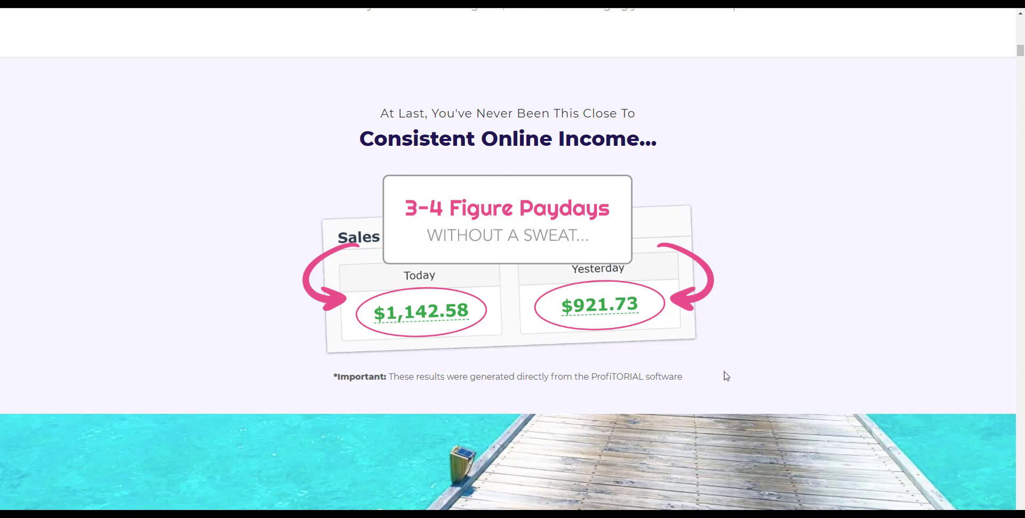
scroll("down", 3)
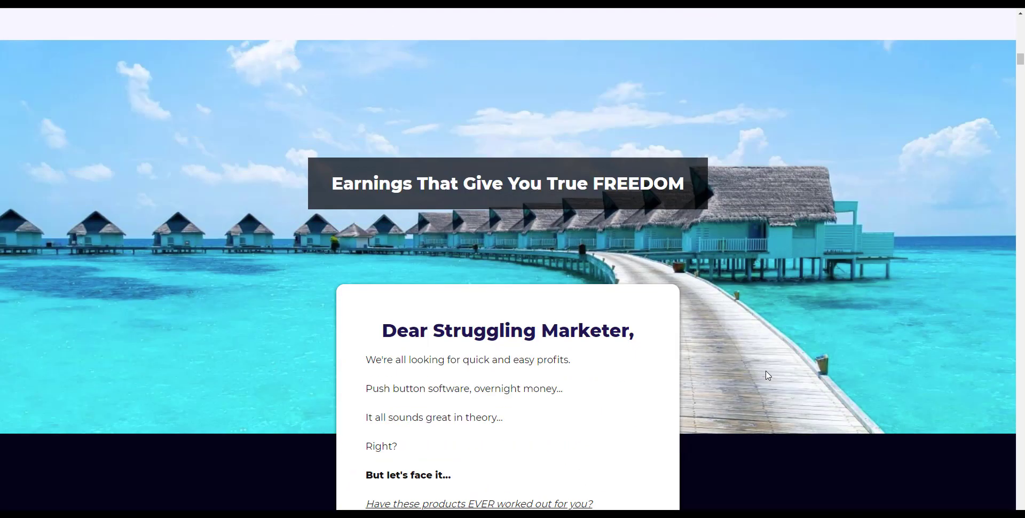
mouse_move(743, 406)
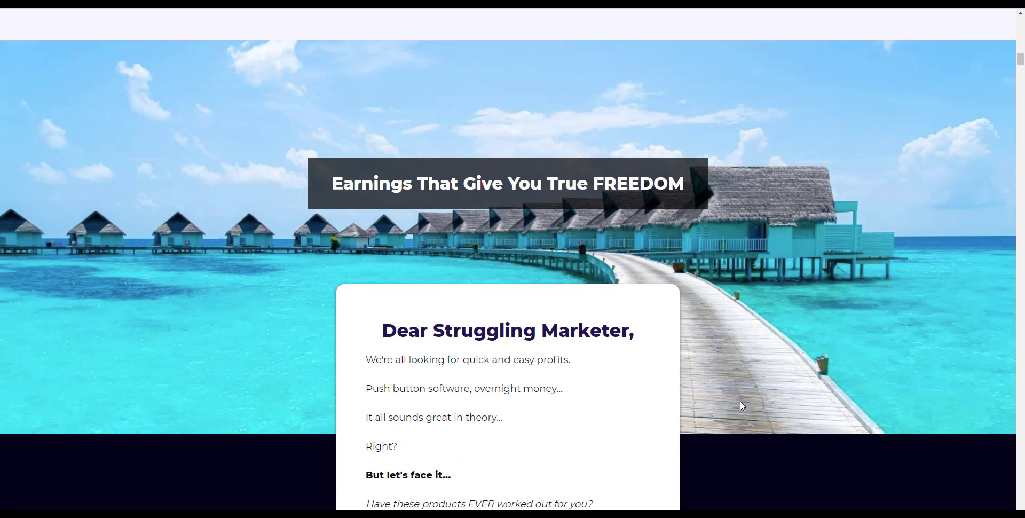
mouse_move(739, 401)
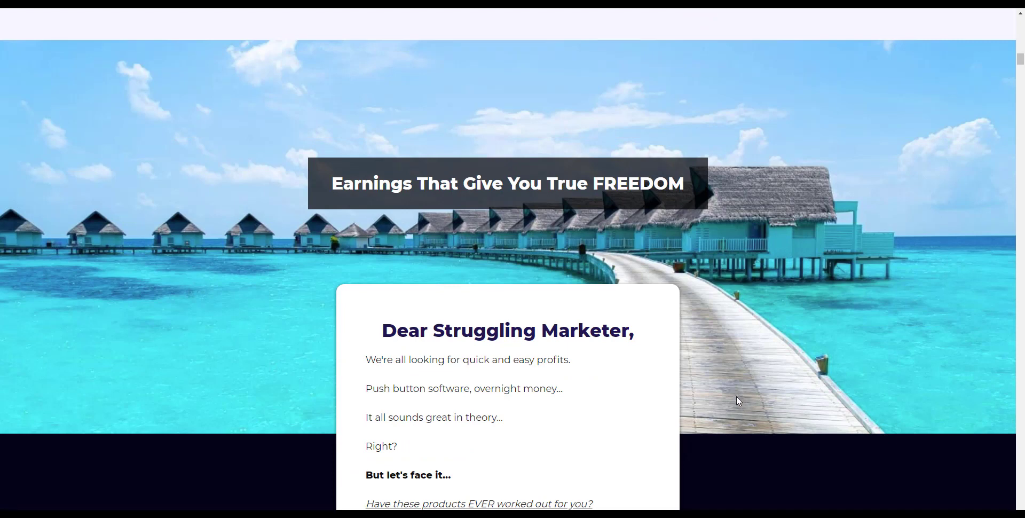
mouse_move(727, 383)
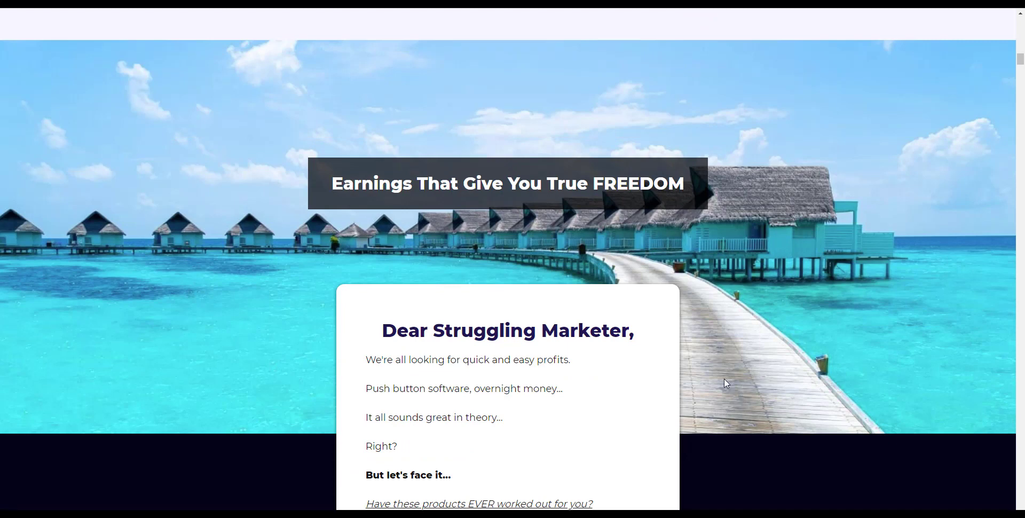
scroll("down", 3)
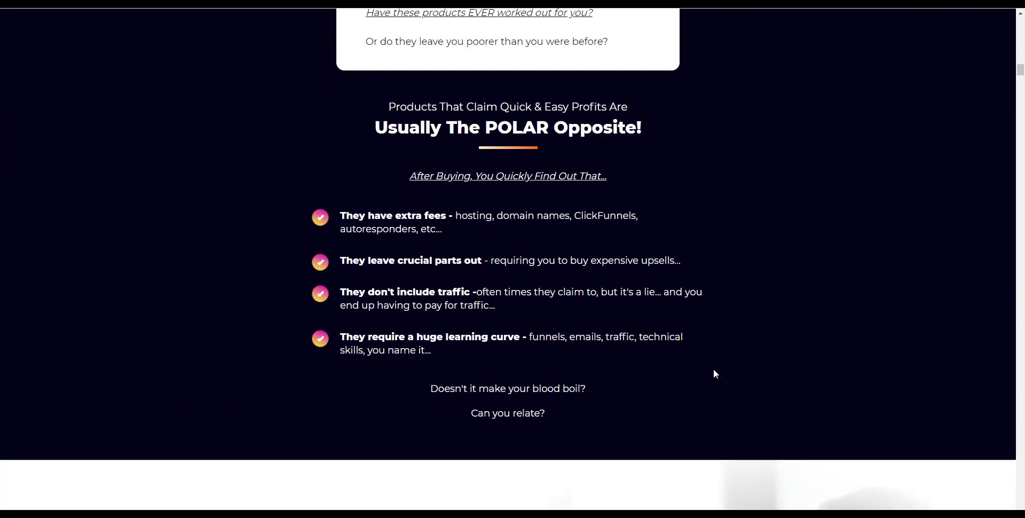
Step: Scroll past the K.I.S.S. + Focus section to the 'A Few Requirements...' checklist
scroll("down", 3)
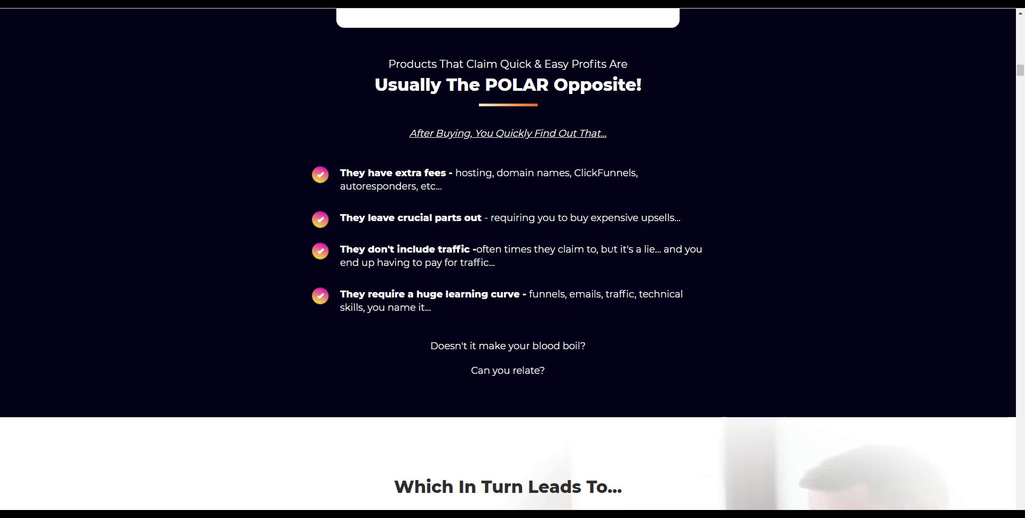
mouse_move(419, 242)
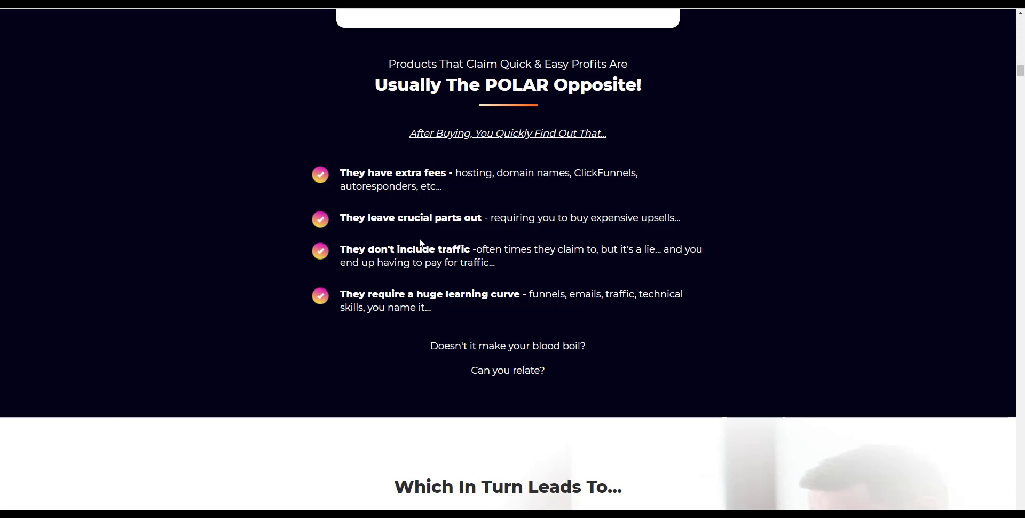
scroll("down", 3)
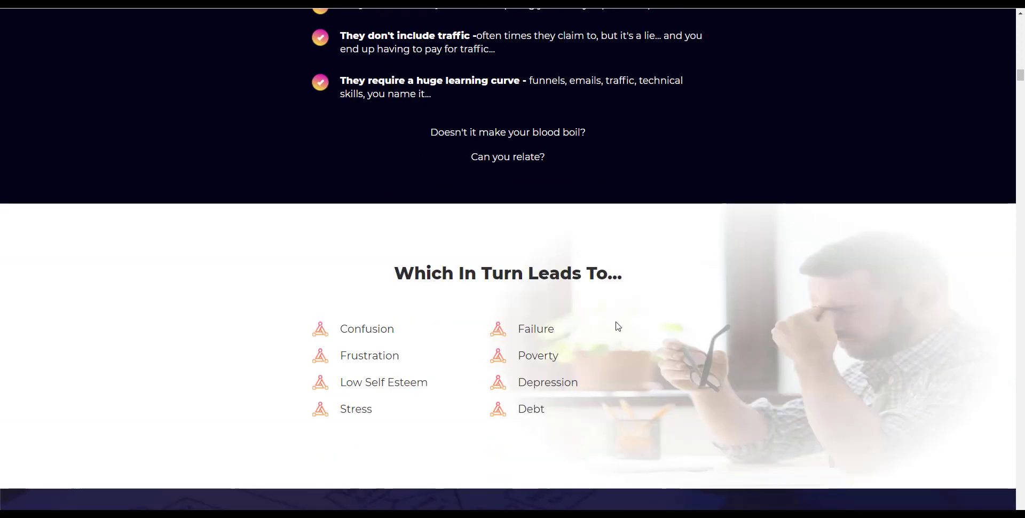
mouse_move(606, 390)
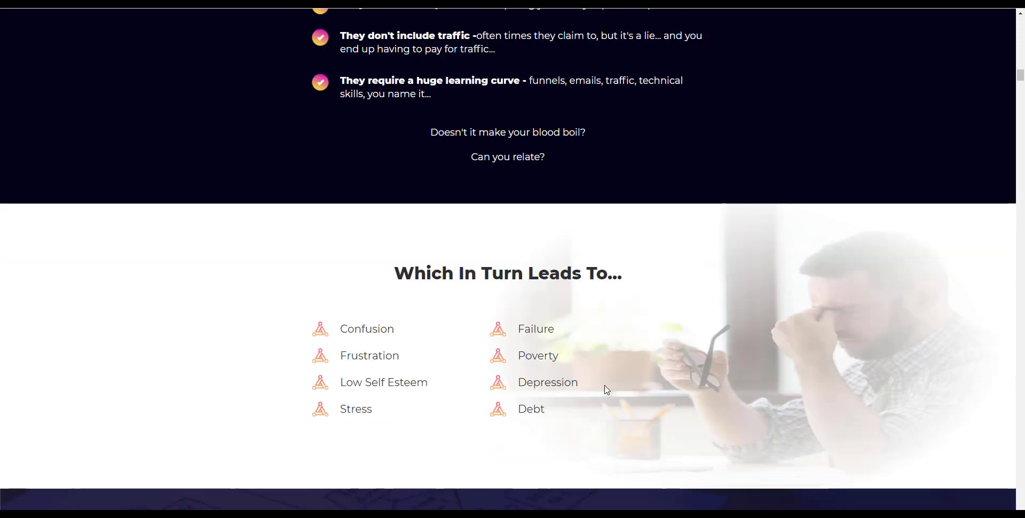
scroll("down", 3)
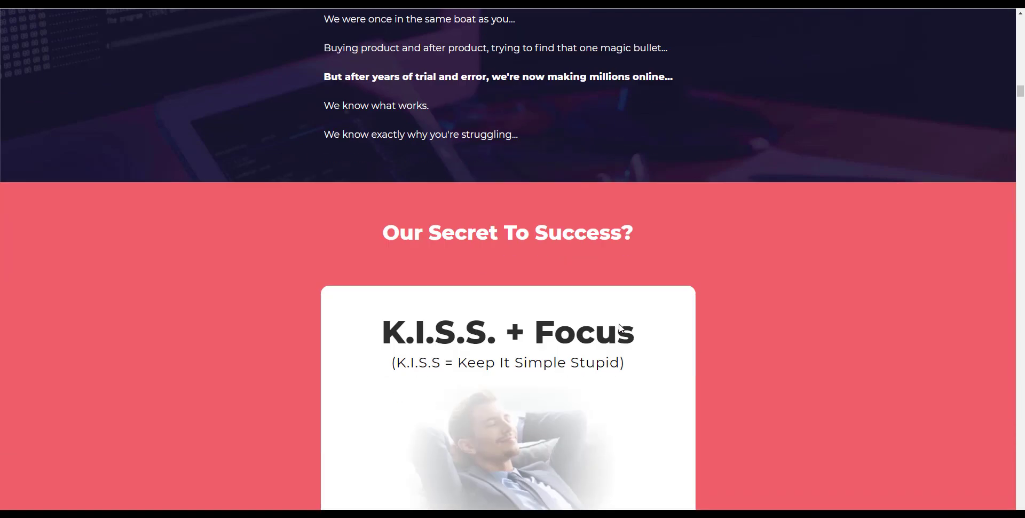
scroll("down", 3)
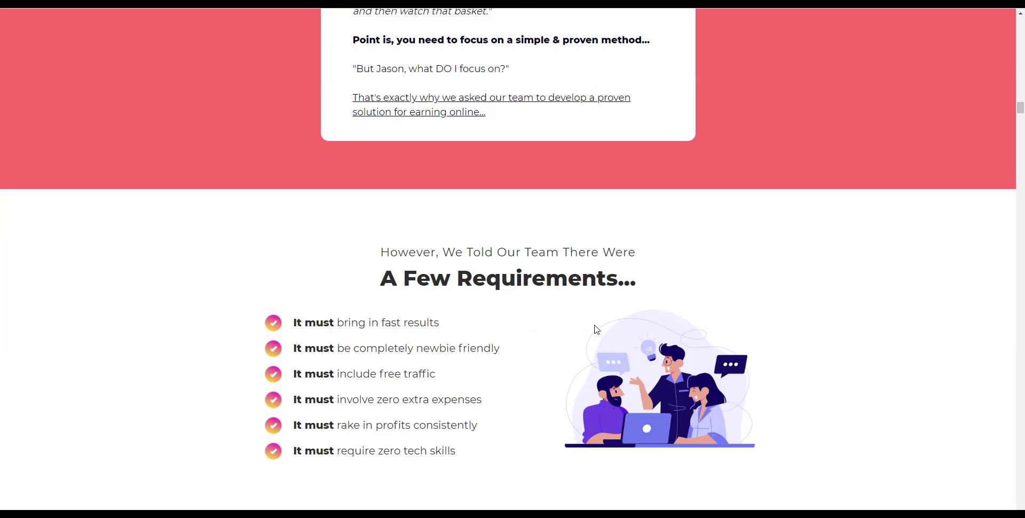
mouse_move(454, 450)
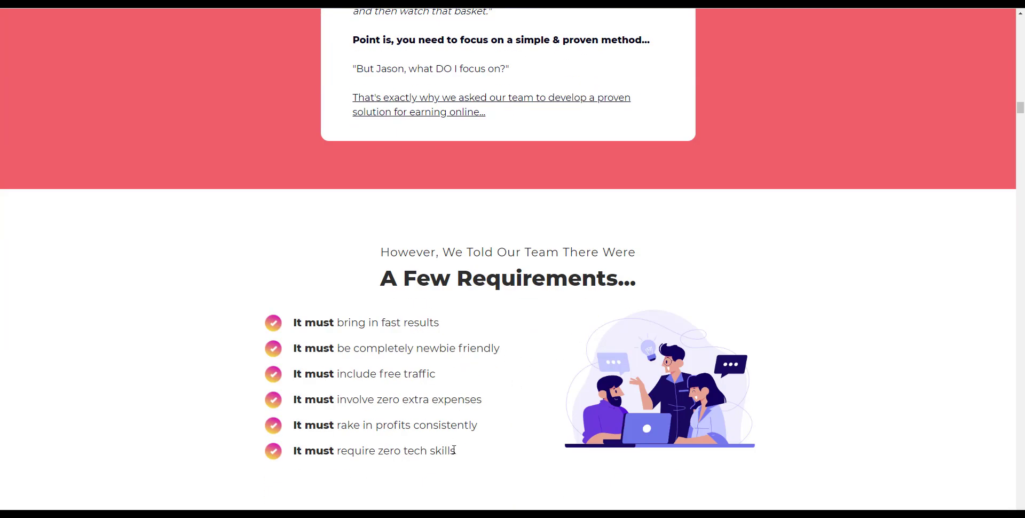
mouse_move(485, 444)
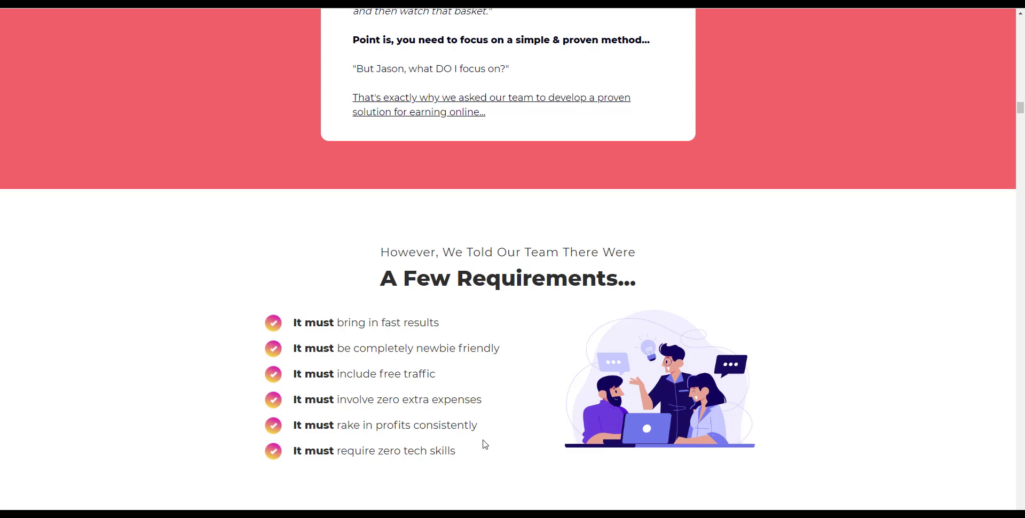
Step: Scroll past the daily earnings dashboards and 'Does NOT Require' section
scroll("down", 3)
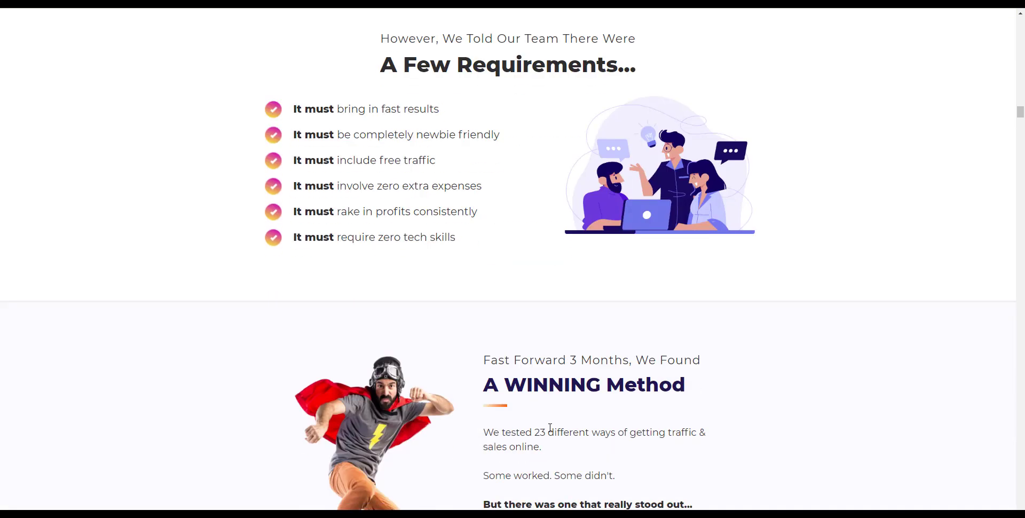
scroll("down", 3)
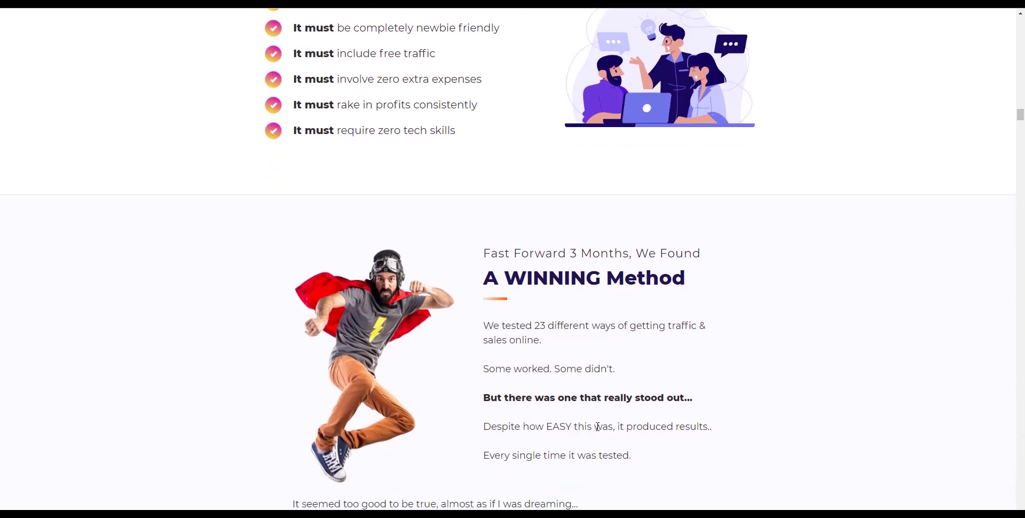
scroll("down", 3)
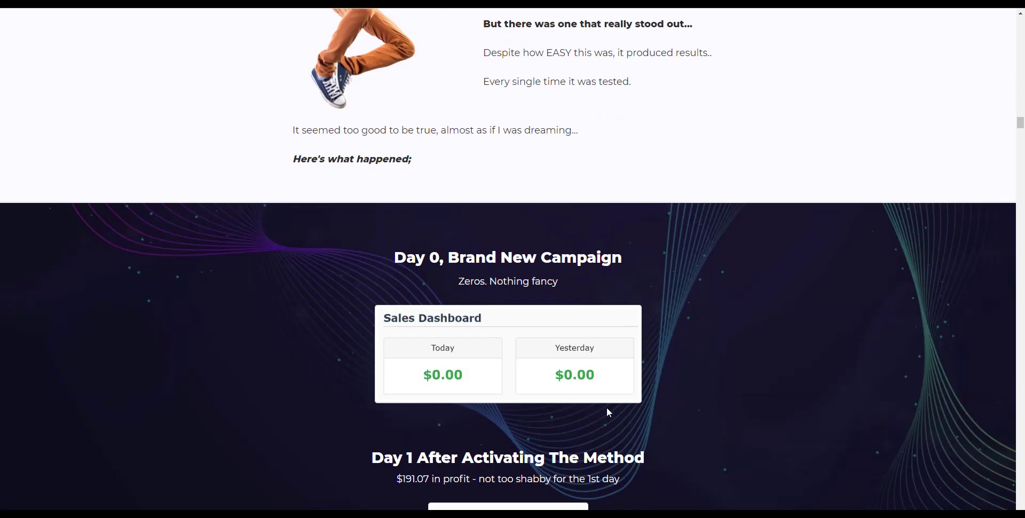
scroll("down", 3)
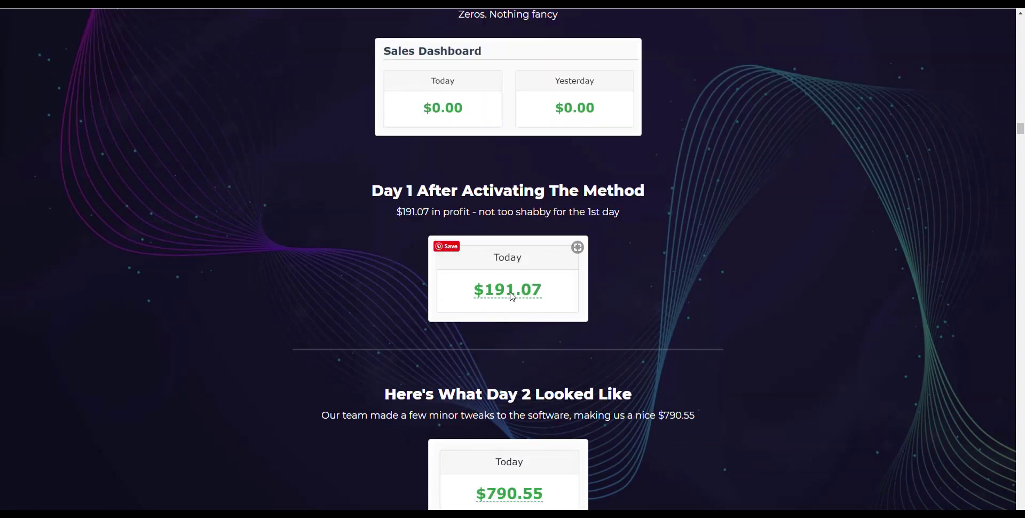
scroll("down", 3)
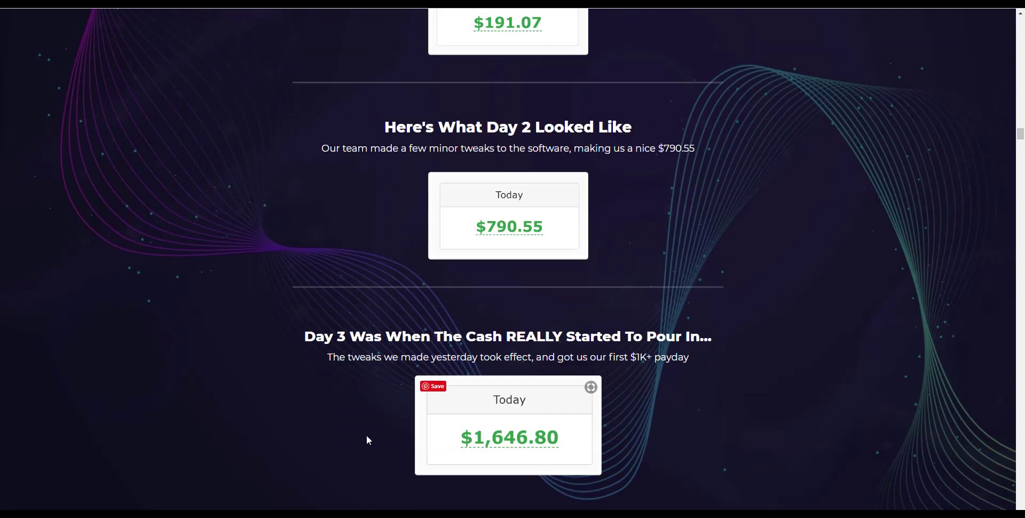
mouse_move(618, 458)
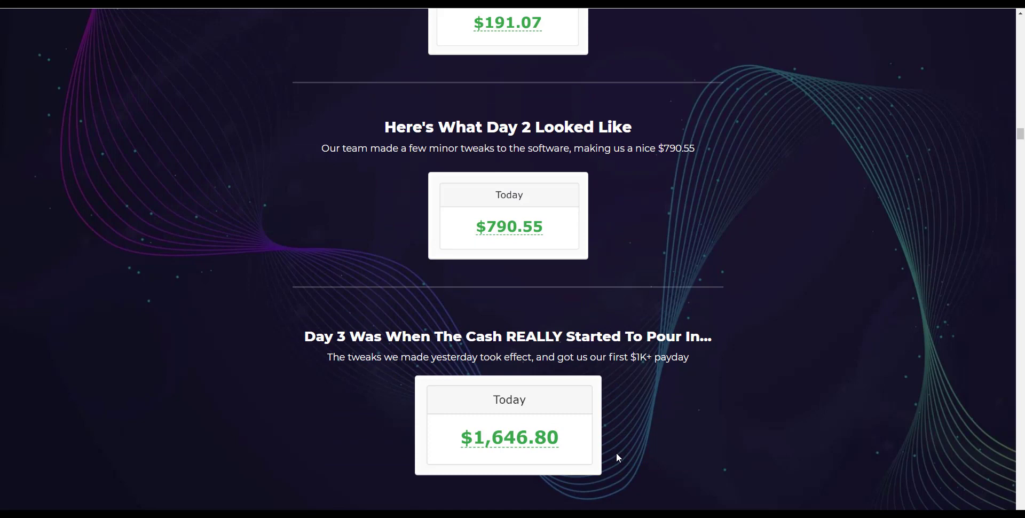
scroll("down", 3)
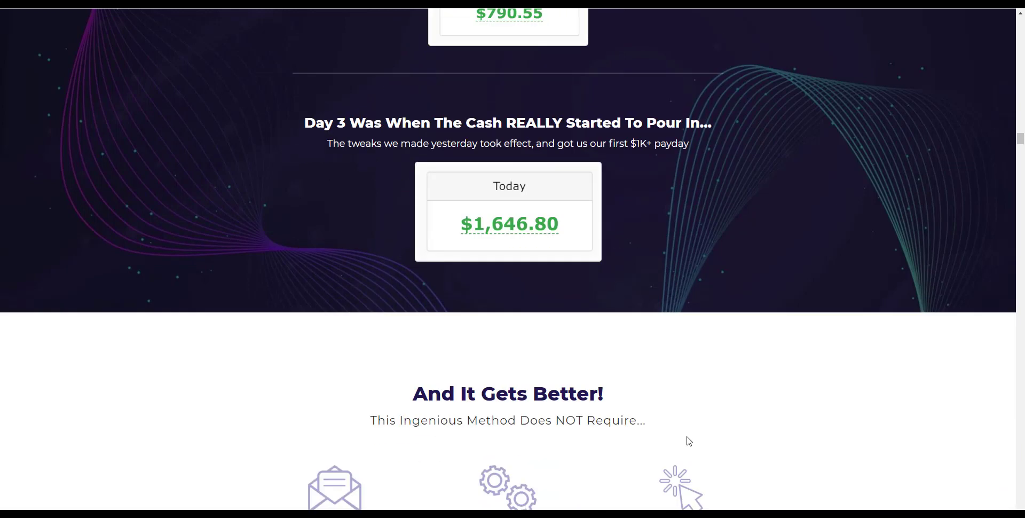
Step: Scroll through the ways-to-profit icons to big-brand earnings like Chase, Captain Morgan and Betty Crocker
scroll("down", 3)
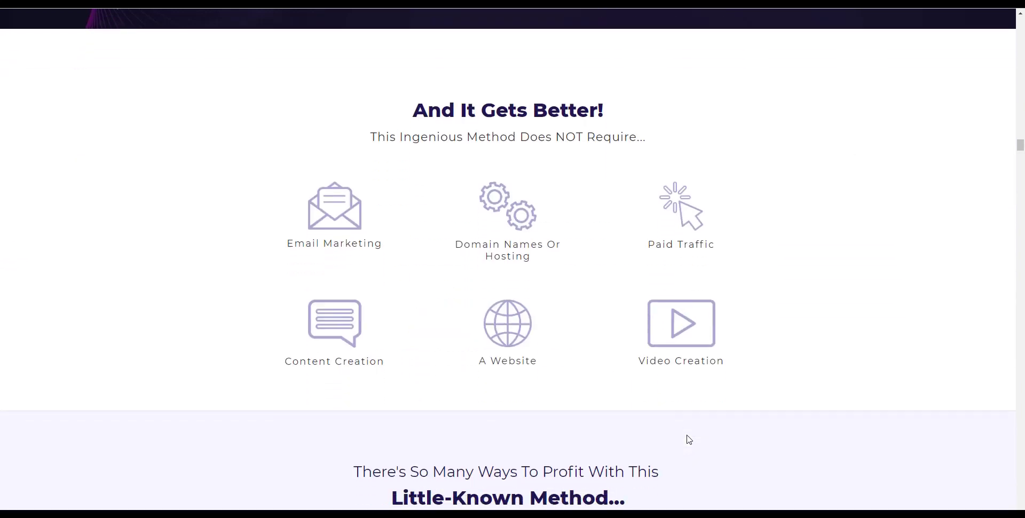
scroll("down", 3)
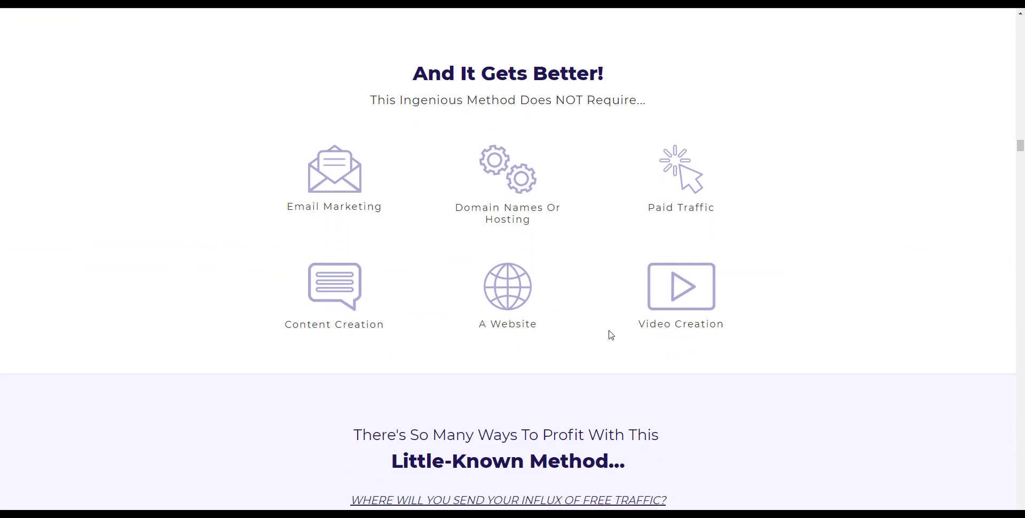
mouse_move(527, 302)
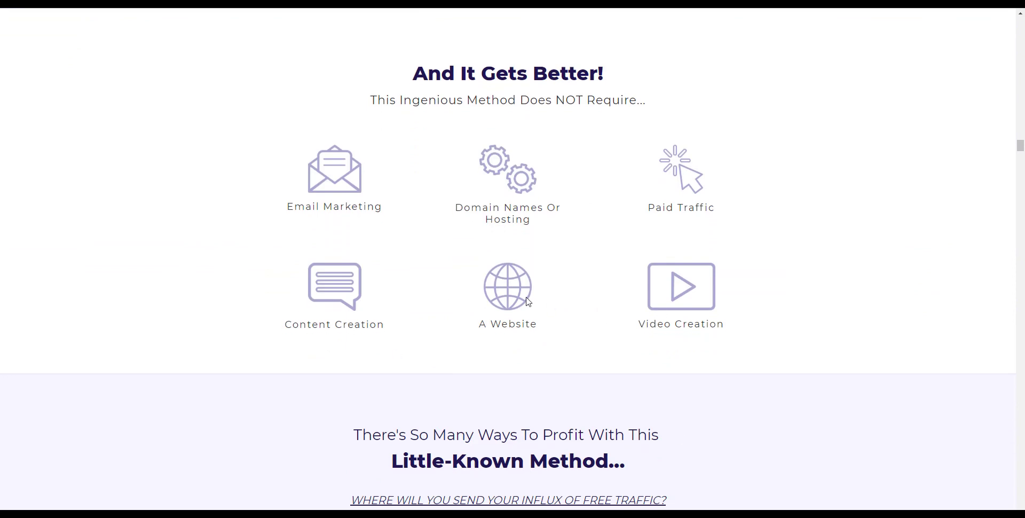
mouse_move(521, 307)
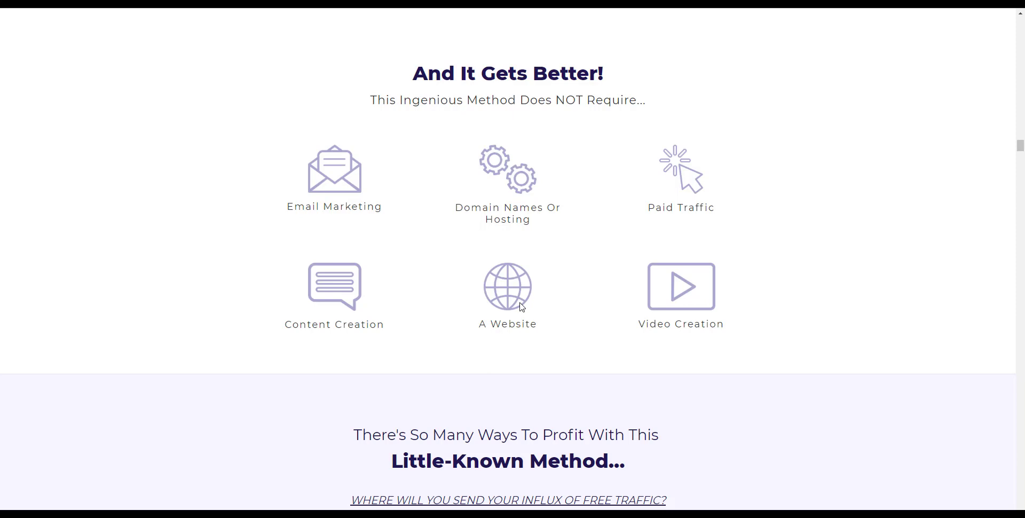
mouse_move(460, 299)
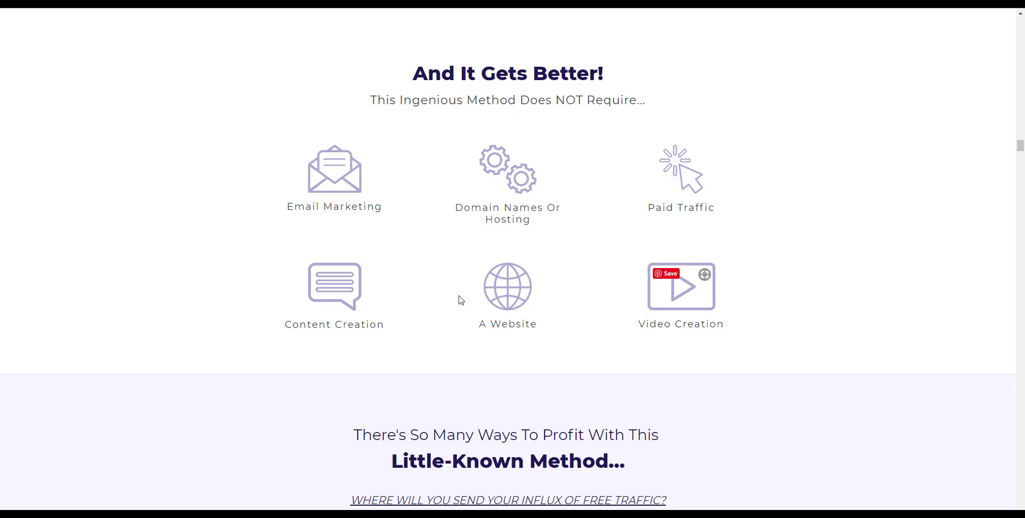
mouse_move(686, 205)
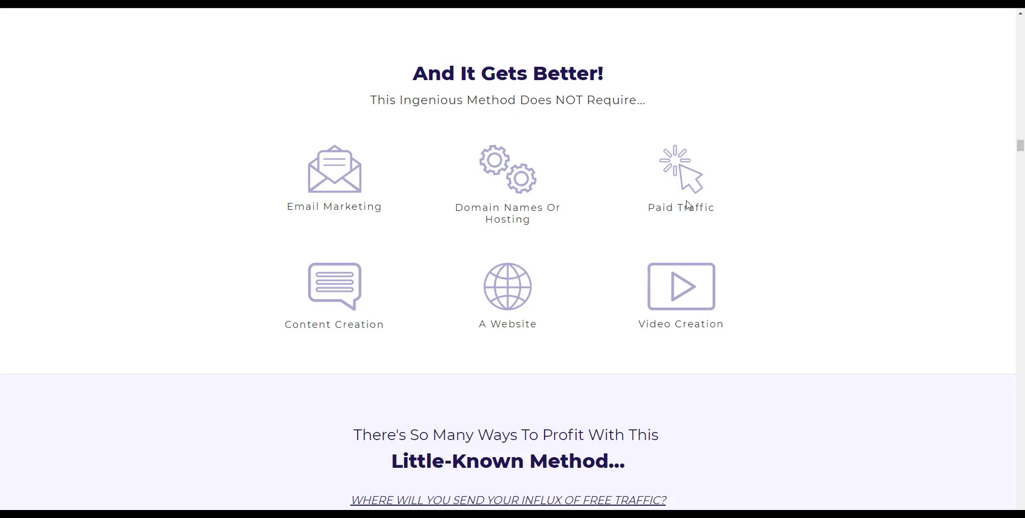
scroll("down", 3)
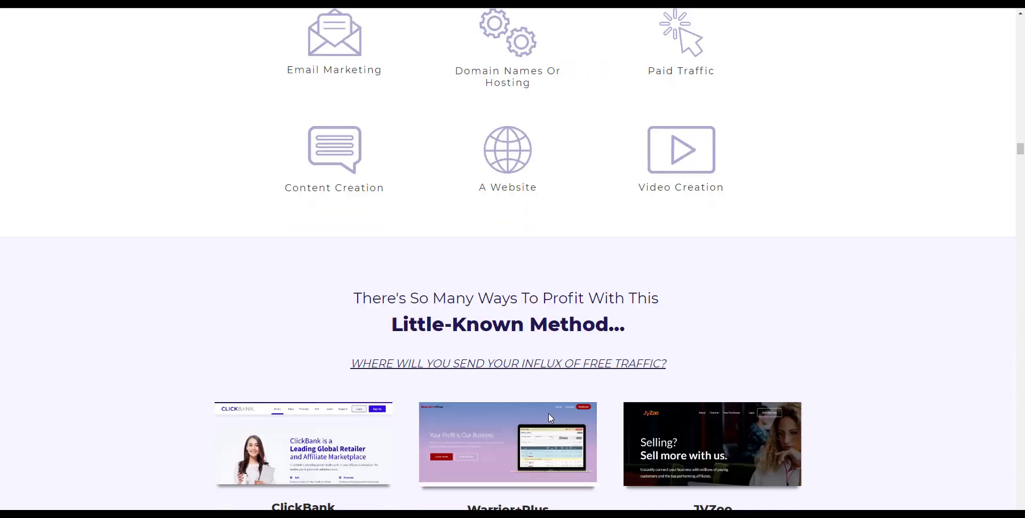
scroll("down", 3)
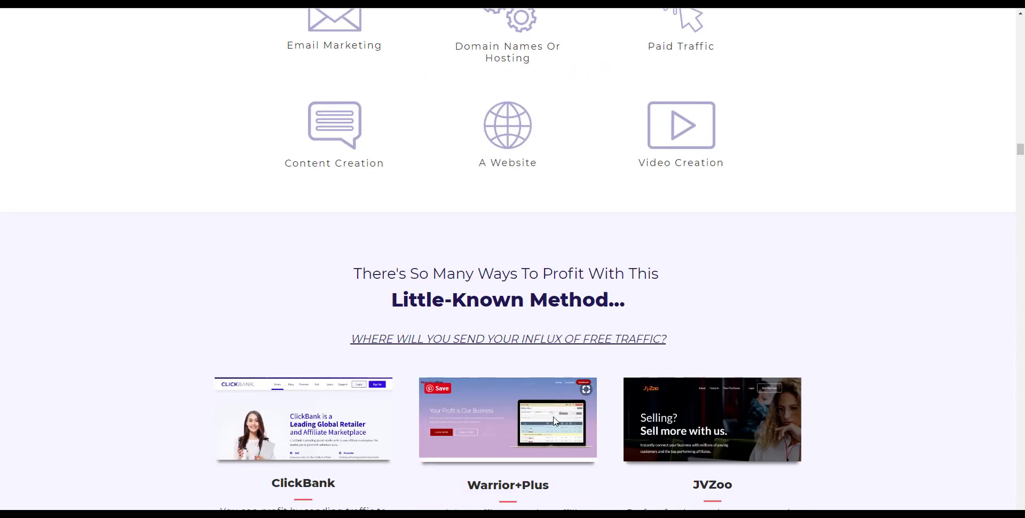
scroll("down", 3)
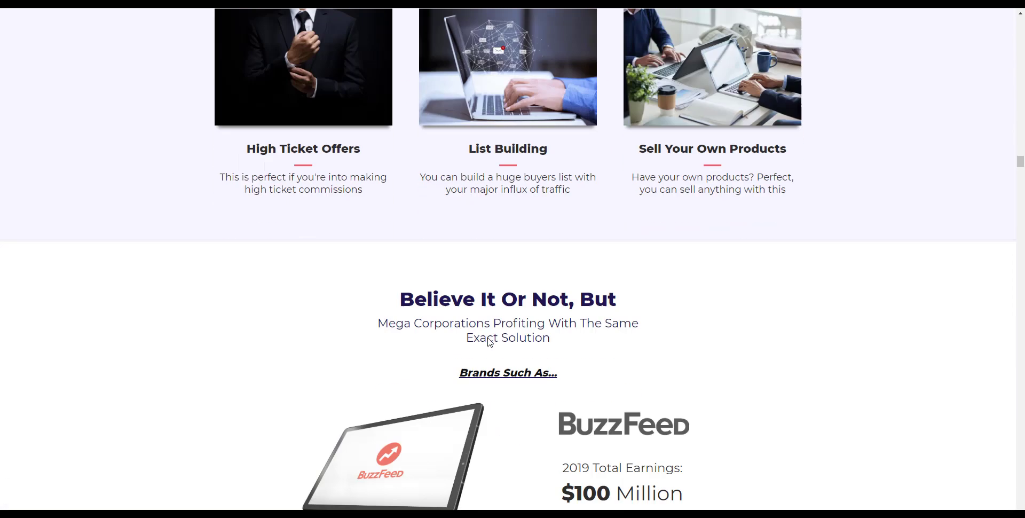
scroll("down", 3)
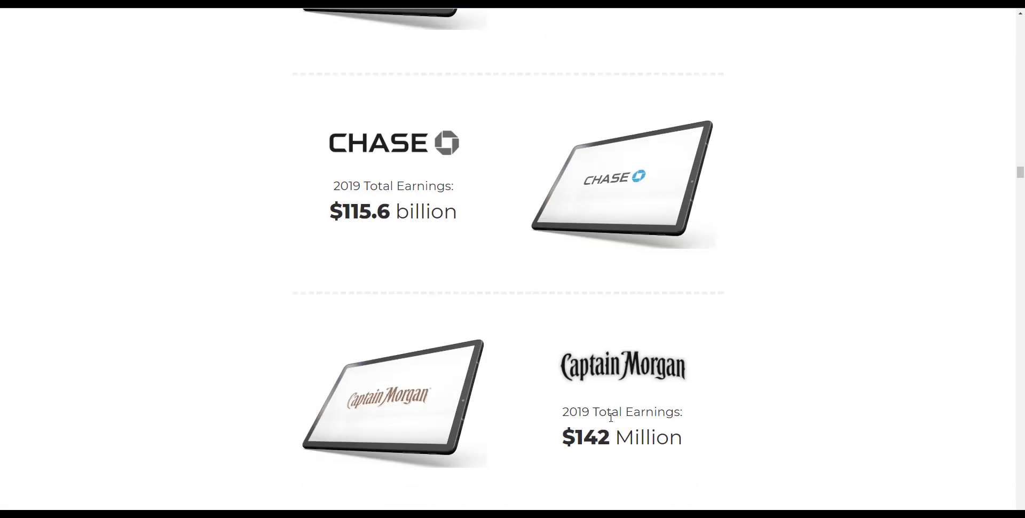
mouse_move(631, 404)
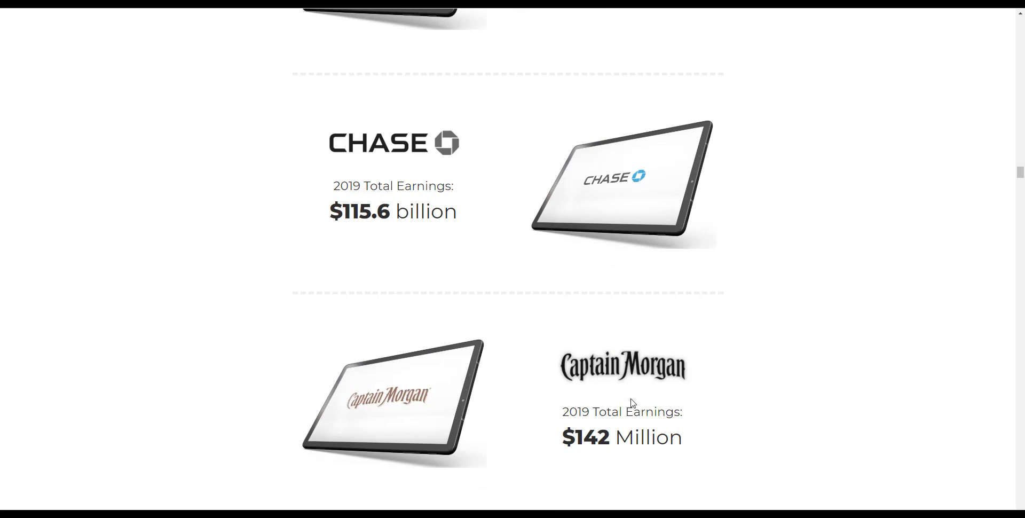
mouse_move(578, 412)
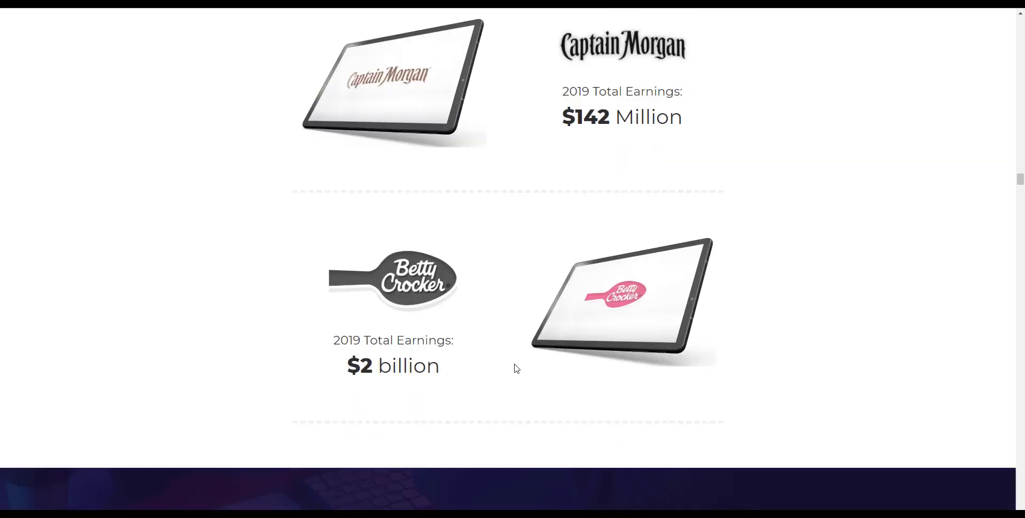
Step: Scroll past the Ready and pricing sections to the 'All Walks Of Life Are Loving ProfiTORIAL' testimonials
scroll("down", 3)
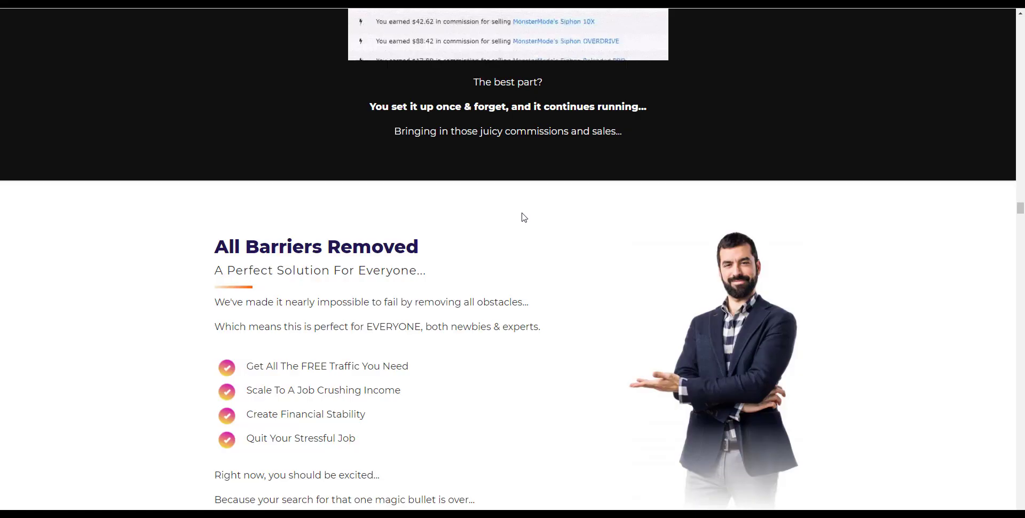
scroll("down", 3)
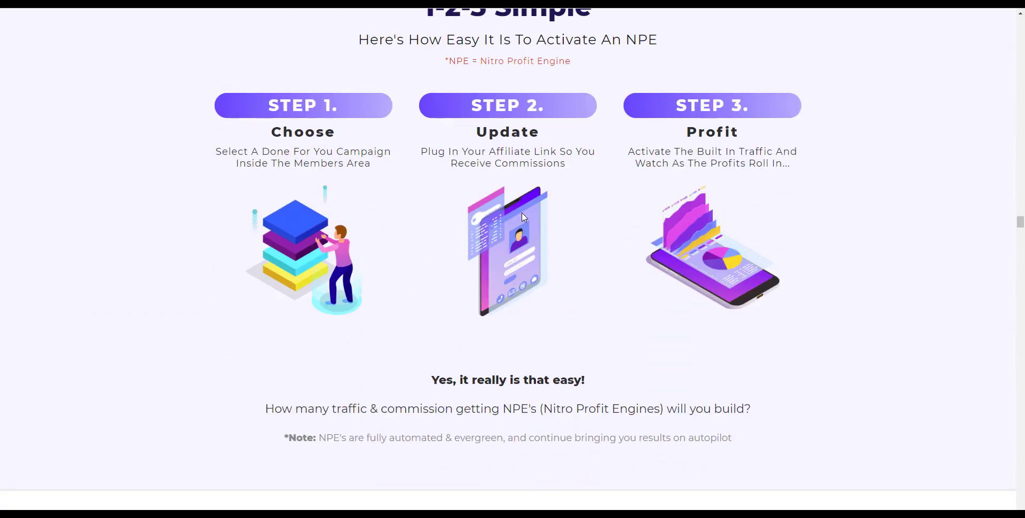
scroll("down", 3)
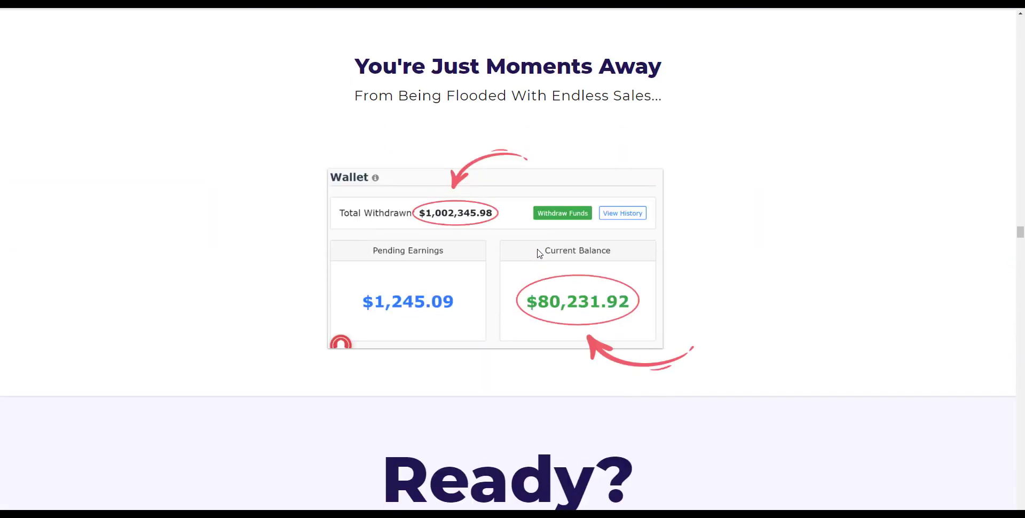
scroll("down", 3)
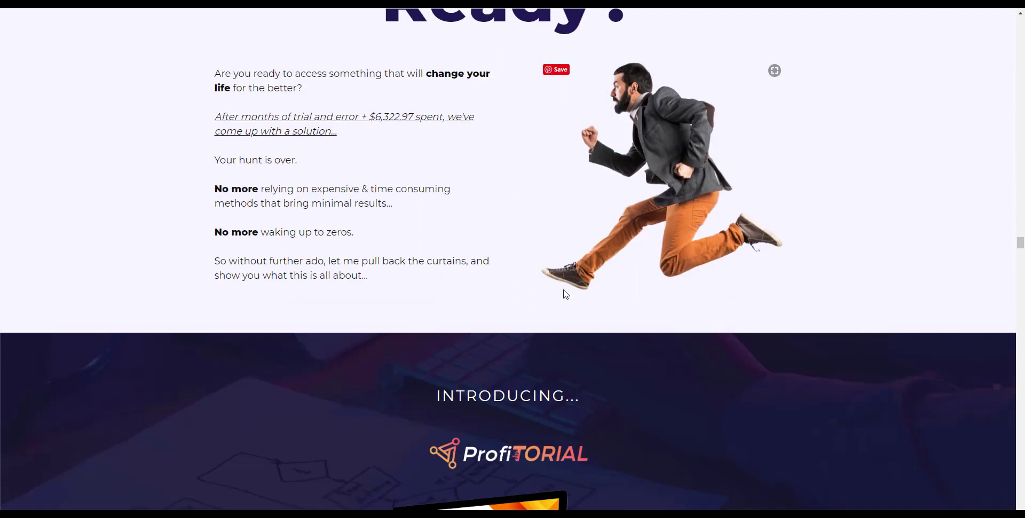
scroll("down", 3)
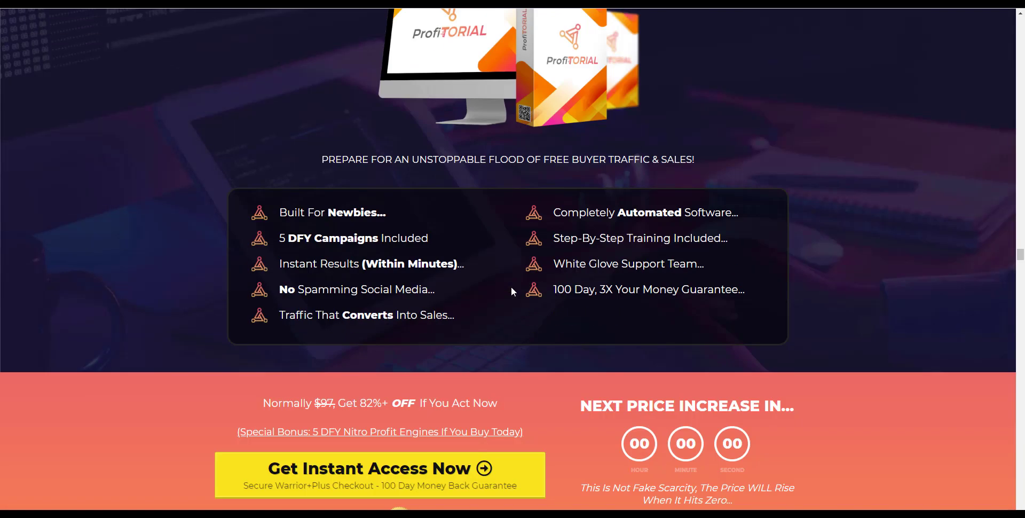
scroll("down", 3)
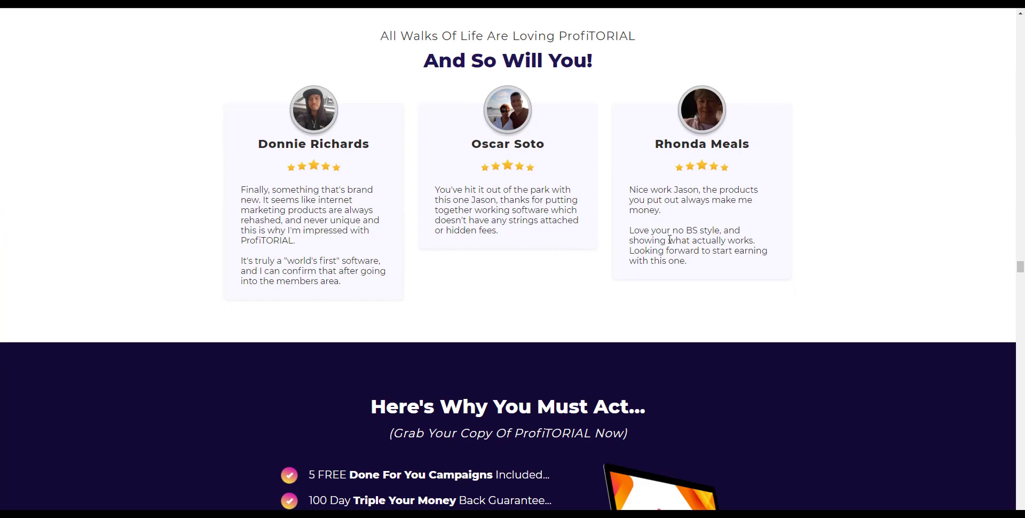
mouse_move(484, 266)
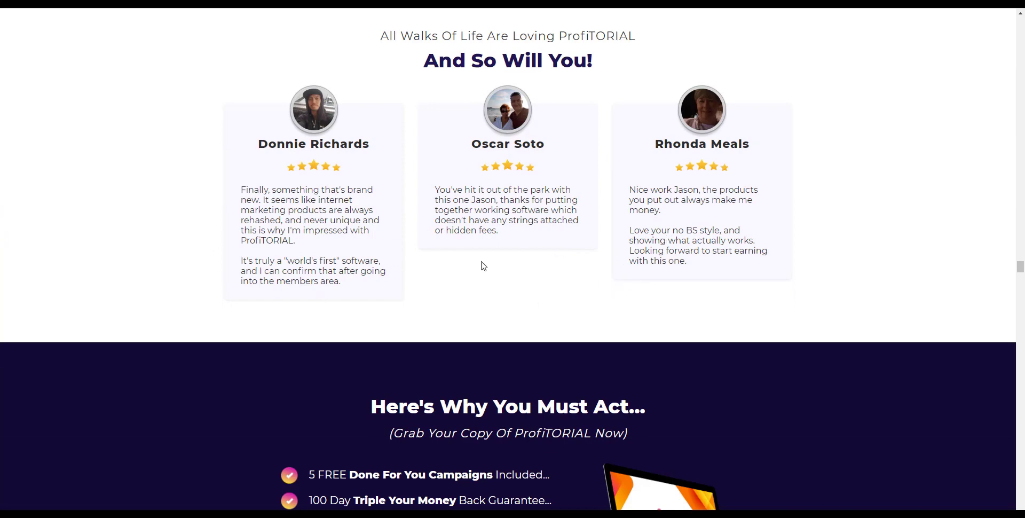
mouse_move(561, 292)
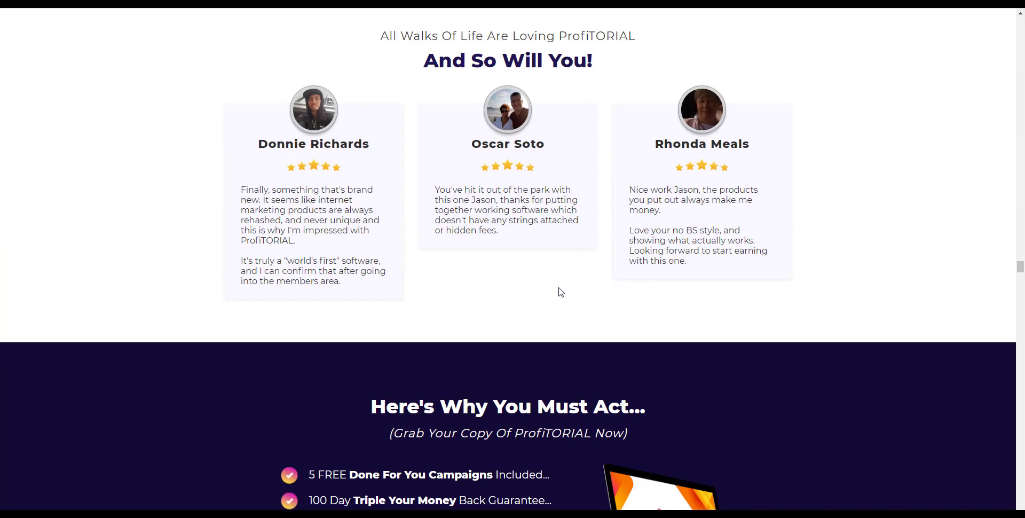
Step: Scroll past 'Here's Why You Must Act' and the account-includes list to White Glove Support
scroll("down", 3)
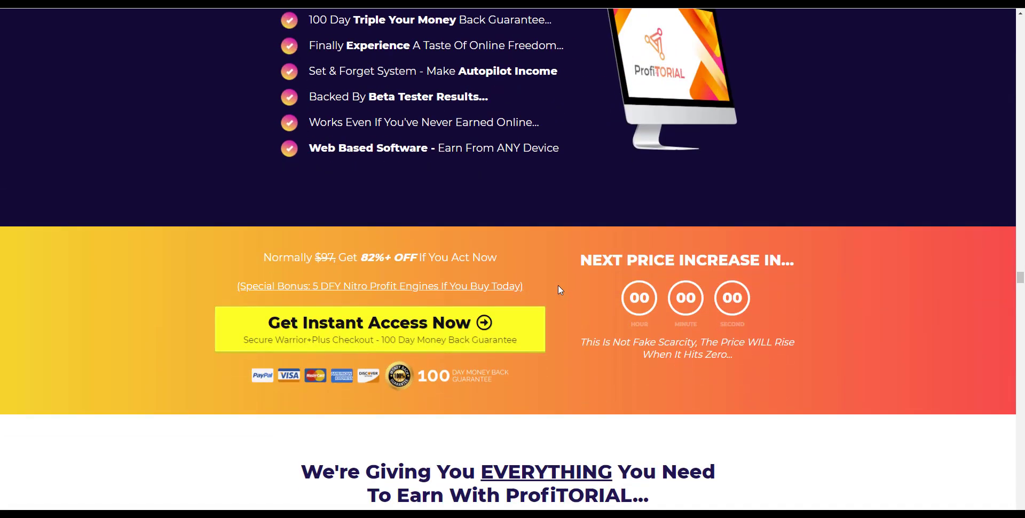
scroll("down", 3)
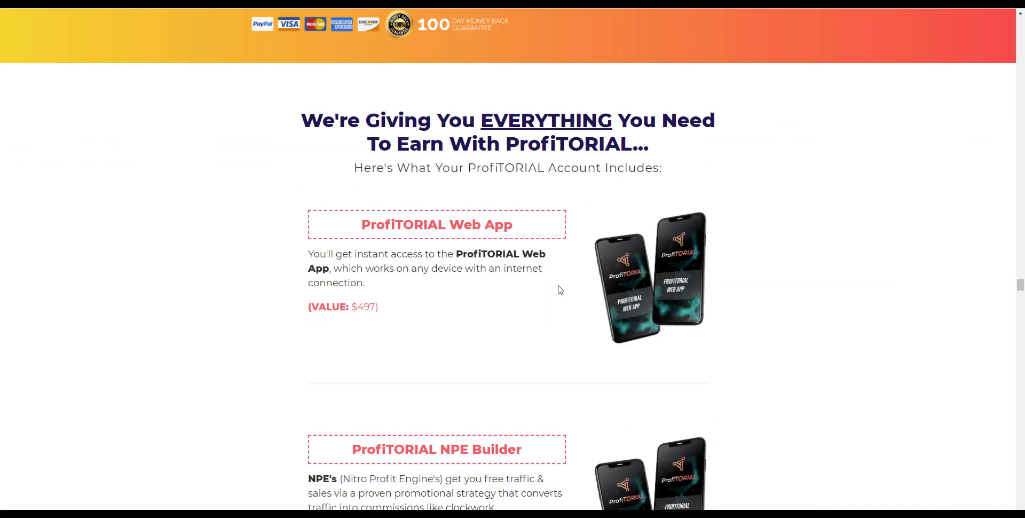
scroll("down", 3)
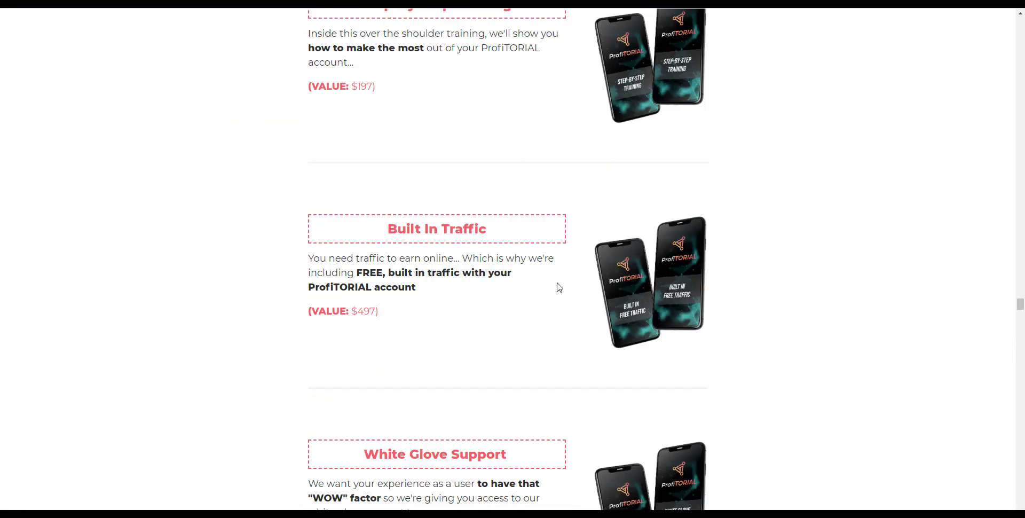
scroll("down", 3)
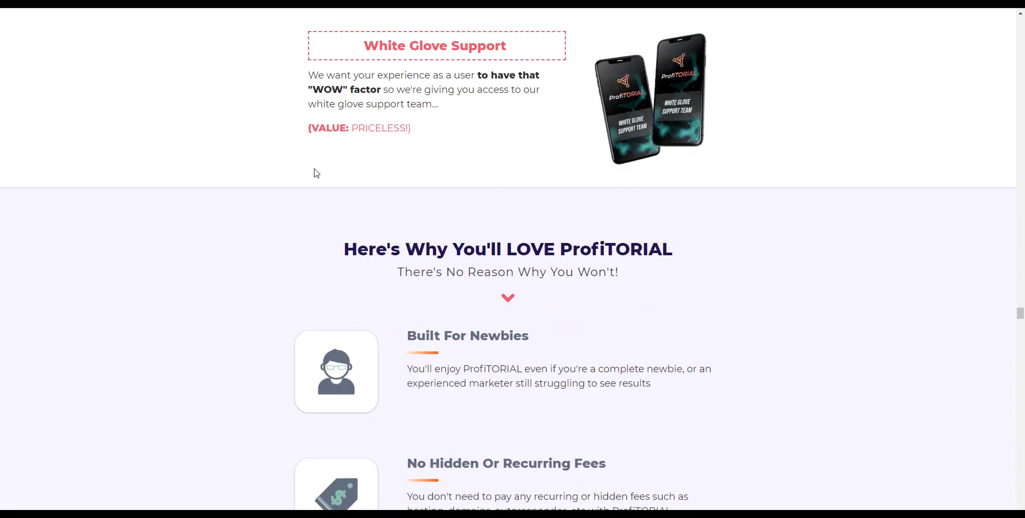
mouse_move(470, 73)
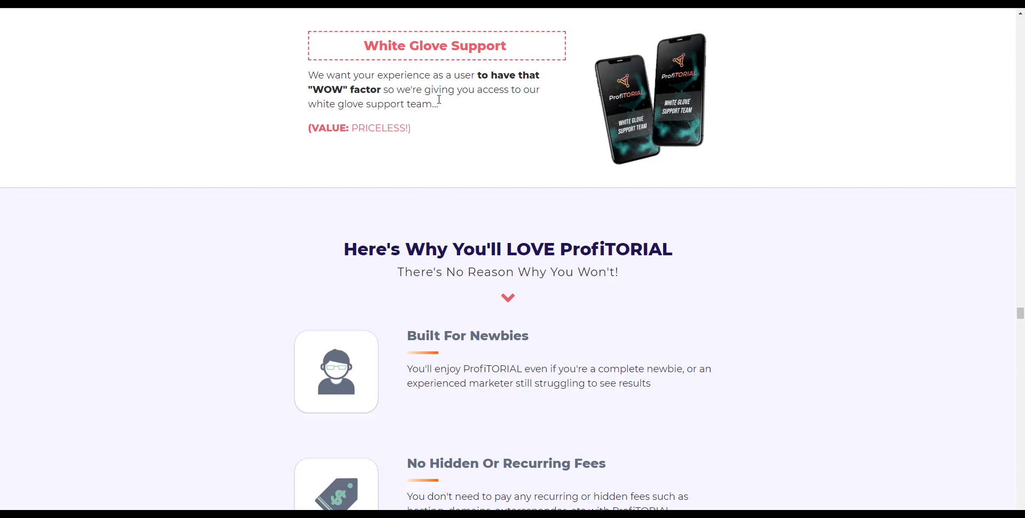
mouse_move(498, 306)
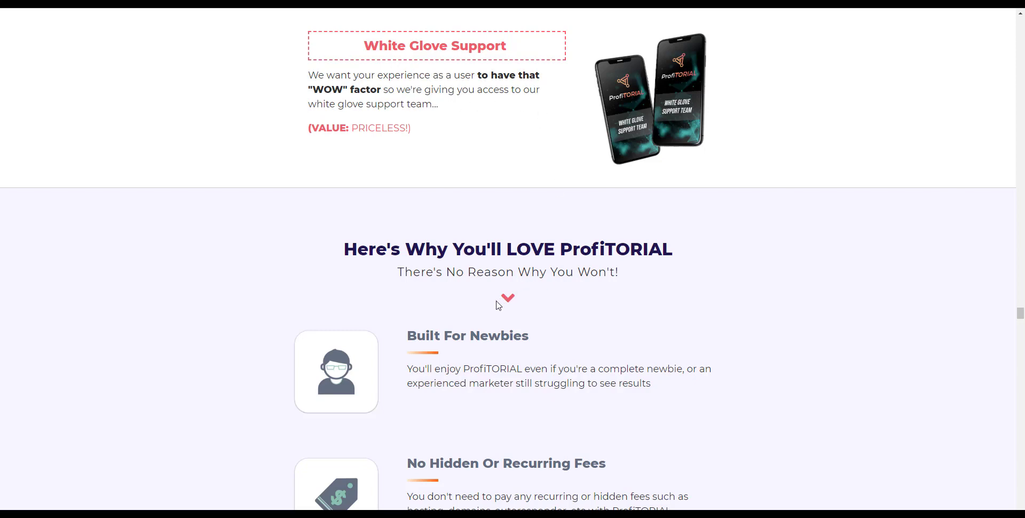
Step: Scroll through the offer and NPE earnings sections, backing up briefly
scroll("down", 3)
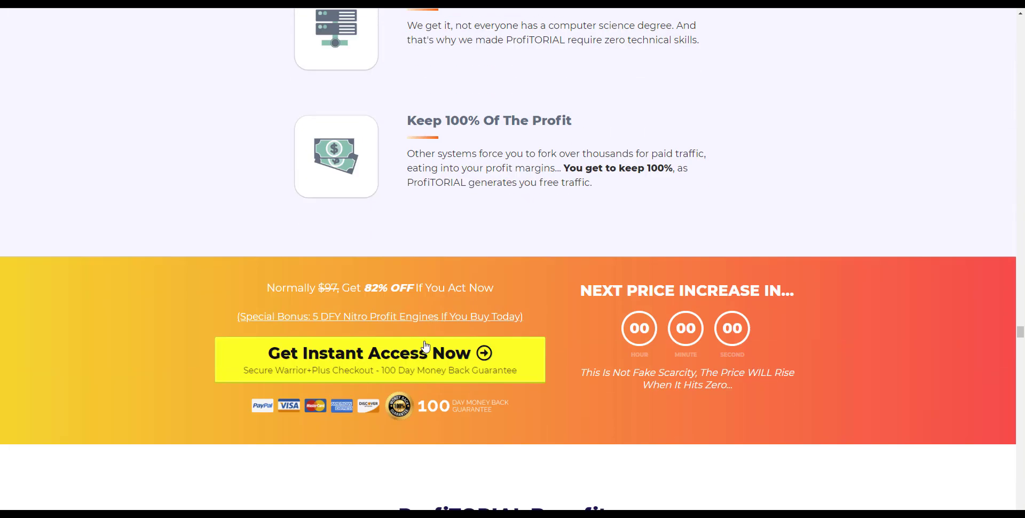
scroll("down", 3)
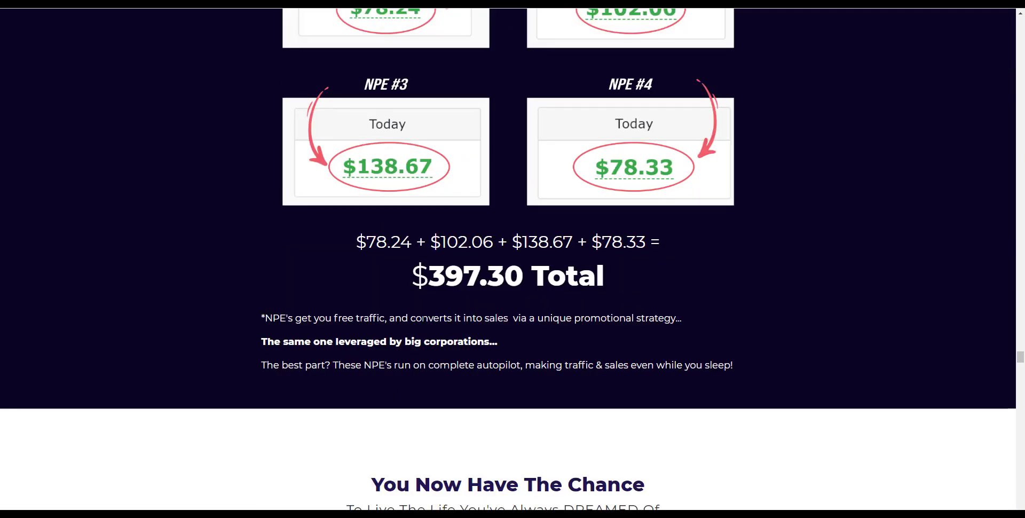
scroll("down", 3)
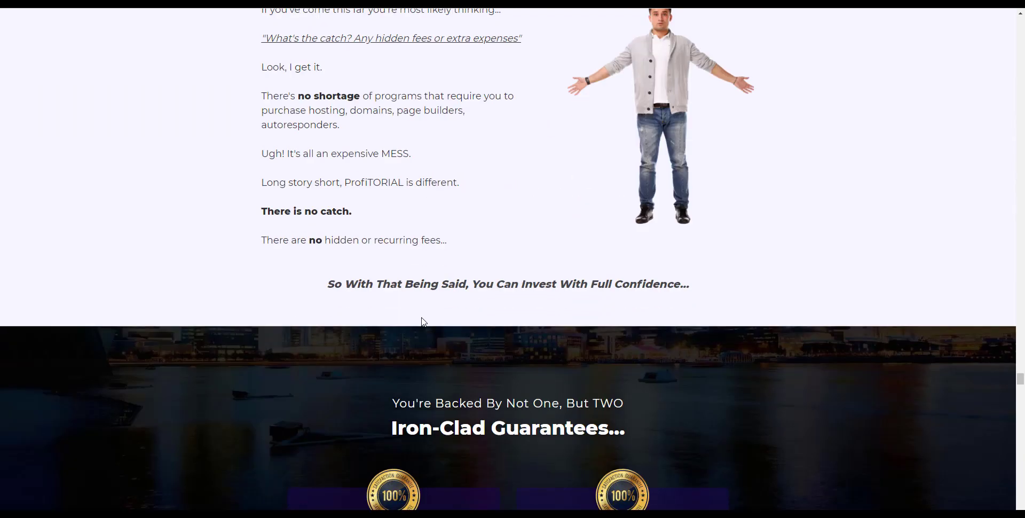
scroll("down", 3)
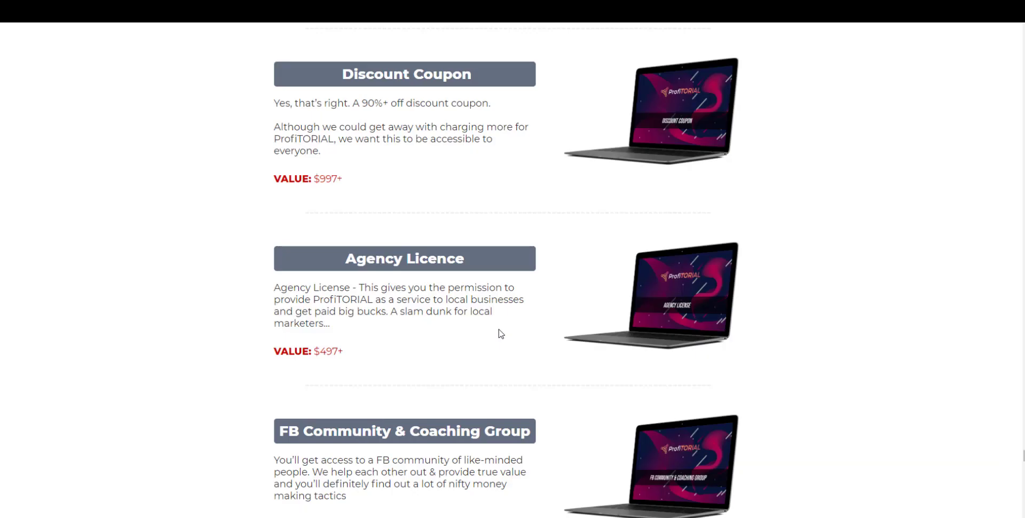
scroll("up", 3)
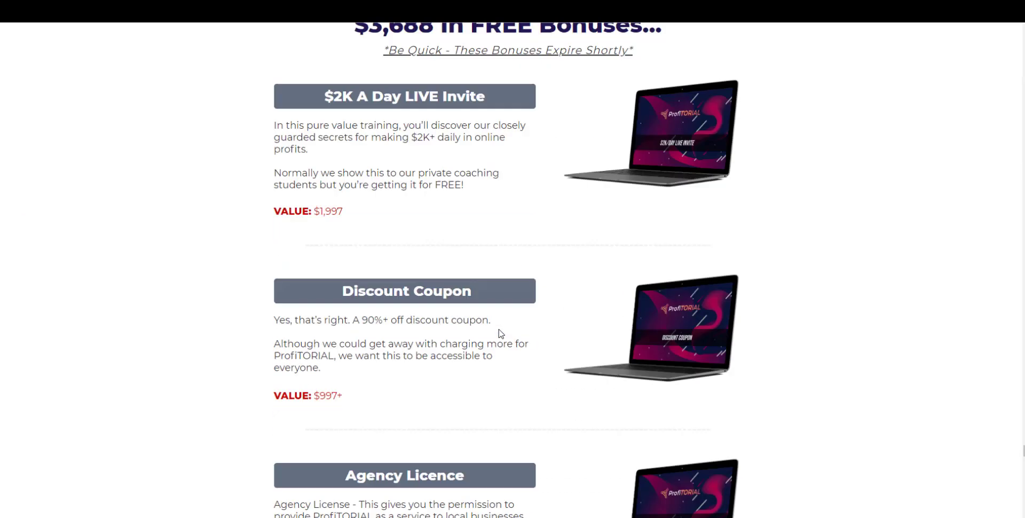
Step: Scroll past the guarantees and bonuses to the Frequently Asked Questions
scroll("down", 3)
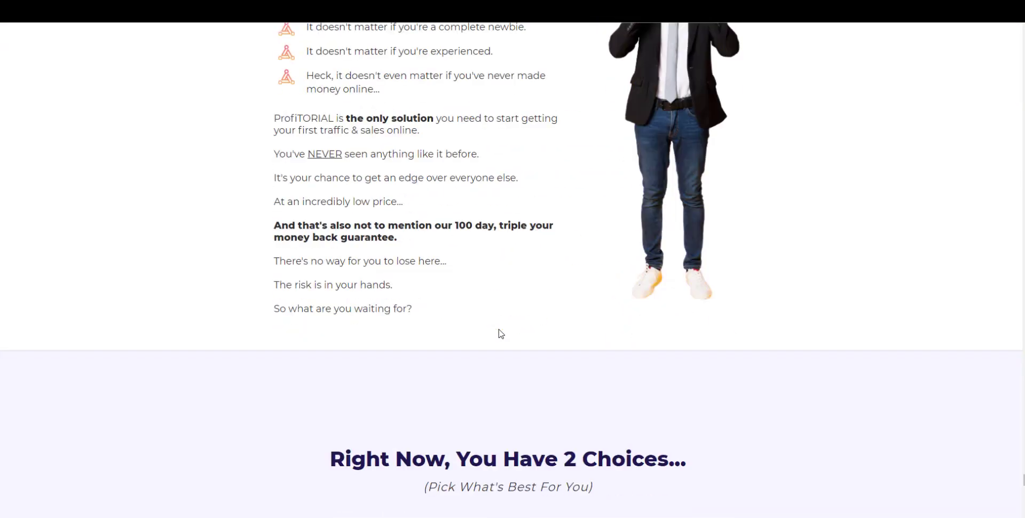
scroll("down", 3)
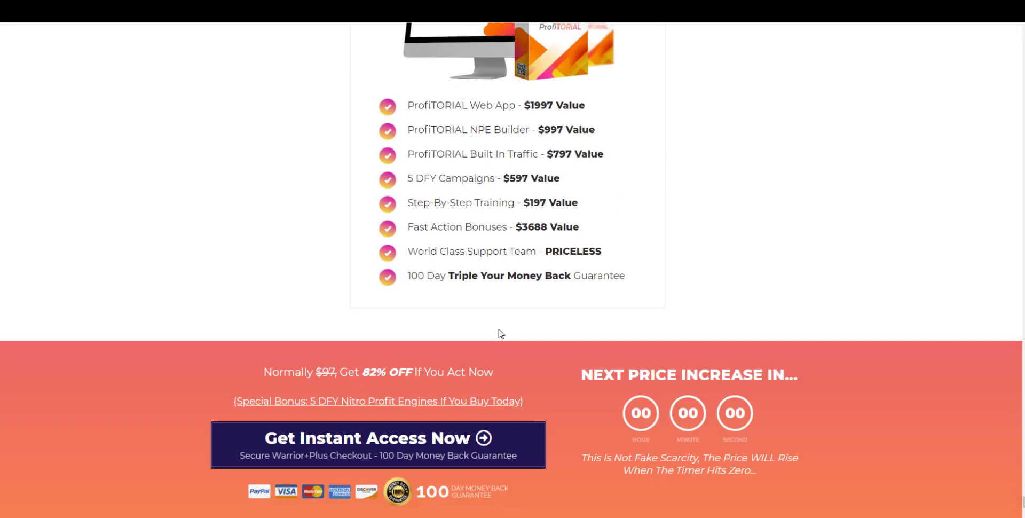
scroll("down", 3)
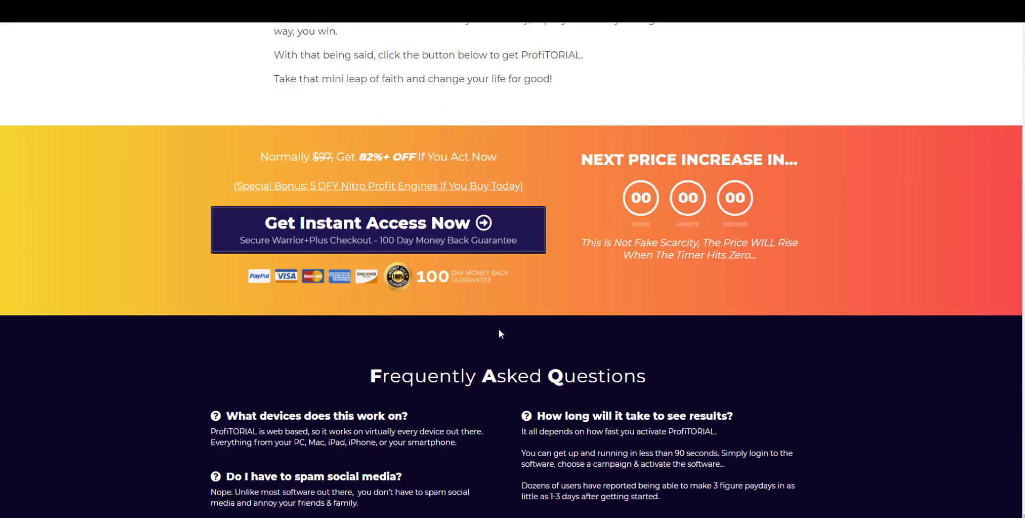
scroll("down", 3)
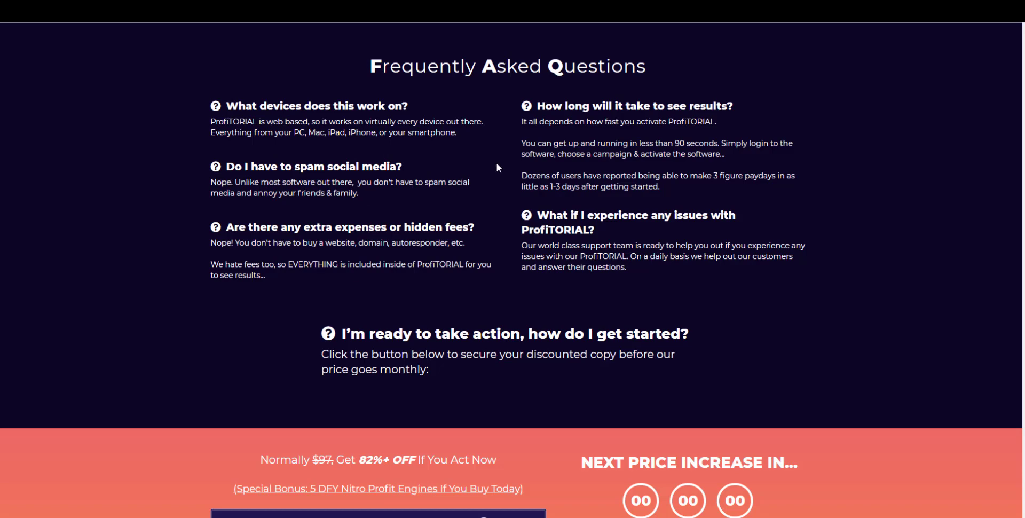
mouse_move(463, 254)
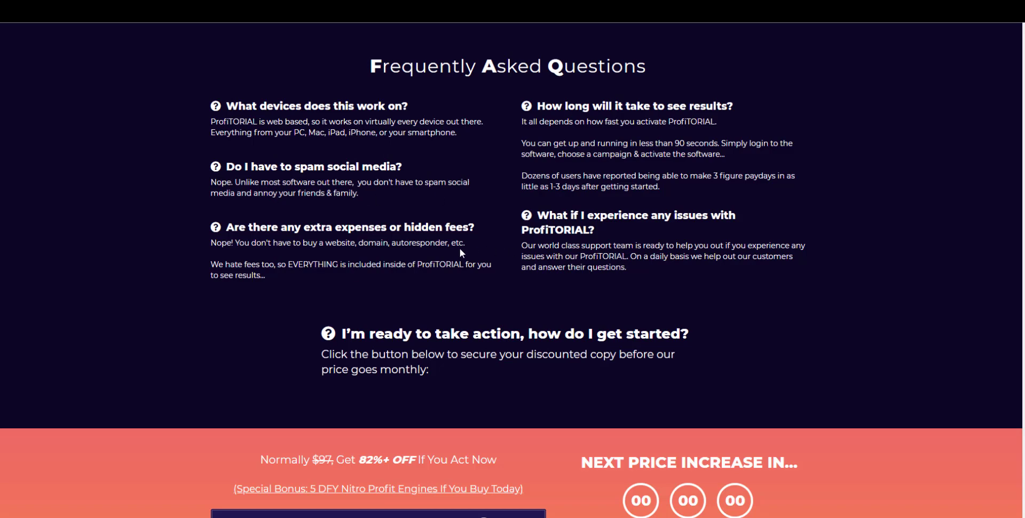
mouse_move(746, 168)
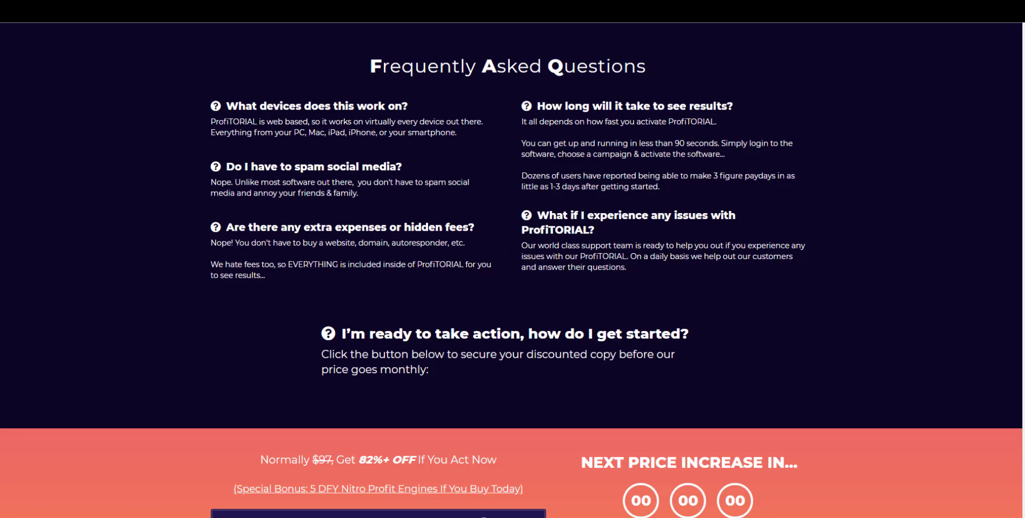
mouse_move(604, 295)
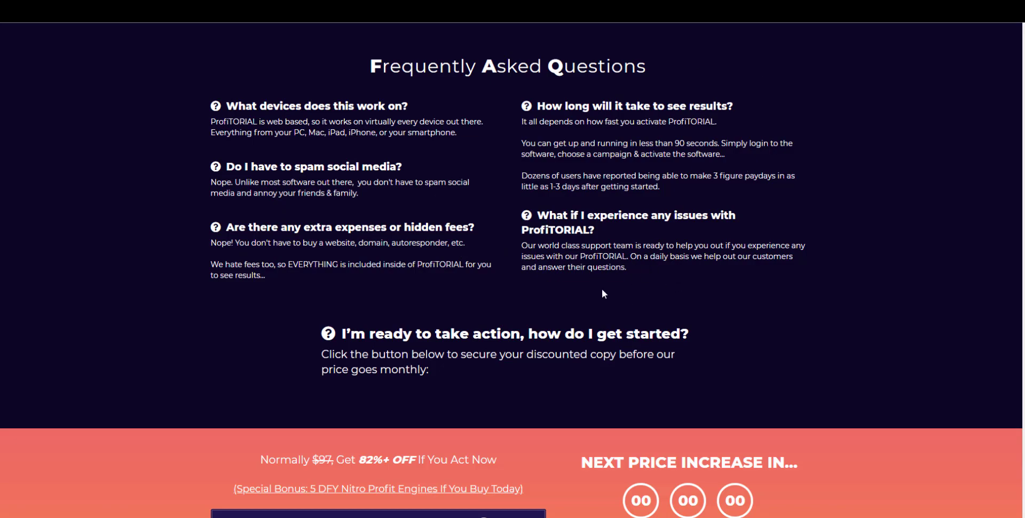
Step: Scroll to the footer with Terms And Conditions, Privacy Policy and Disclaimer links
scroll("down", 3)
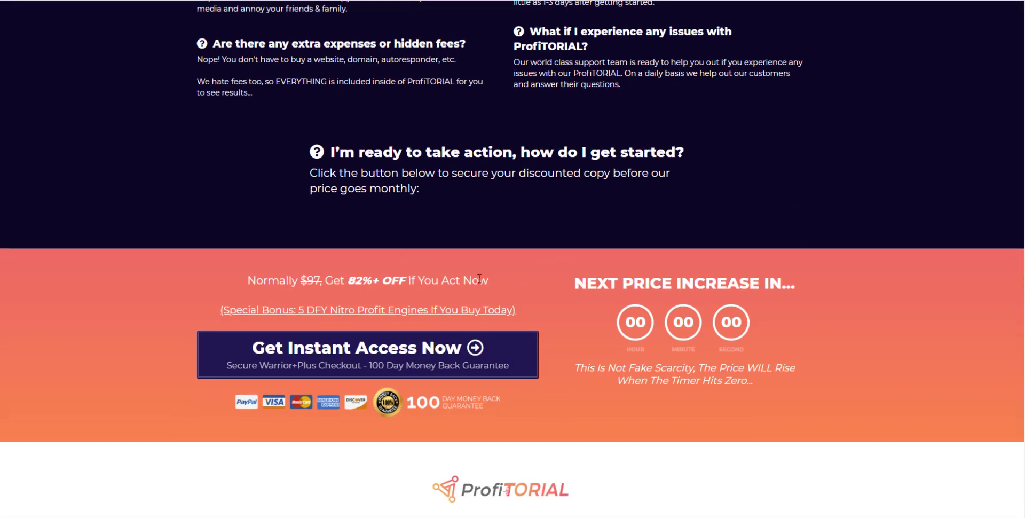
scroll("down", 3)
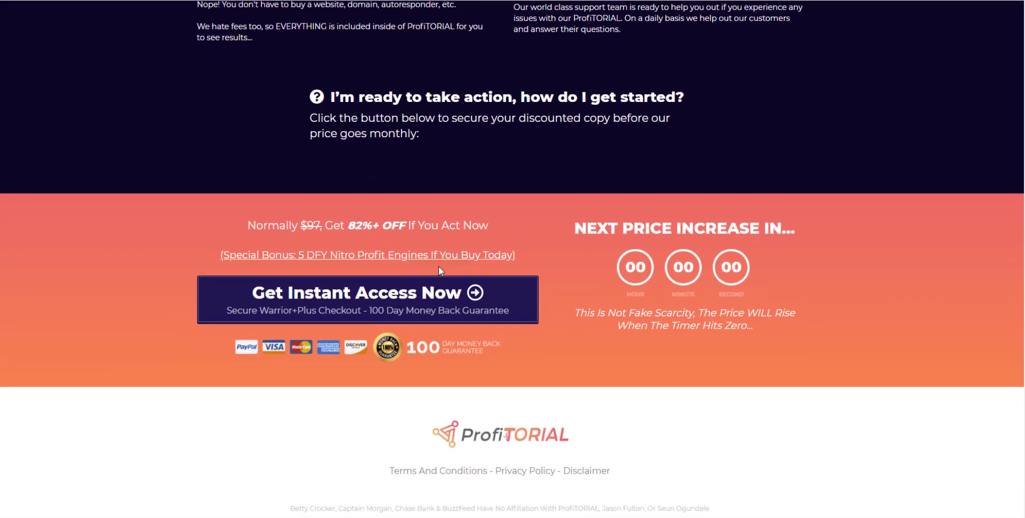
mouse_move(485, 351)
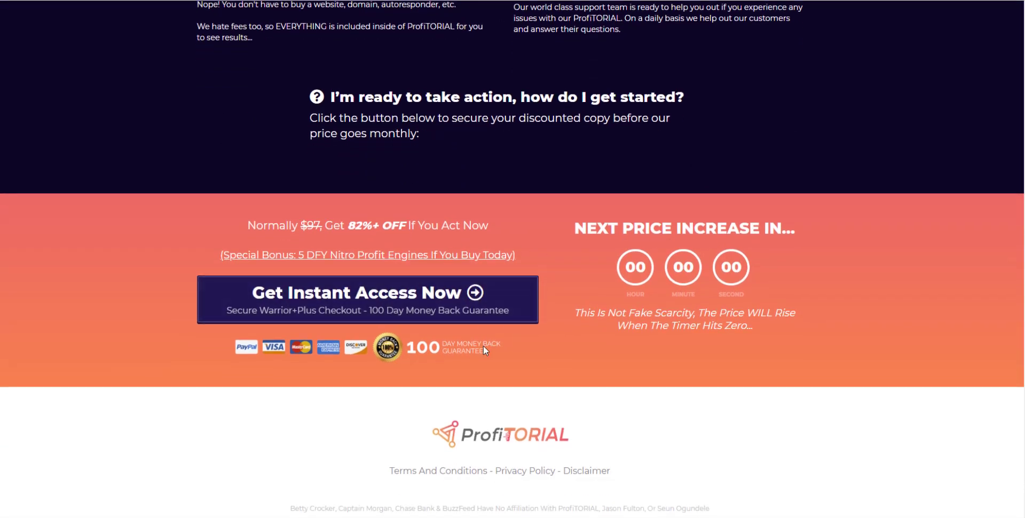
mouse_move(476, 353)
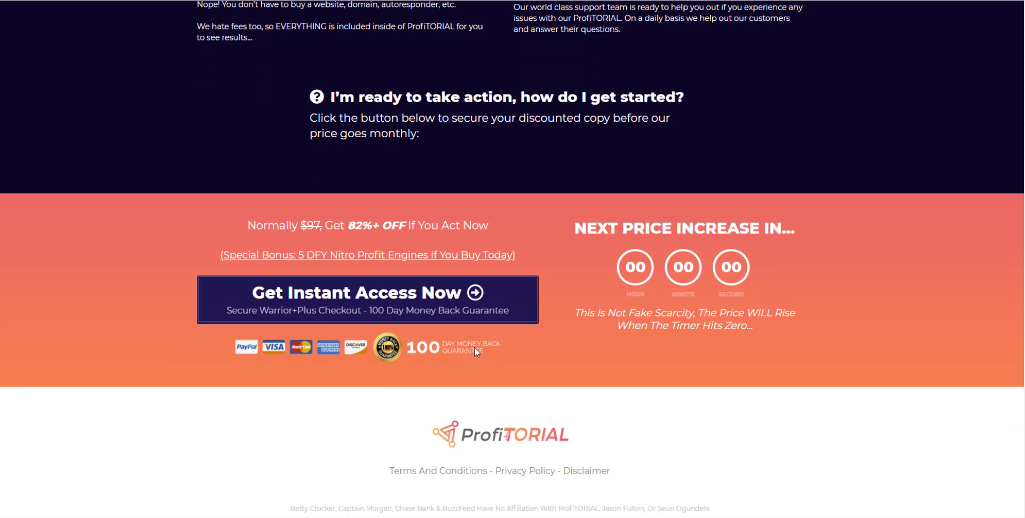
mouse_move(531, 369)
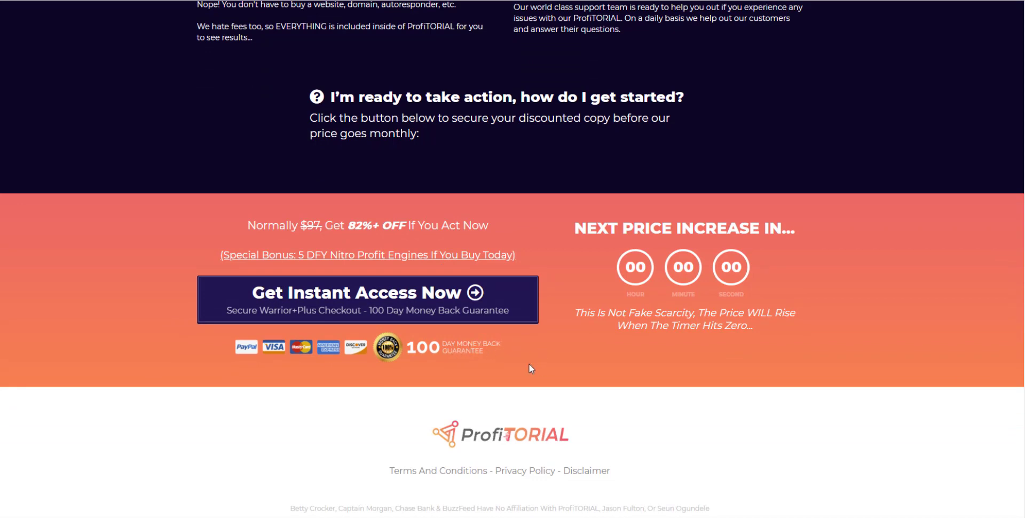